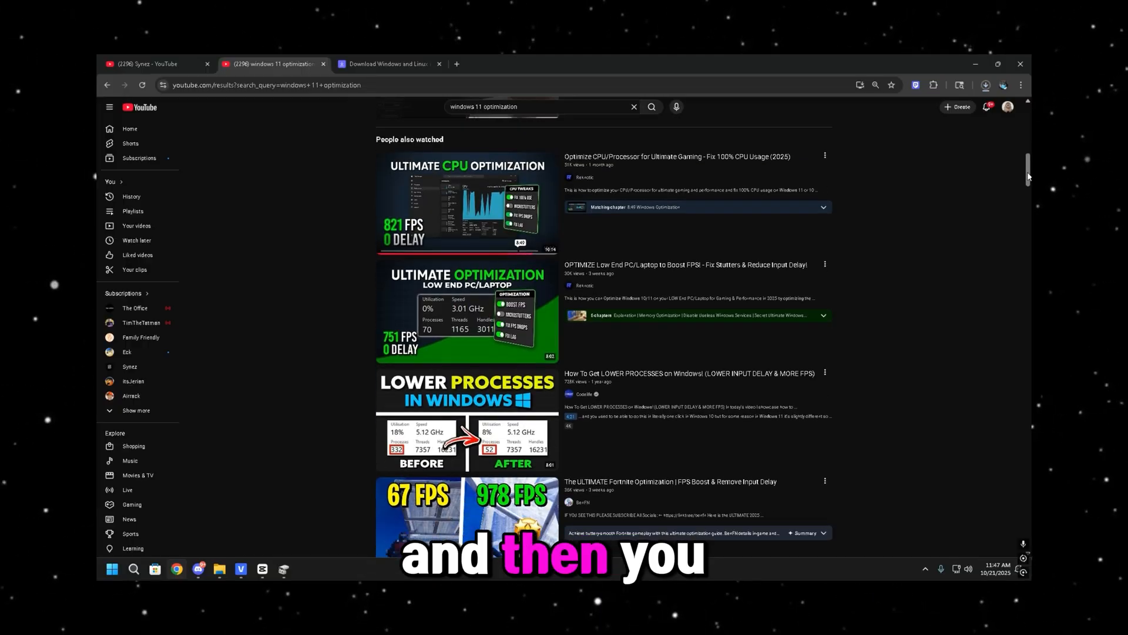
Step: Open the '0. Install DirectX & Visuals' folder and run Synez_Runtimes_Install
scroll("down", 3)
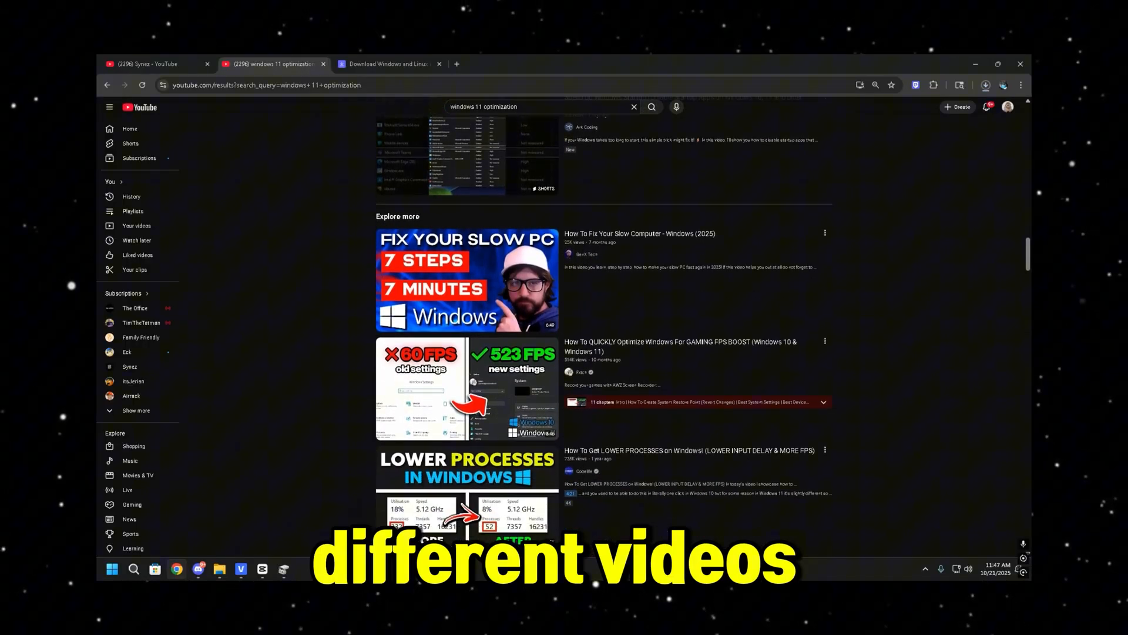
scroll("down", 3)
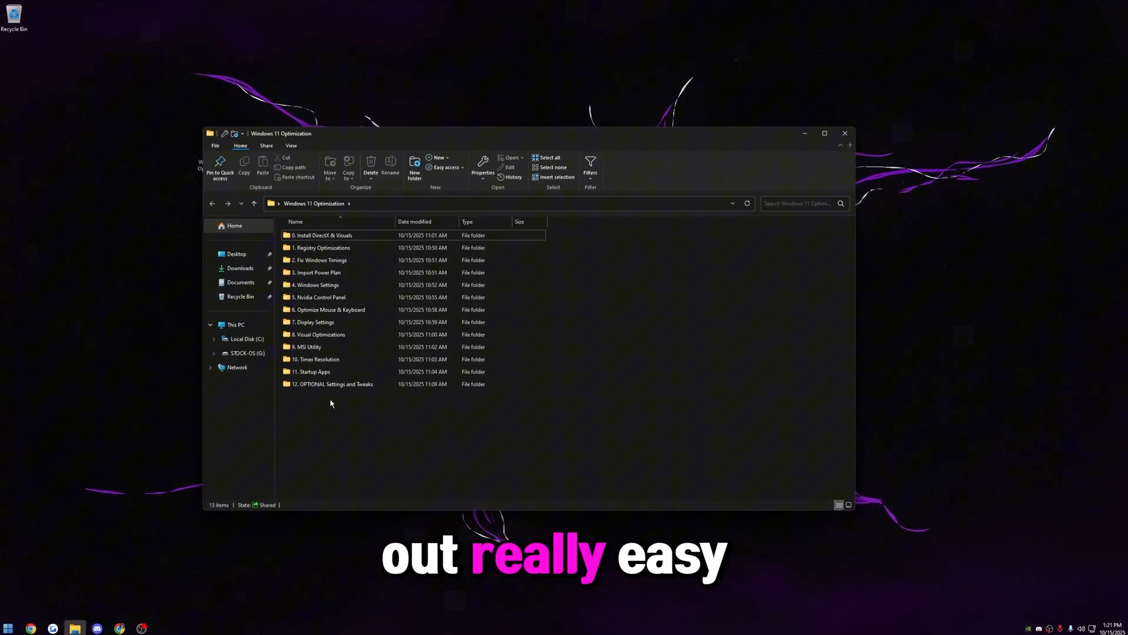
mouse_move(355, 236)
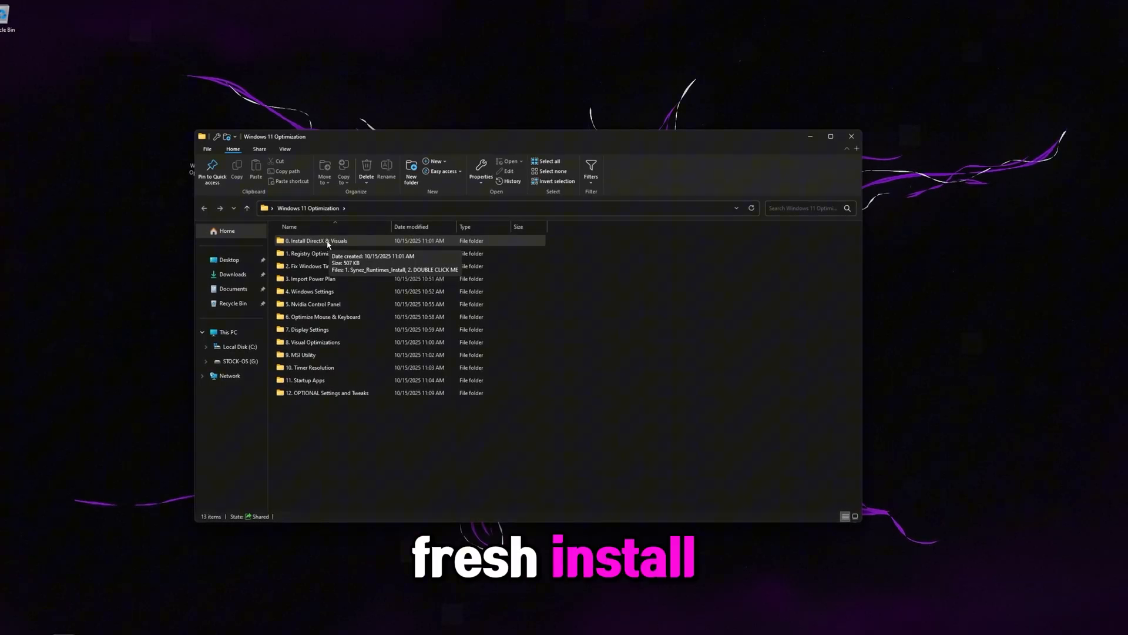
double_click(315, 240)
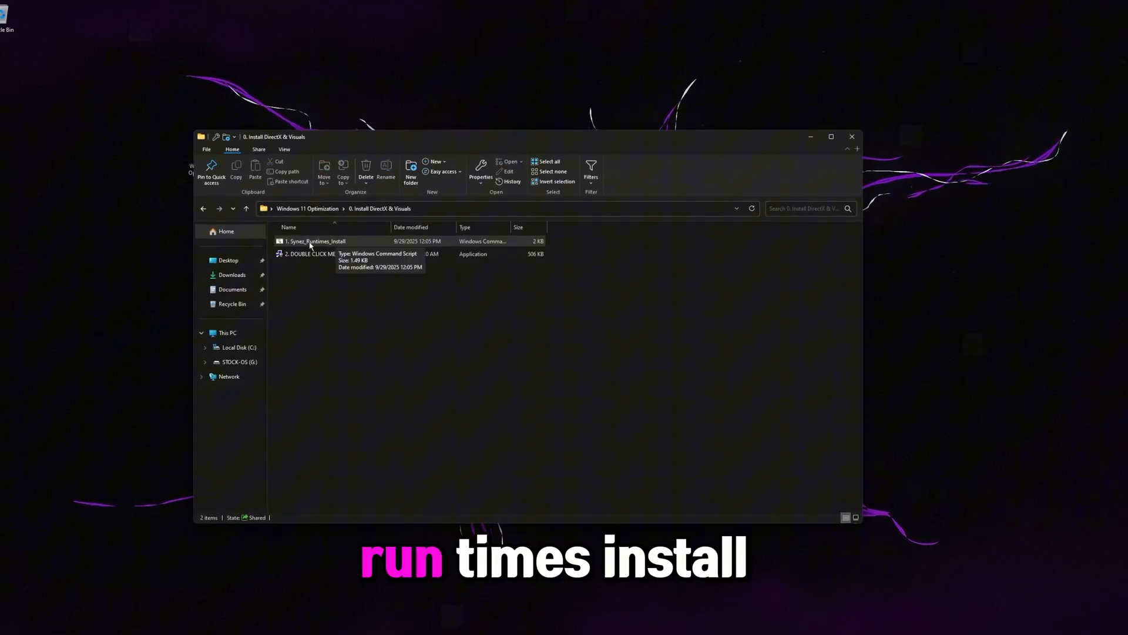
double_click(313, 241)
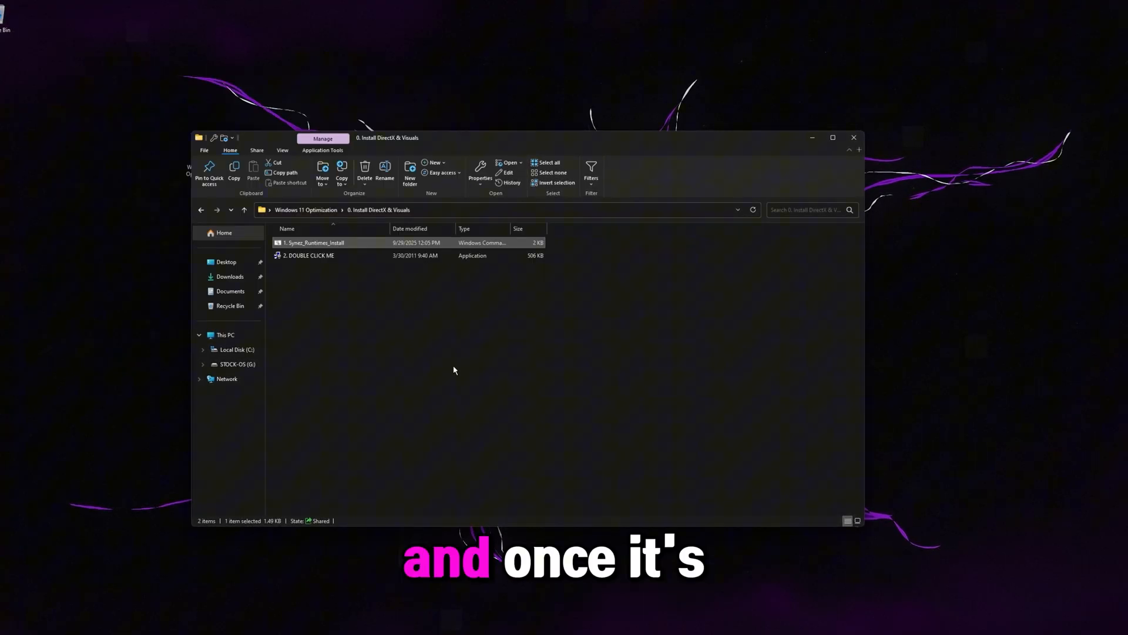
Step: Run DOUBLE CLICK ME, accept the DirectX license agreement and finish the installation
left_click(310, 255)
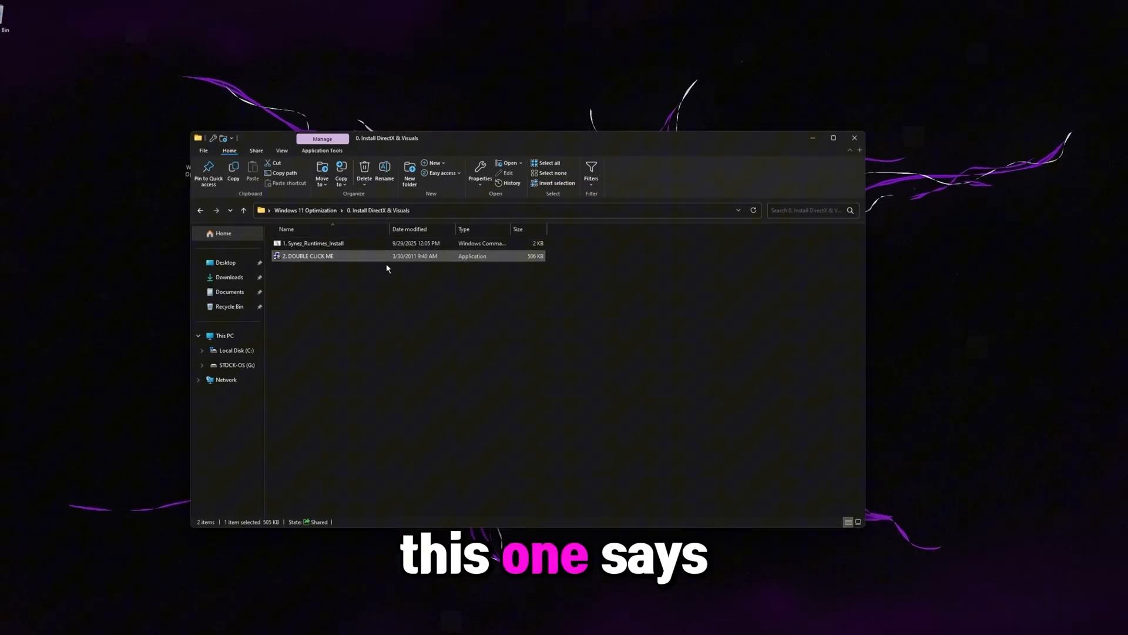
double_click(310, 256)
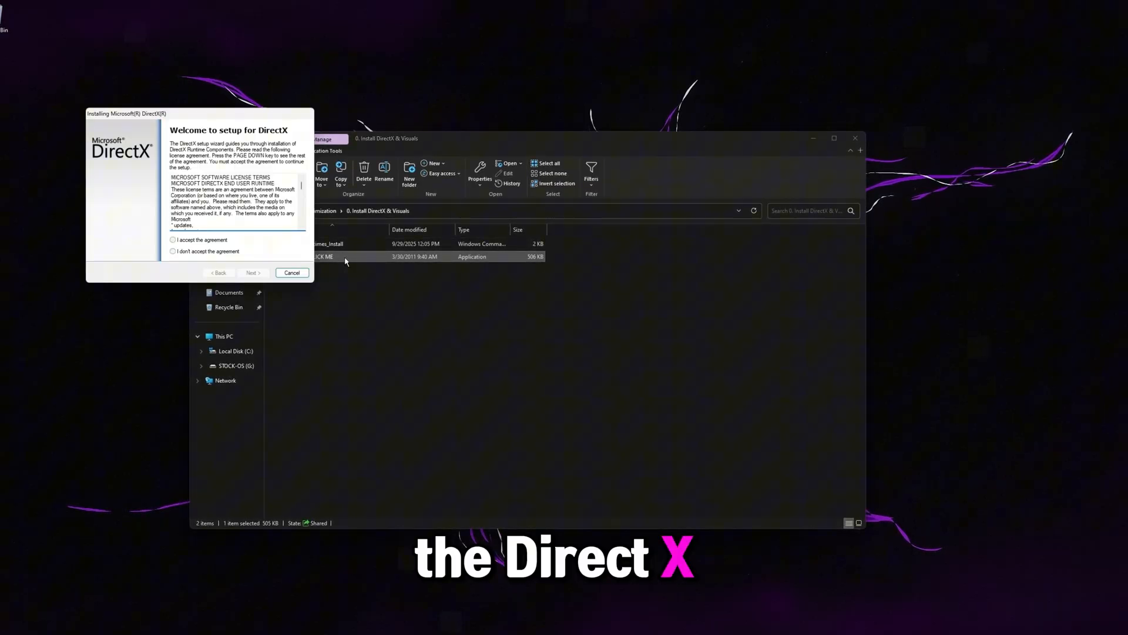
left_click(253, 272)
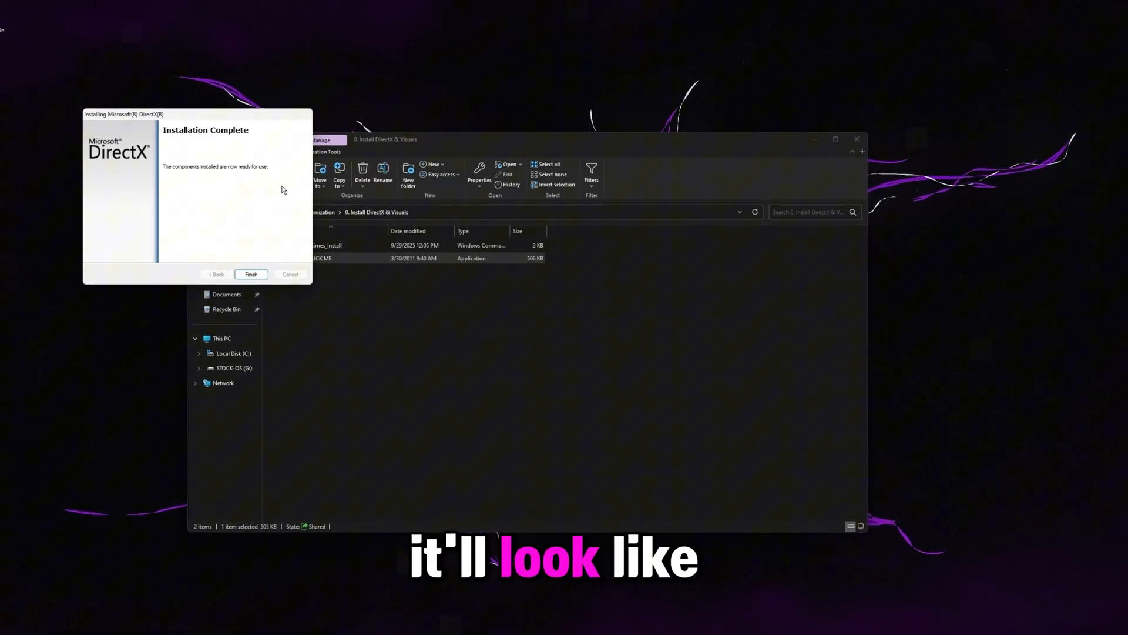
left_click(251, 274)
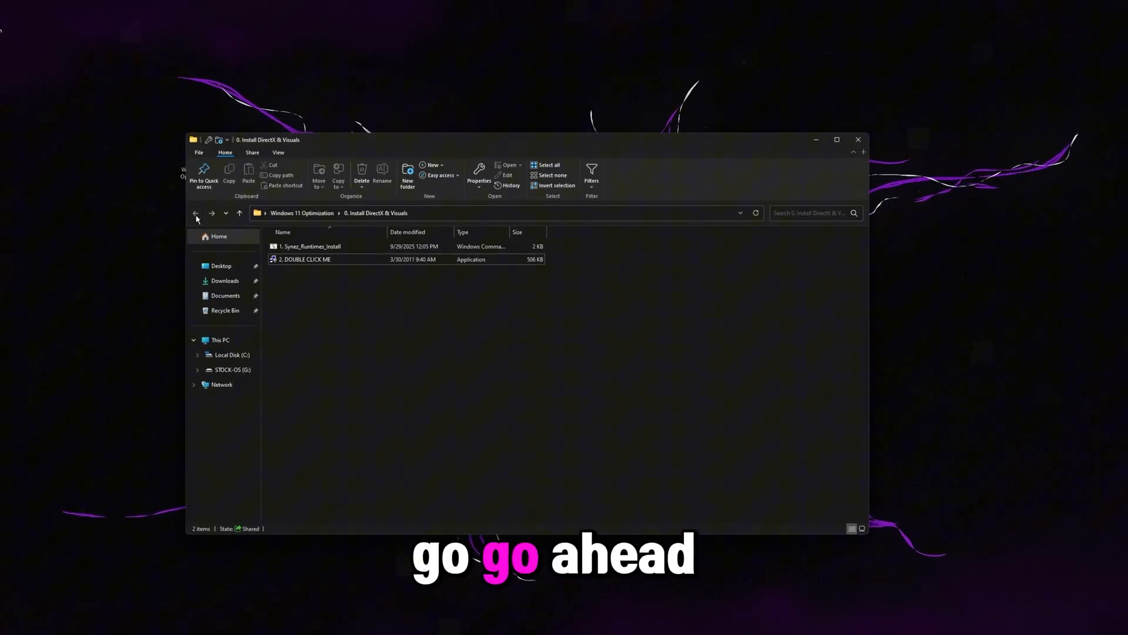
Step: Go back and scroll through Windows 11 Tweaks.reg opened in Notepad
left_click(195, 212)
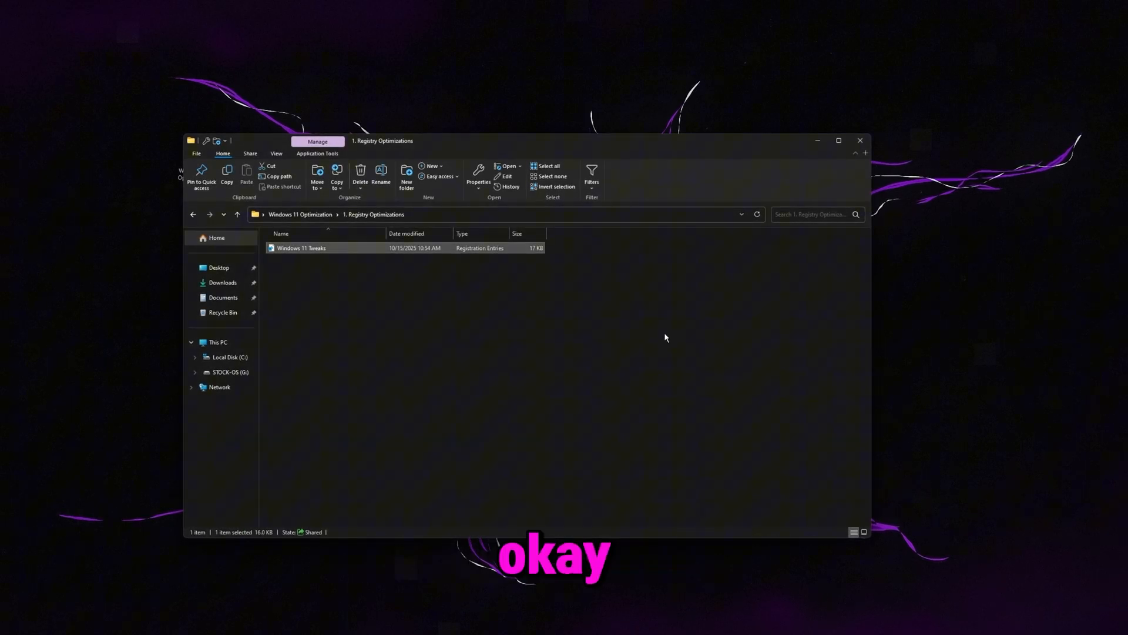
double_click(302, 248)
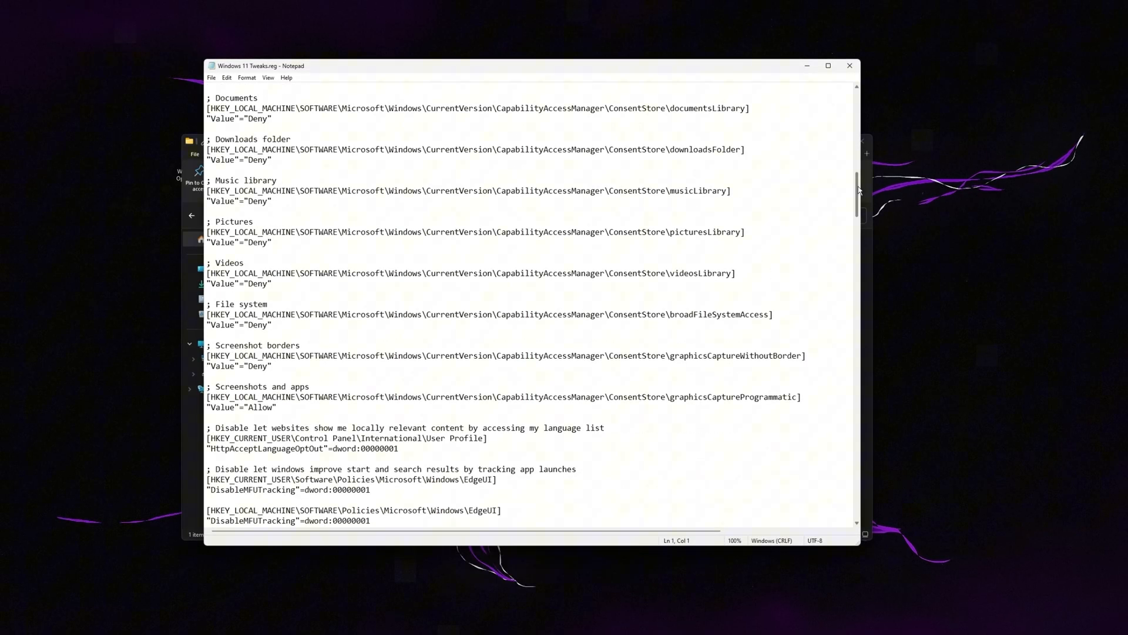
scroll("down", 3)
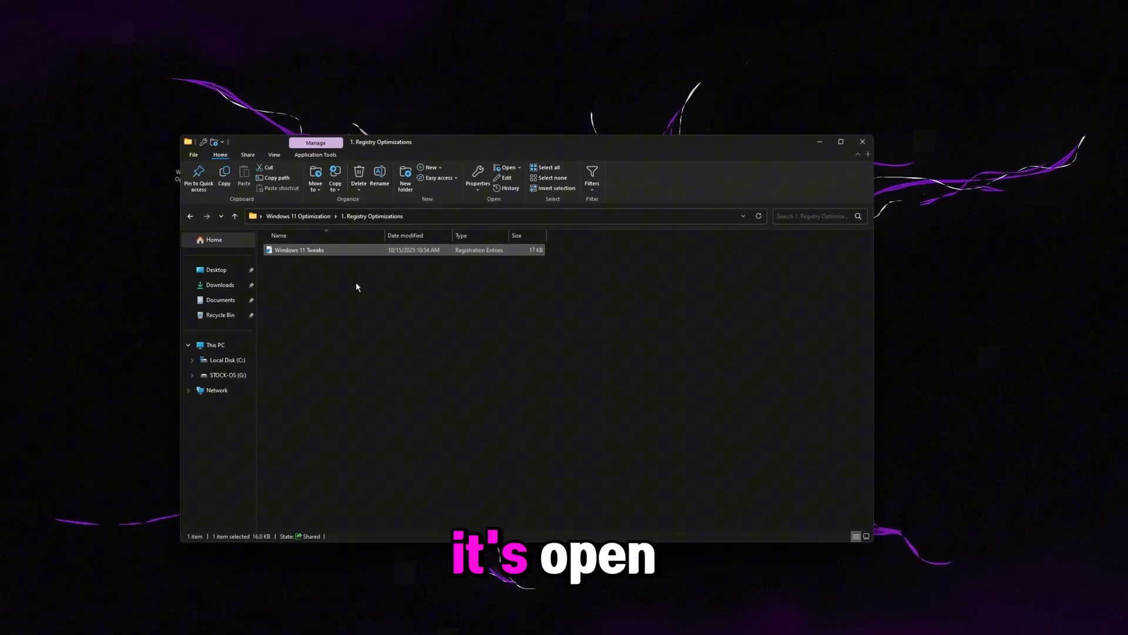
Step: Open the Timer Fix script from '2. Fix Windows Timings' in Notepad to read its bcdedit commands
left_click(190, 216)
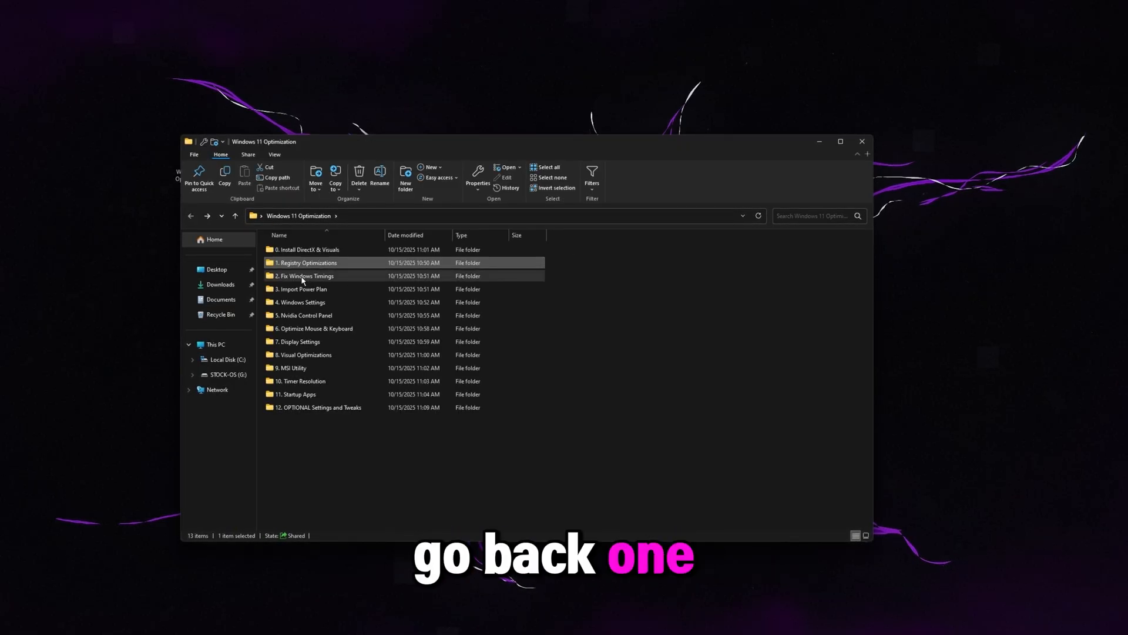
double_click(304, 276)
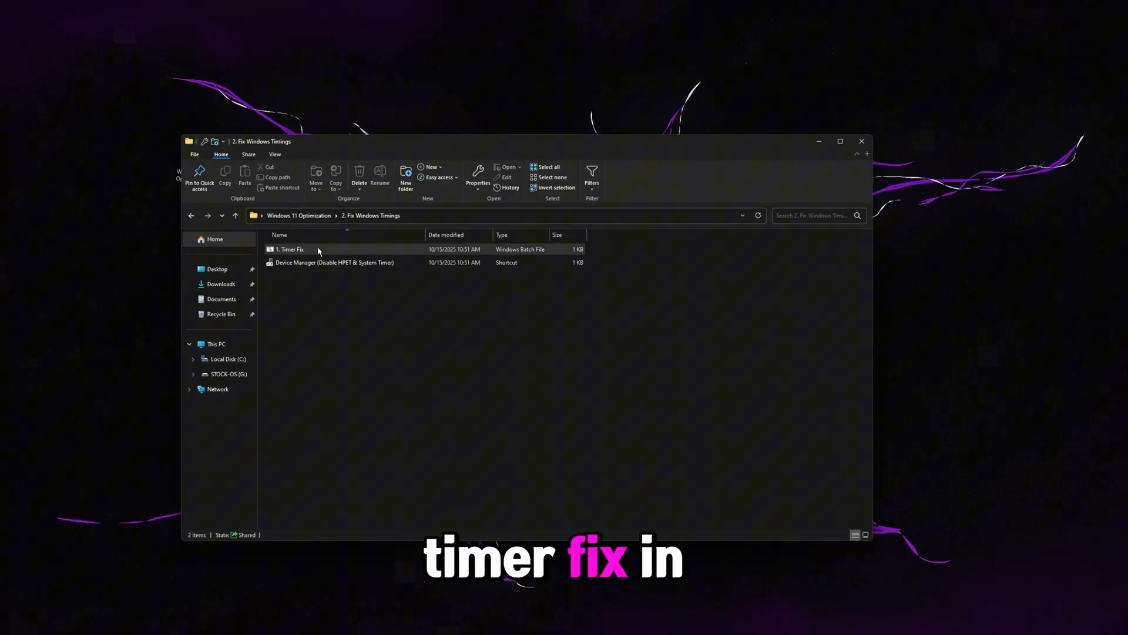
left_click(291, 249)
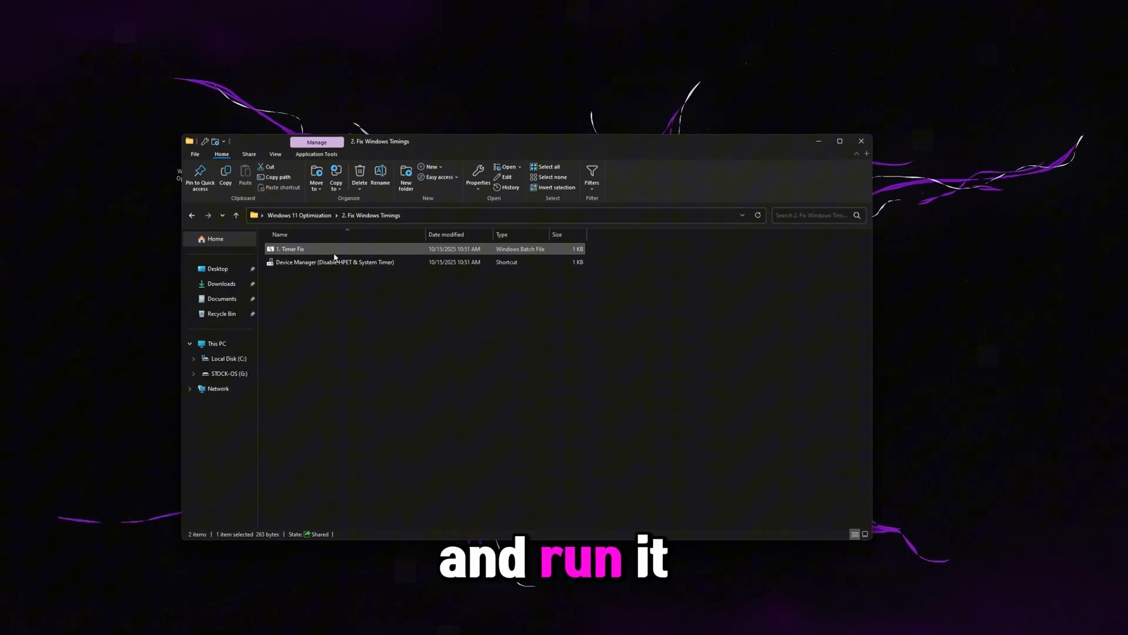
right_click(291, 248)
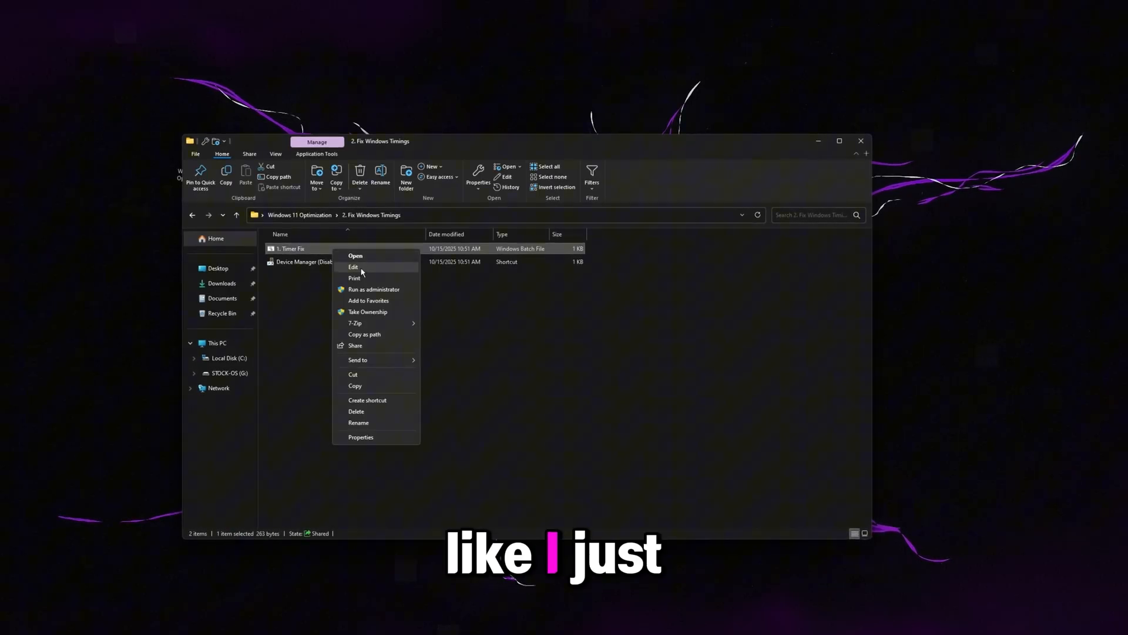
left_click(353, 266)
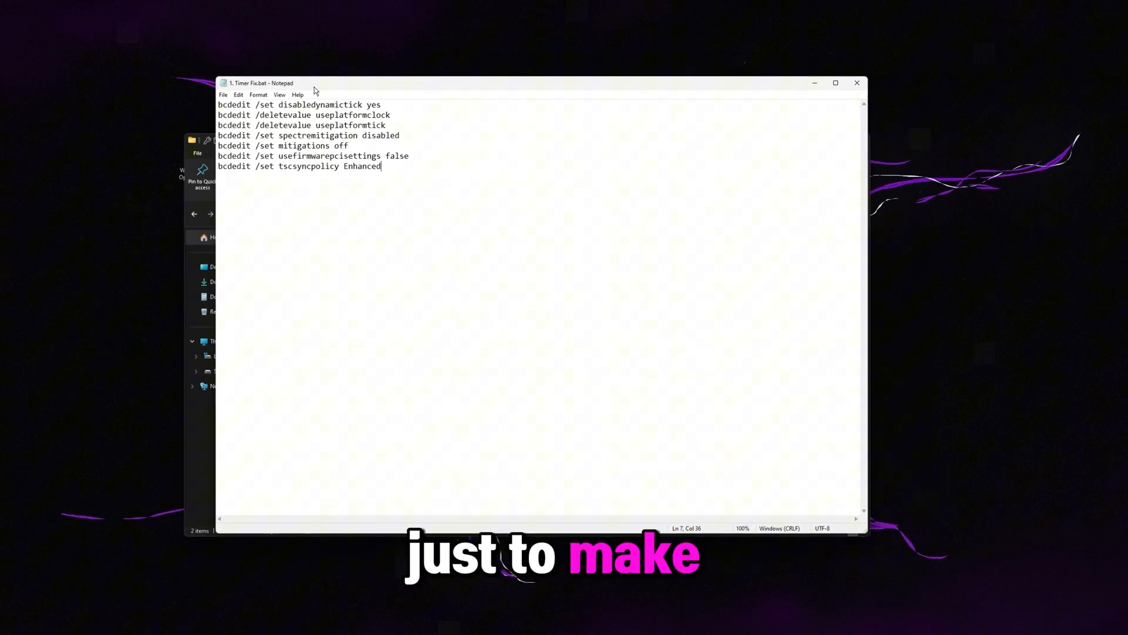
key("ctrl+a")
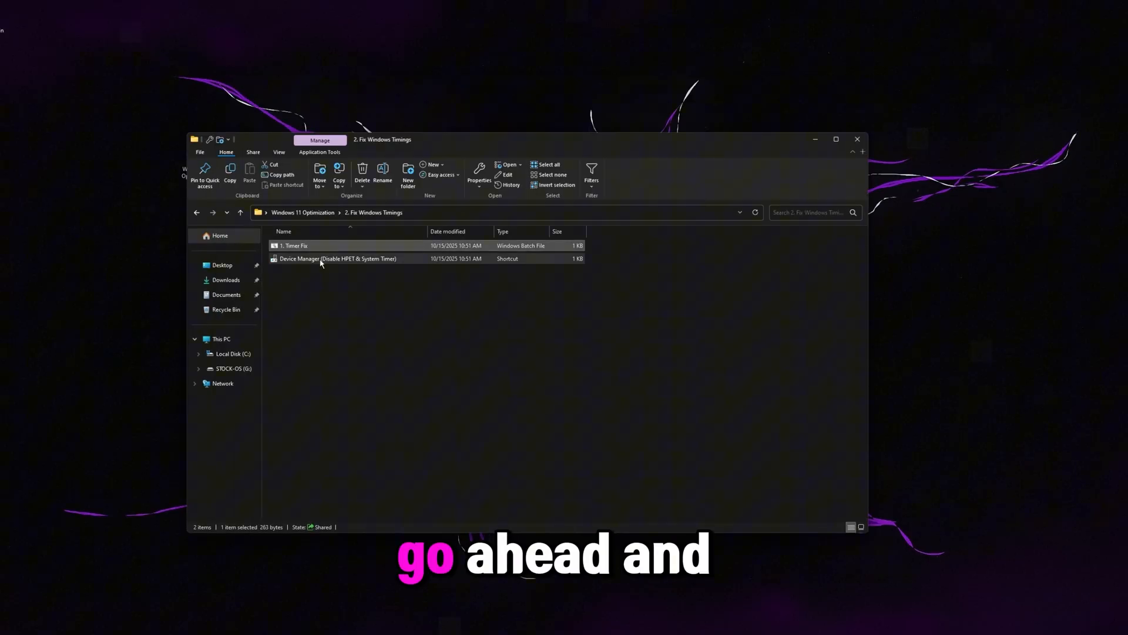
Step: Open Device Manager and disable the High precision event timer and System timer
double_click(338, 258)
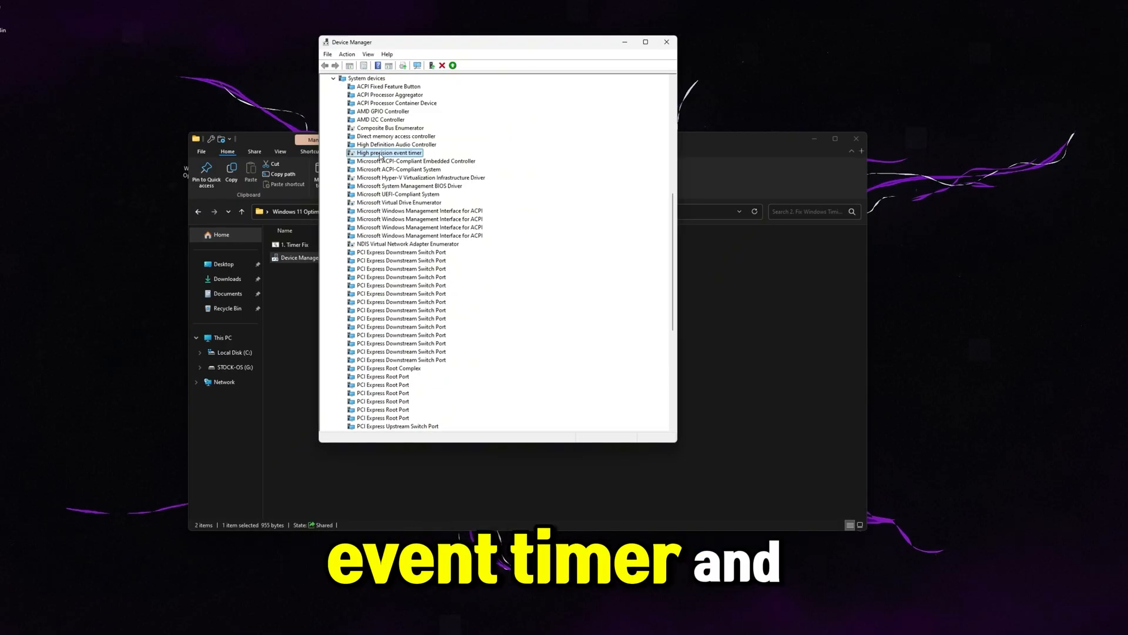
right_click(389, 153)
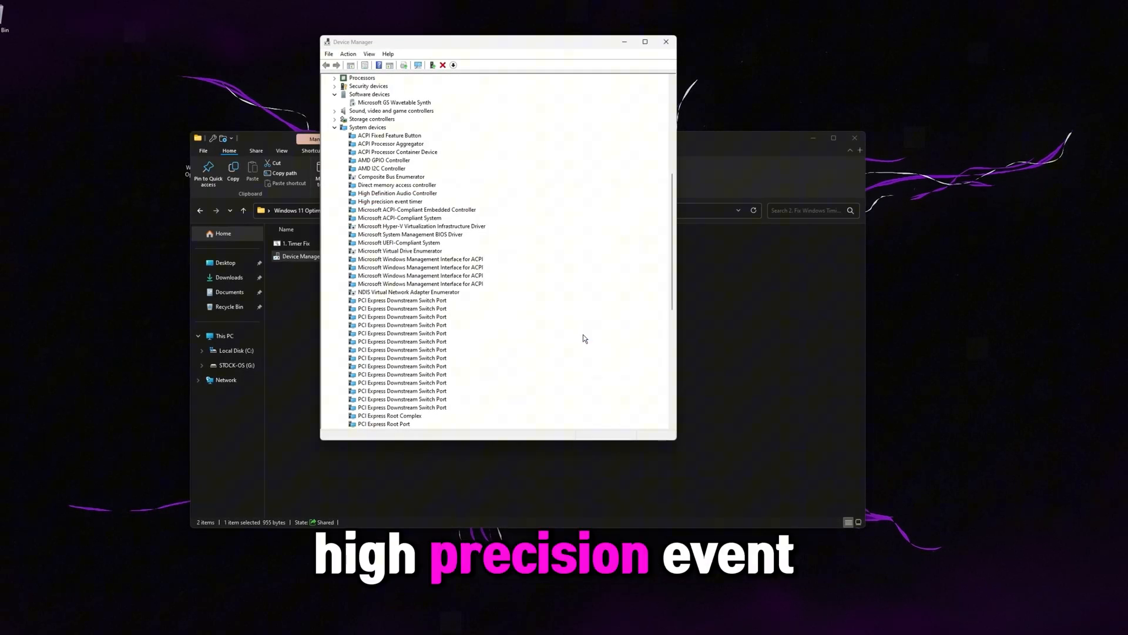
scroll("down", 3)
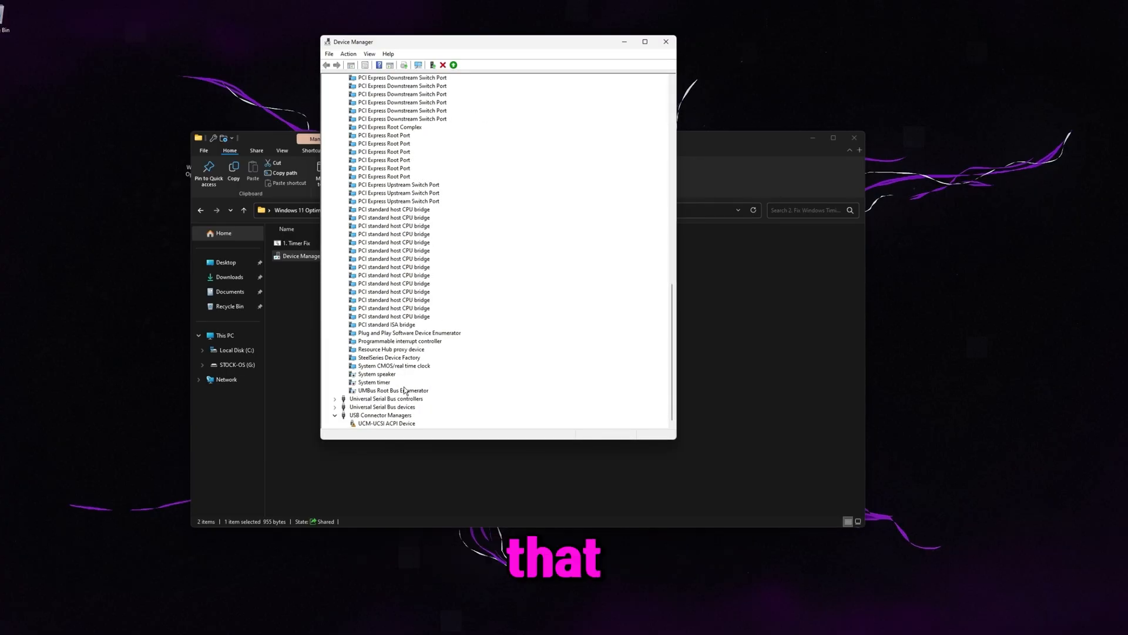
left_click(374, 381)
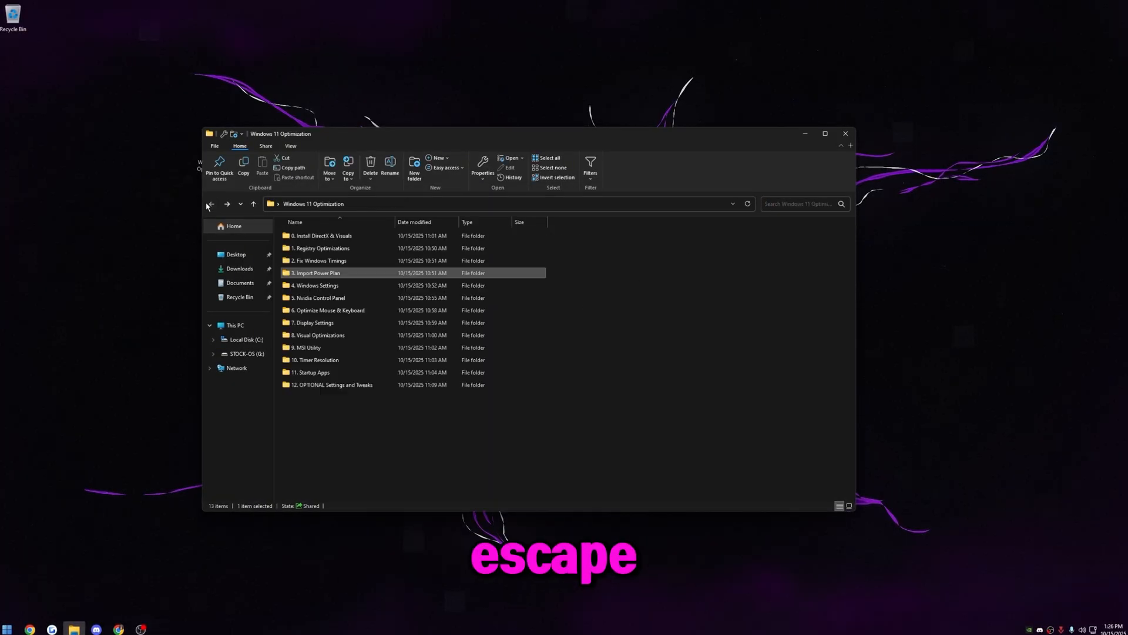
Step: Launch Settings from the Windows Settings subfolder and view the related graphics settings
double_click(314, 285)
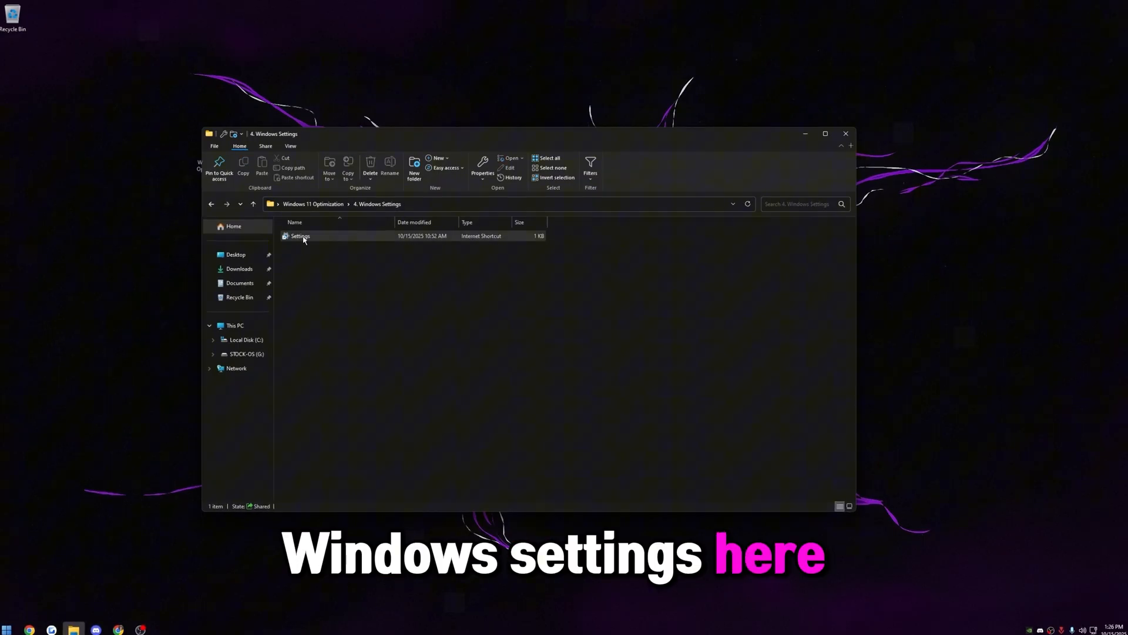
double_click(299, 235)
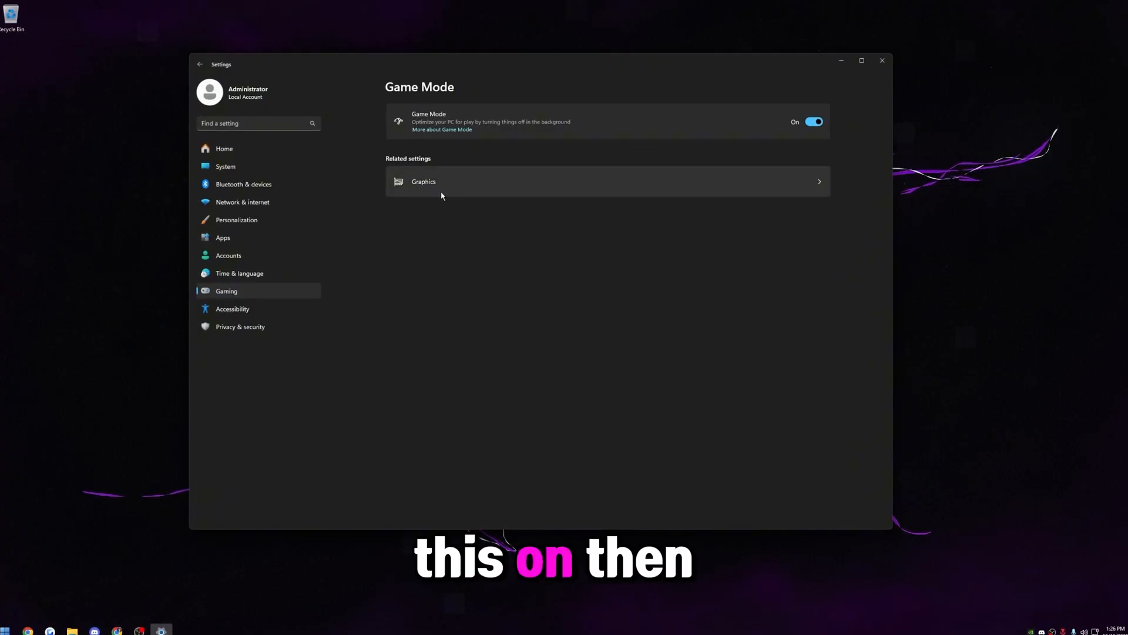
left_click(607, 182)
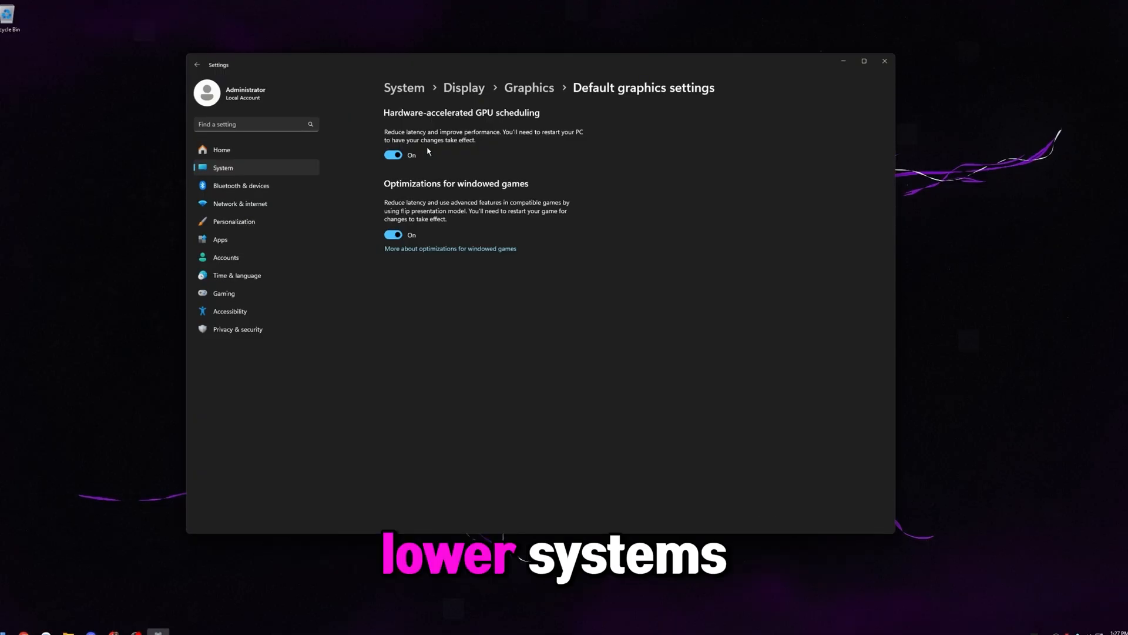
mouse_move(253, 331)
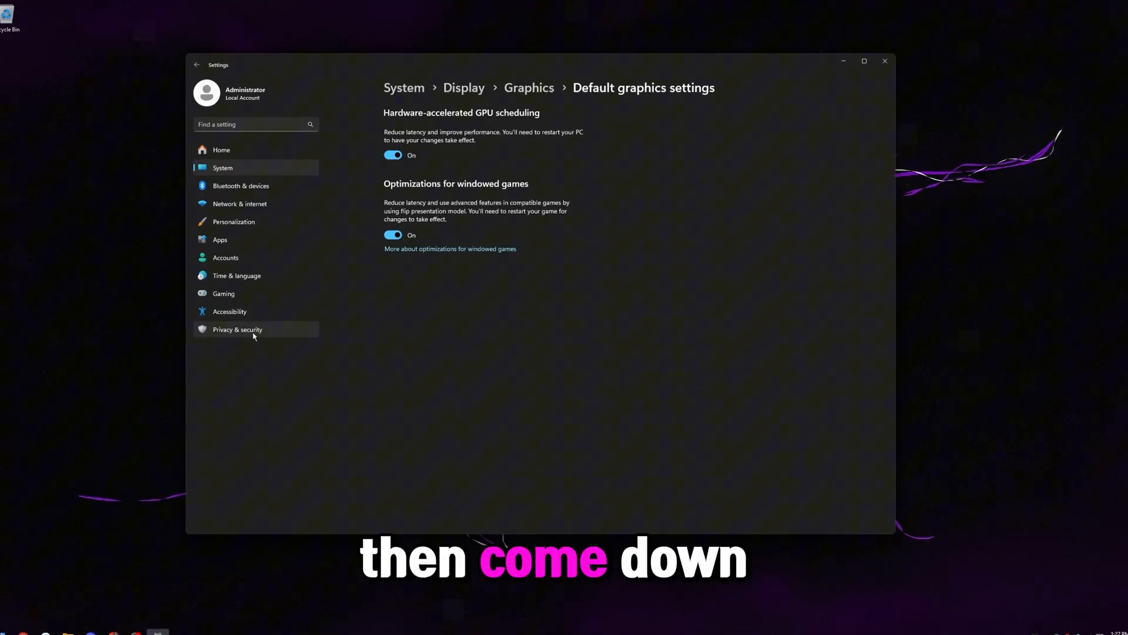
Step: Check the Privacy & security General permissions are off, then close Settings
left_click(238, 330)
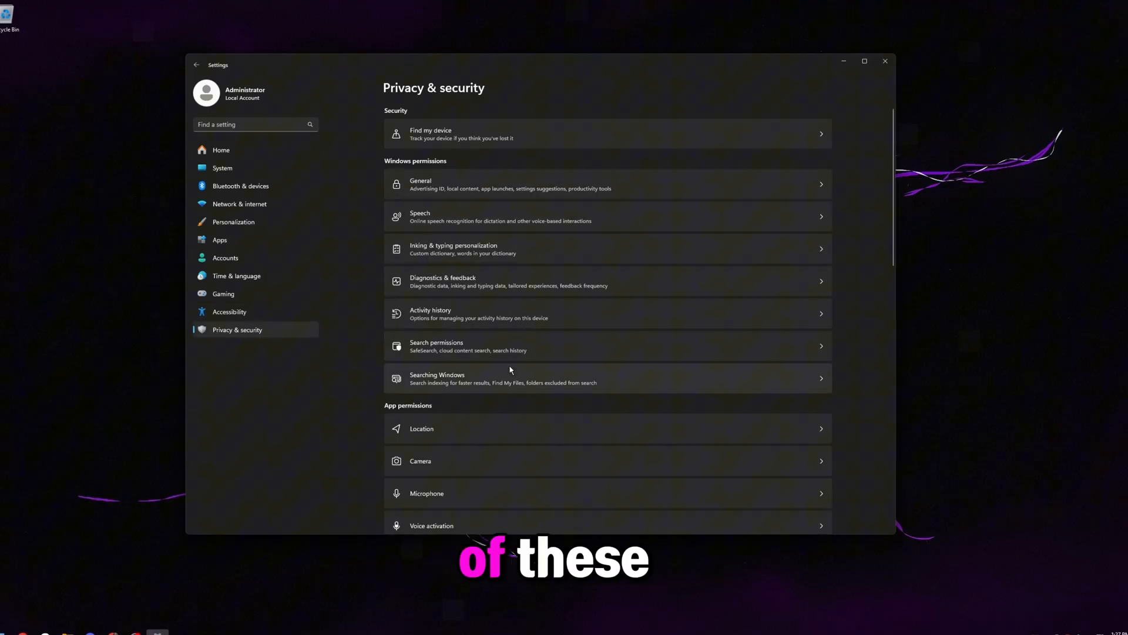
left_click(606, 184)
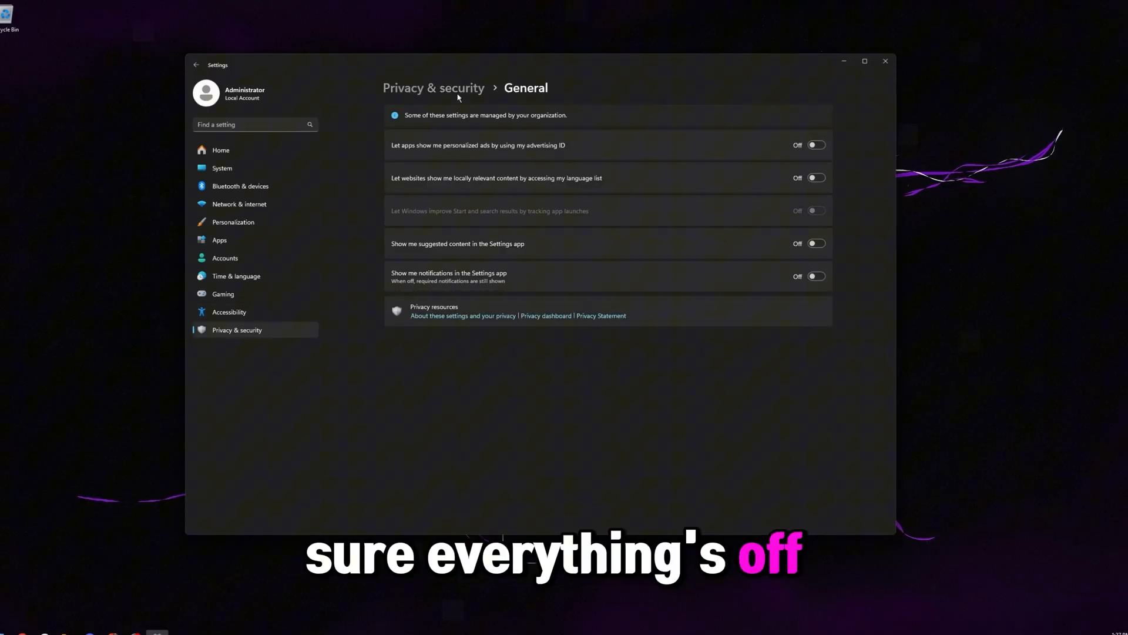
left_click(433, 88)
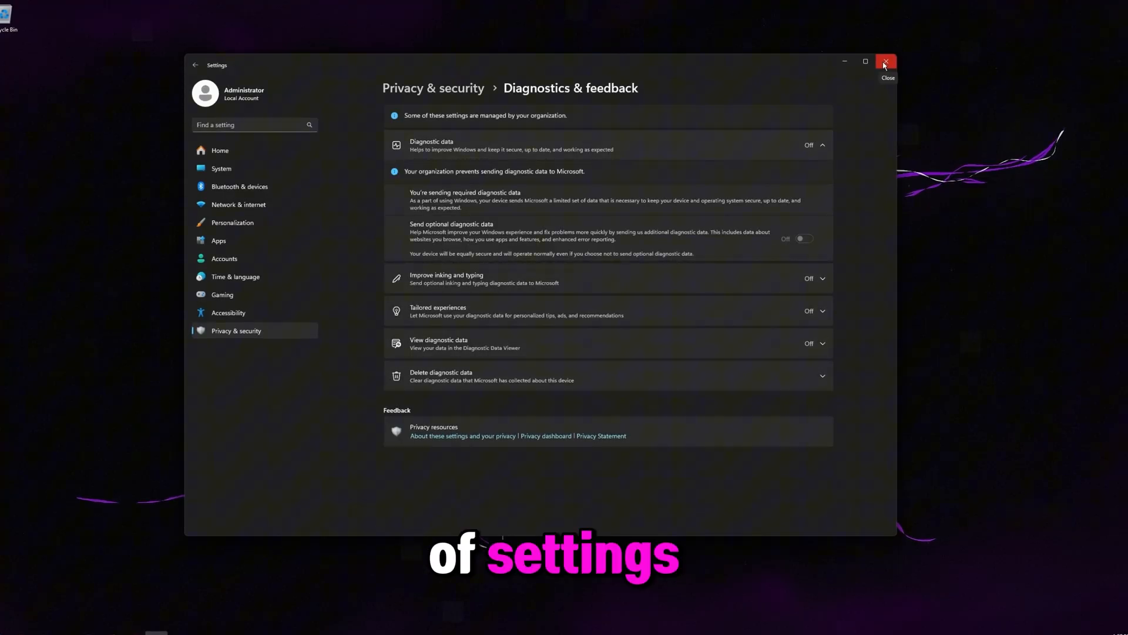
left_click(888, 61)
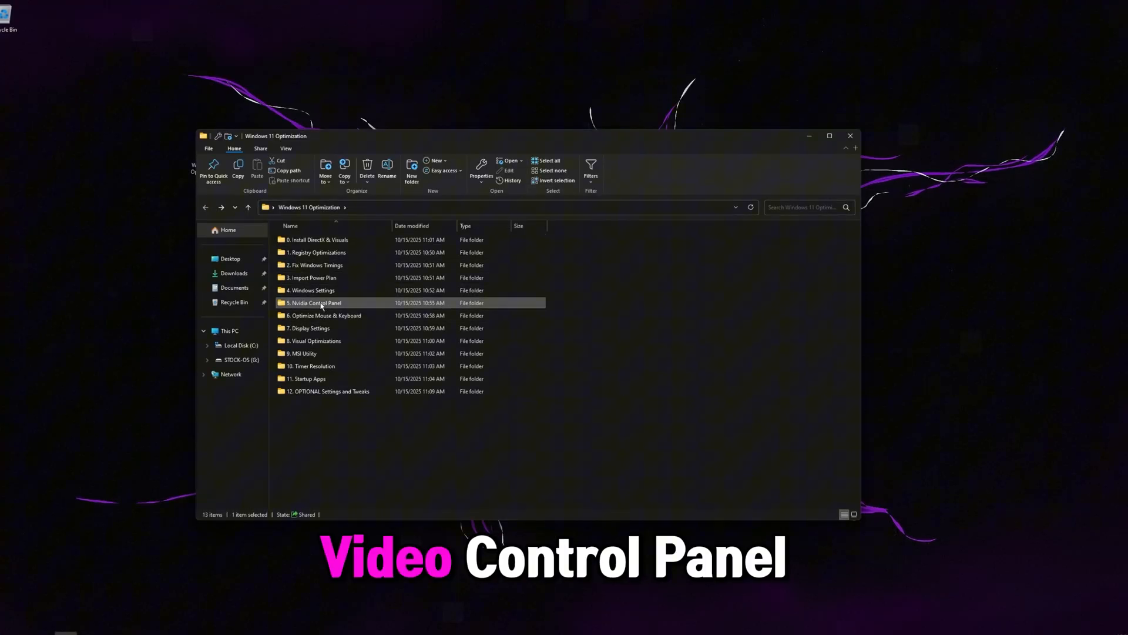
Step: Launch NVIDIA Control Panel, choose 'Use the advanced 3D image settings', and show Manage 3D settings
double_click(313, 302)
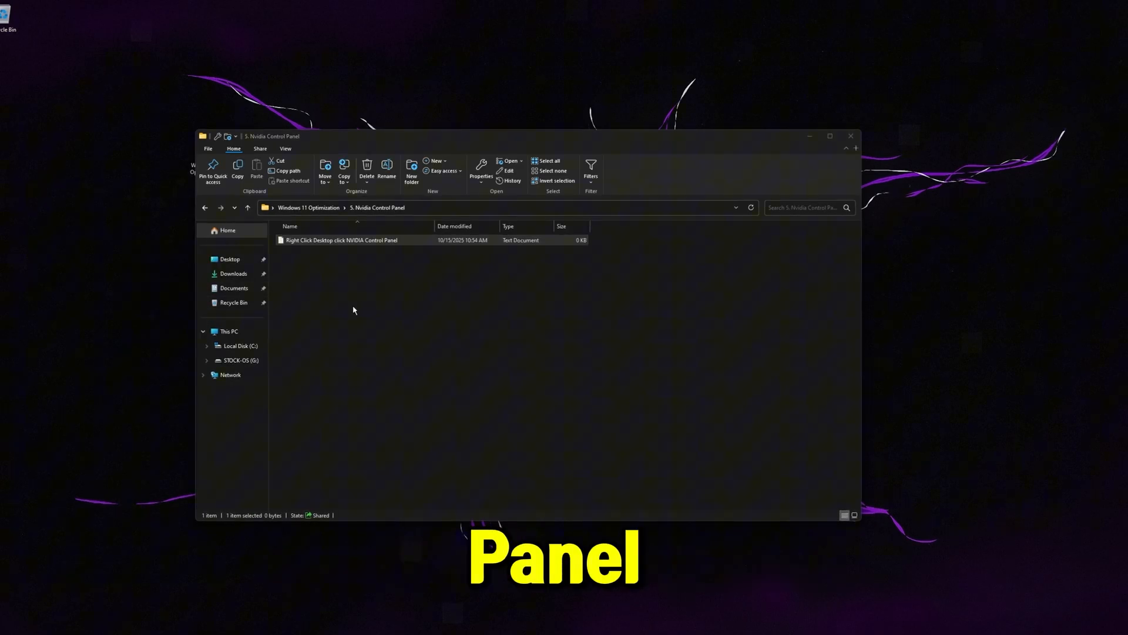
left_click(340, 240)
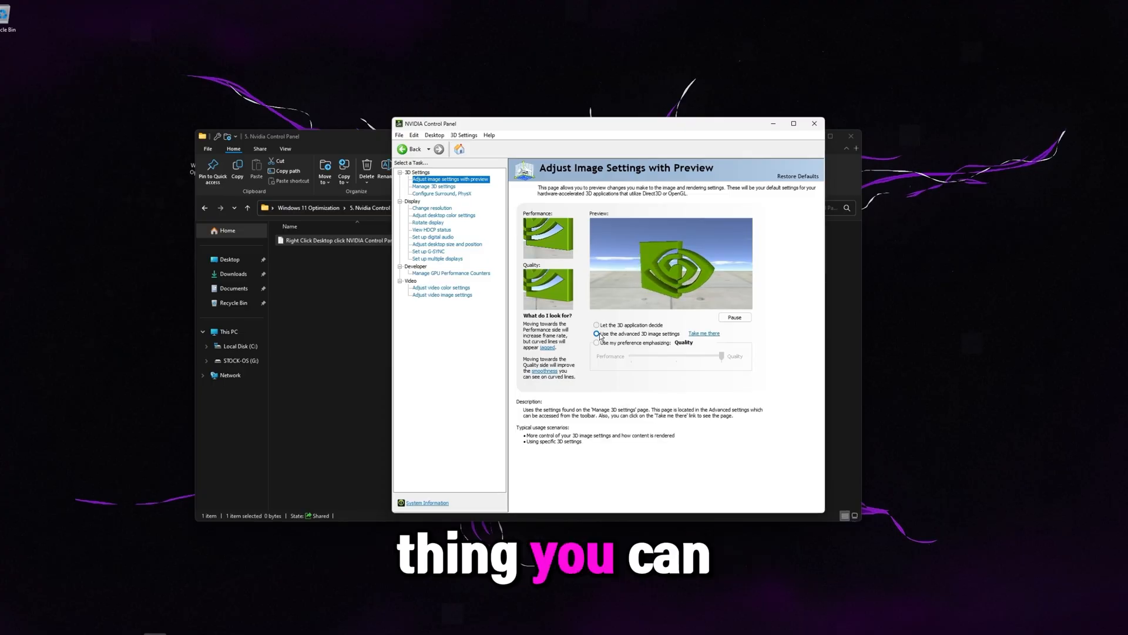
left_click(597, 333)
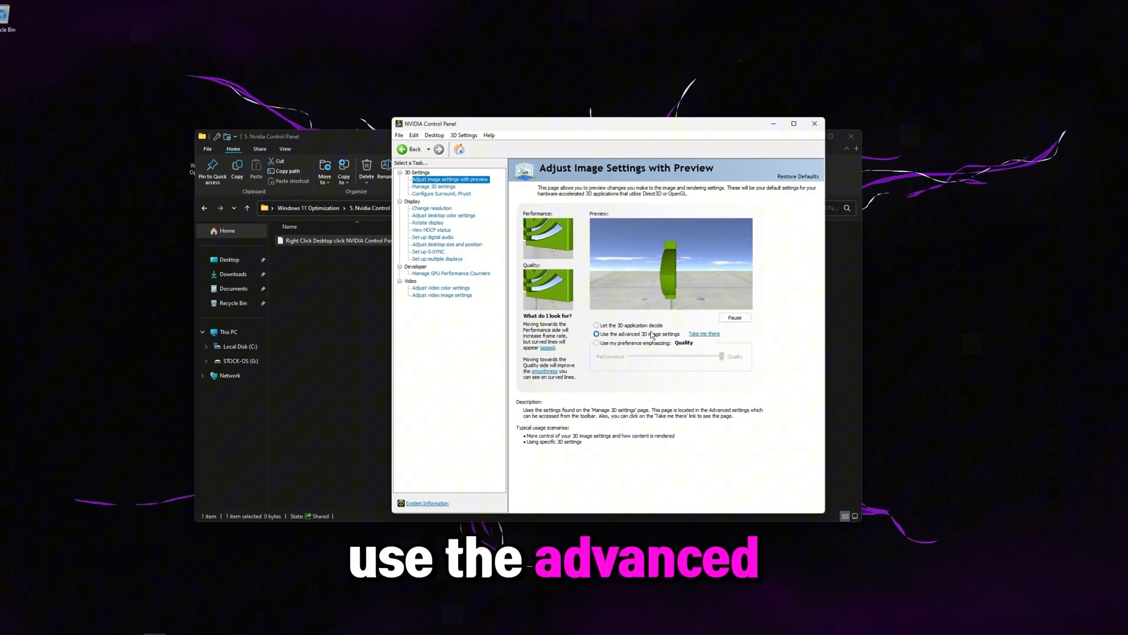
left_click(596, 334)
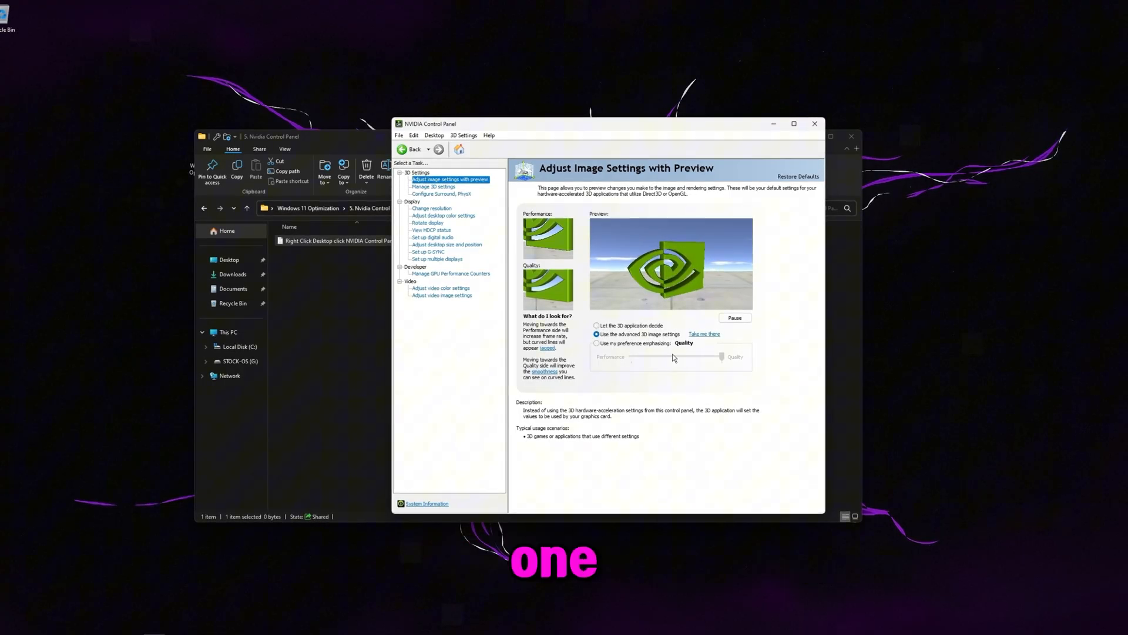
left_click(433, 186)
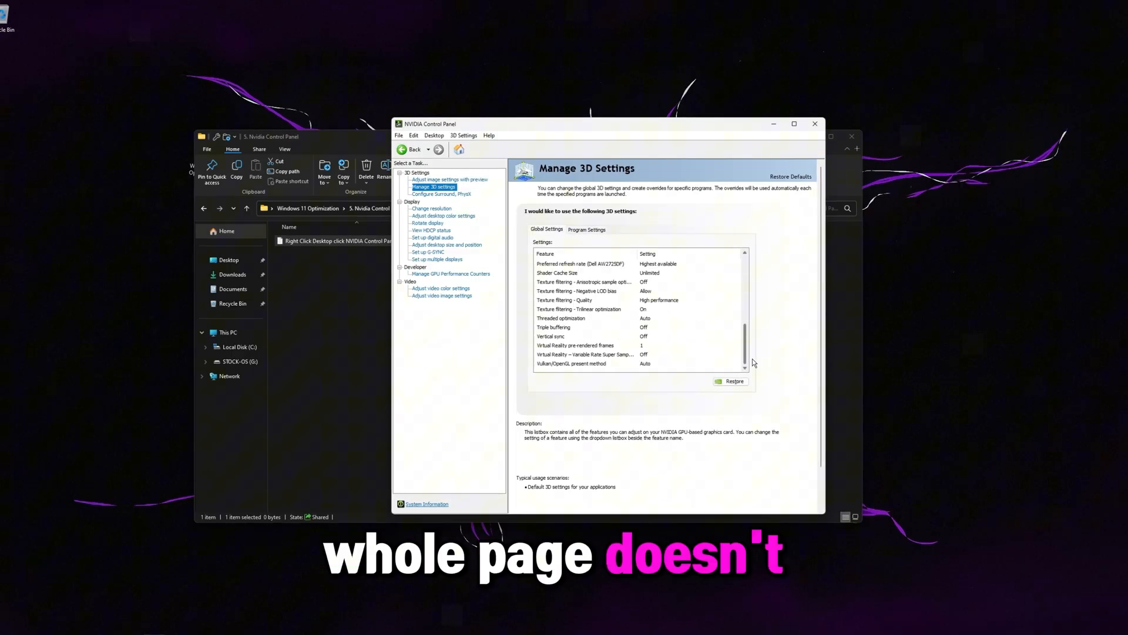
left_click(449, 179)
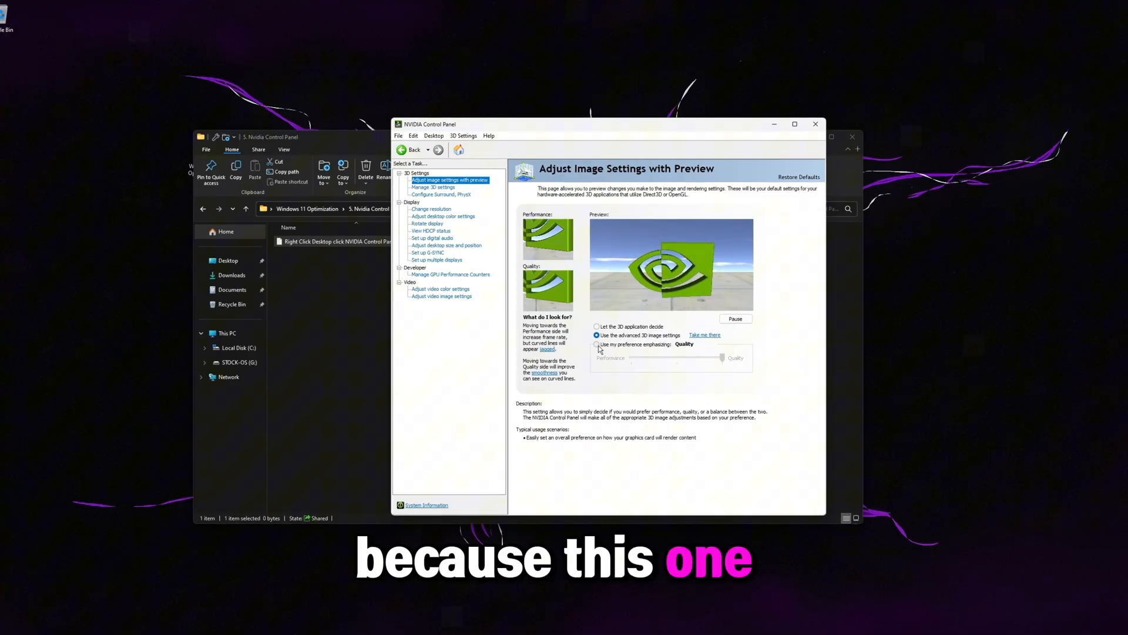
left_click(597, 335)
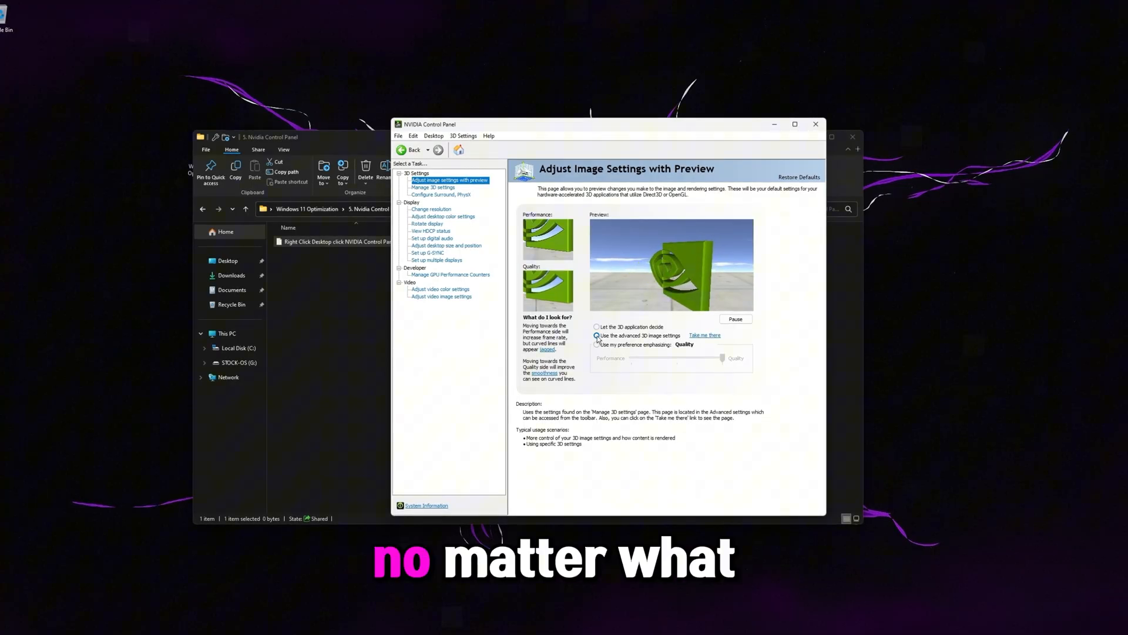
left_click(433, 186)
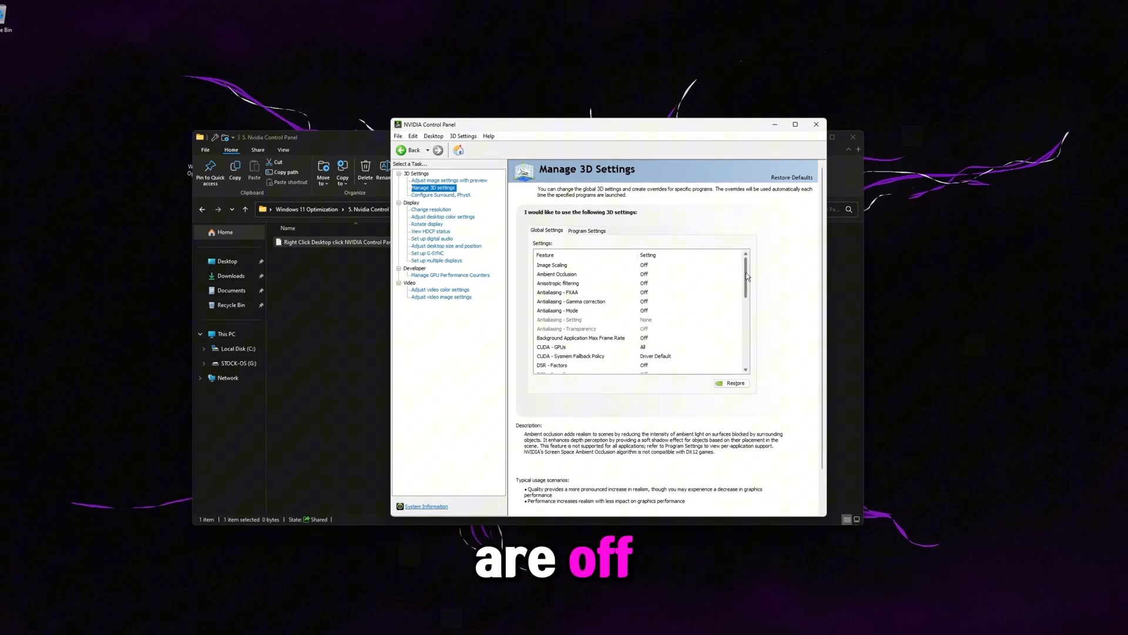
Step: Review Monitor Technology, OpenGL GDI compatibility (kept at Auto) and preferred refresh rate
scroll("down", 3)
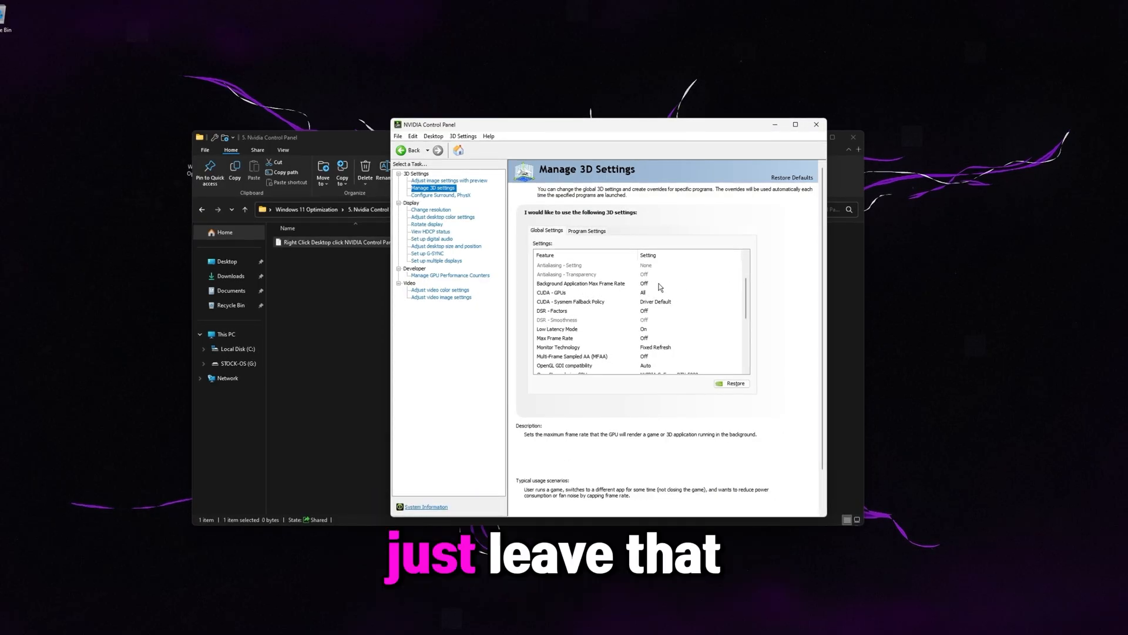
scroll("down", 3)
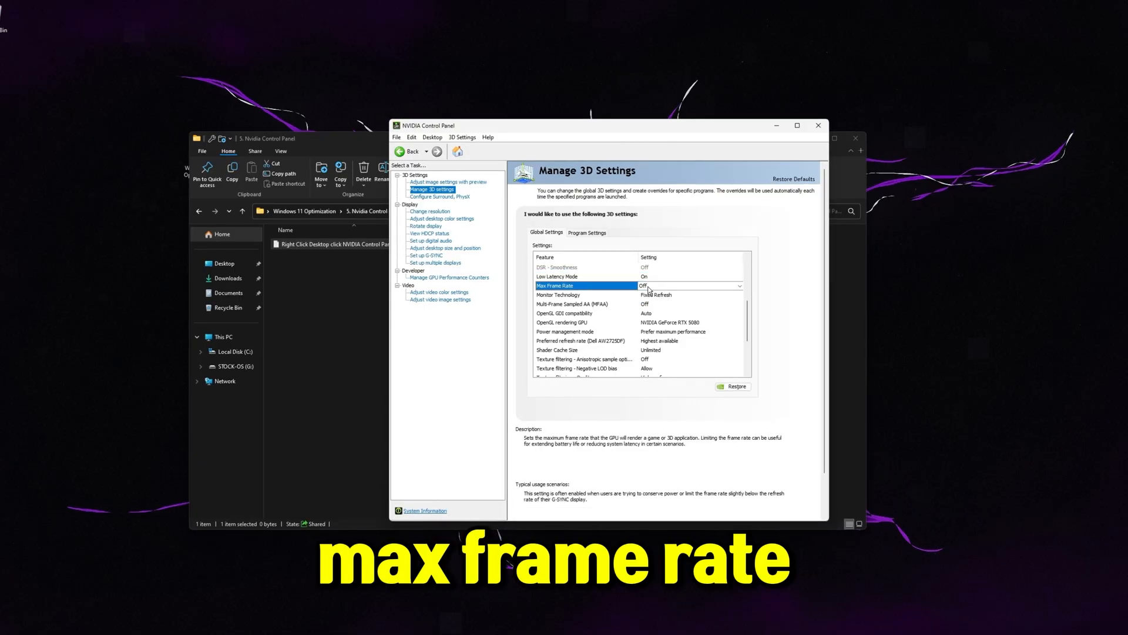
left_click(558, 295)
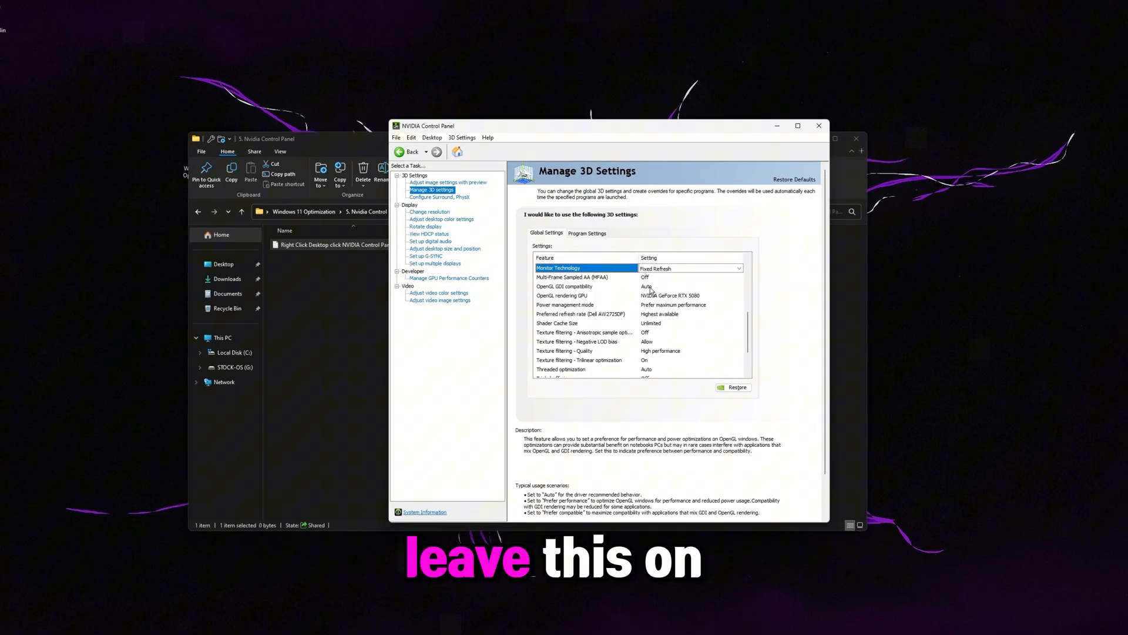
left_click(740, 286)
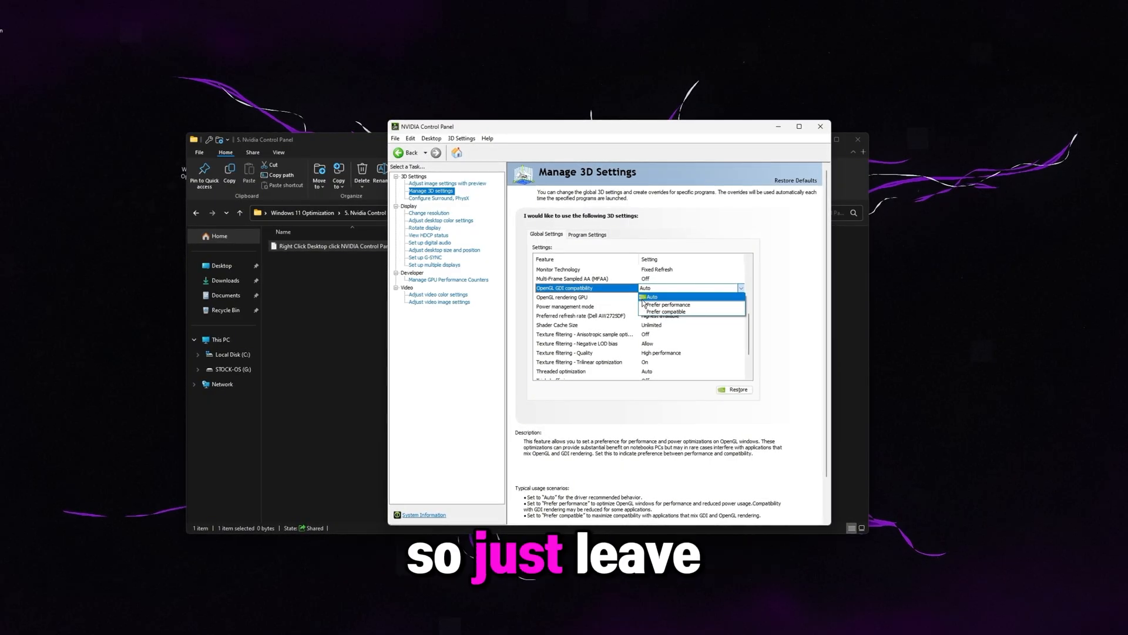
left_click(583, 297)
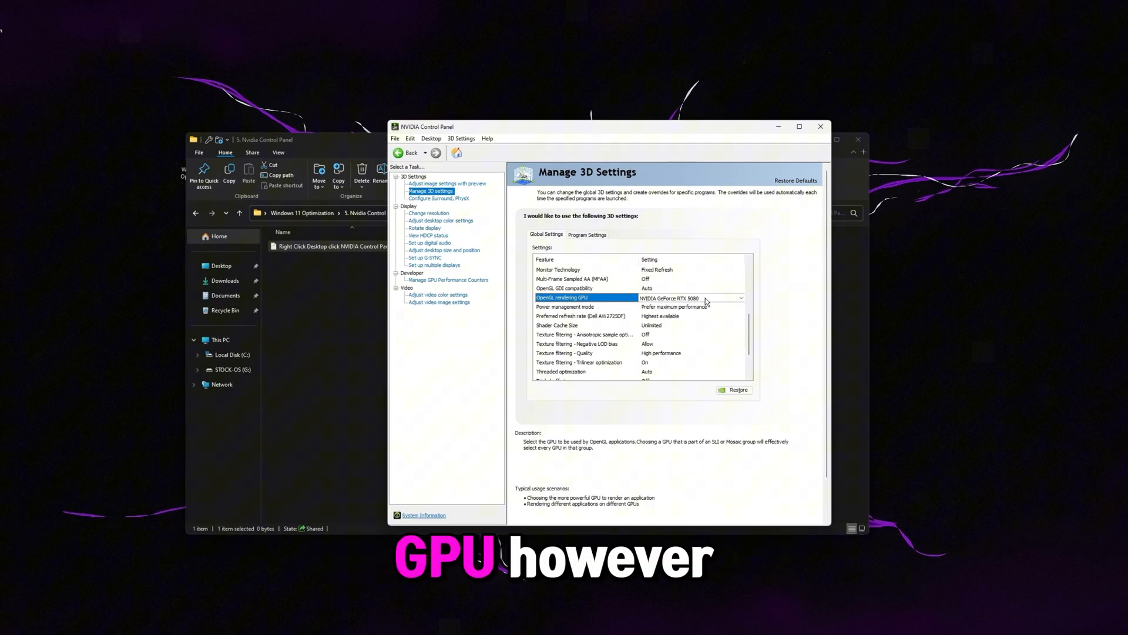
left_click(565, 307)
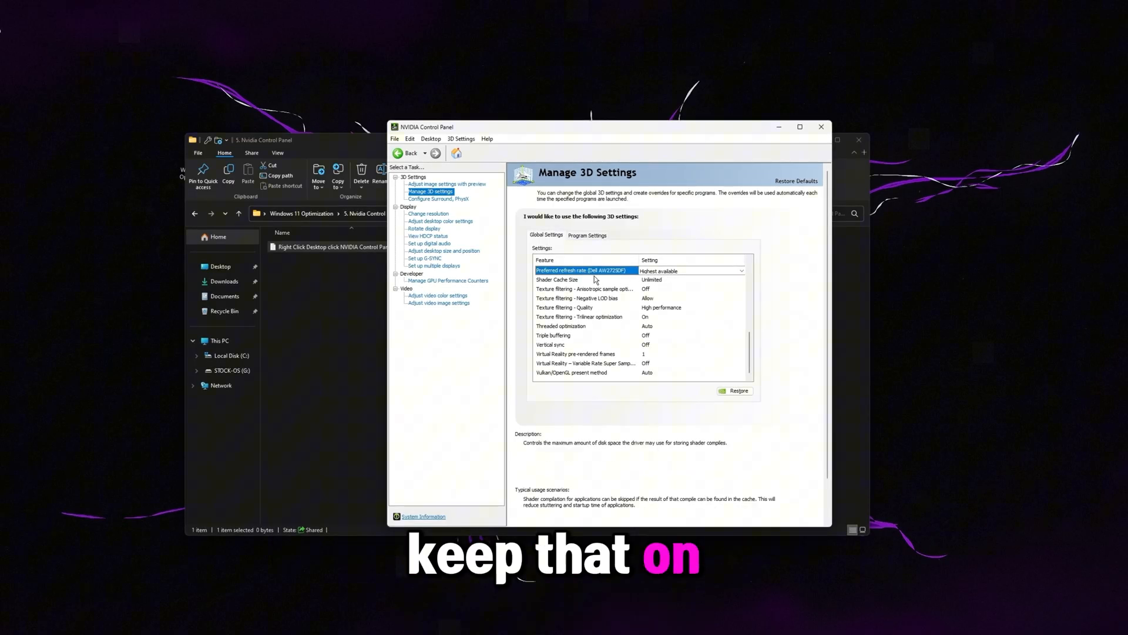
Step: Set Shader Cache Size to Unlimited and check vertical sync is off
left_click(739, 279)
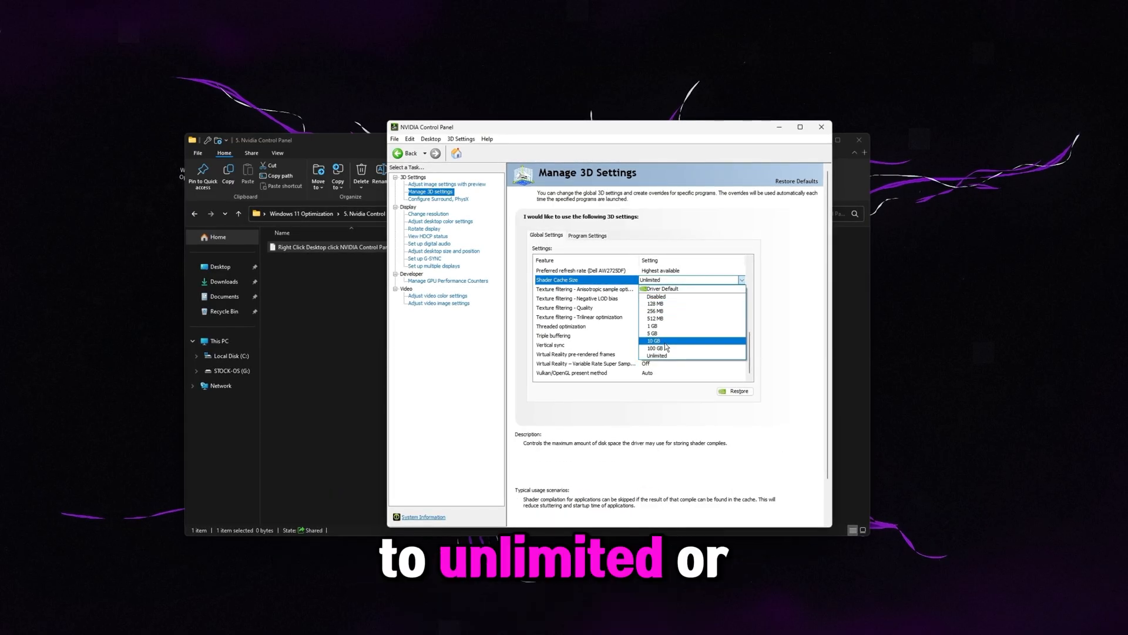
mouse_move(663, 349)
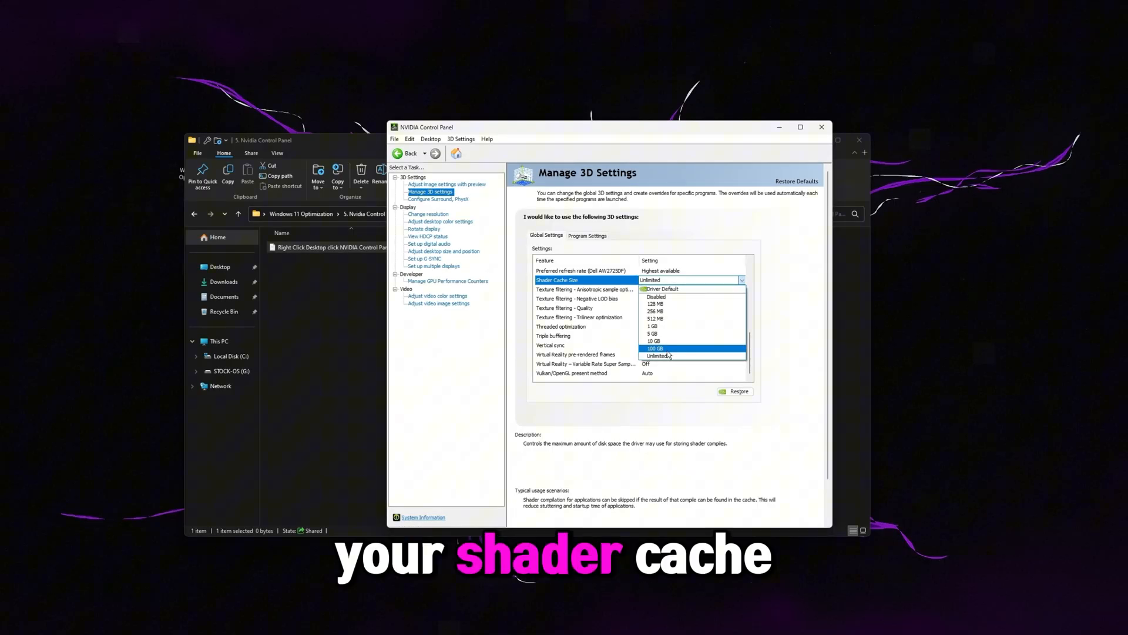
left_click(656, 355)
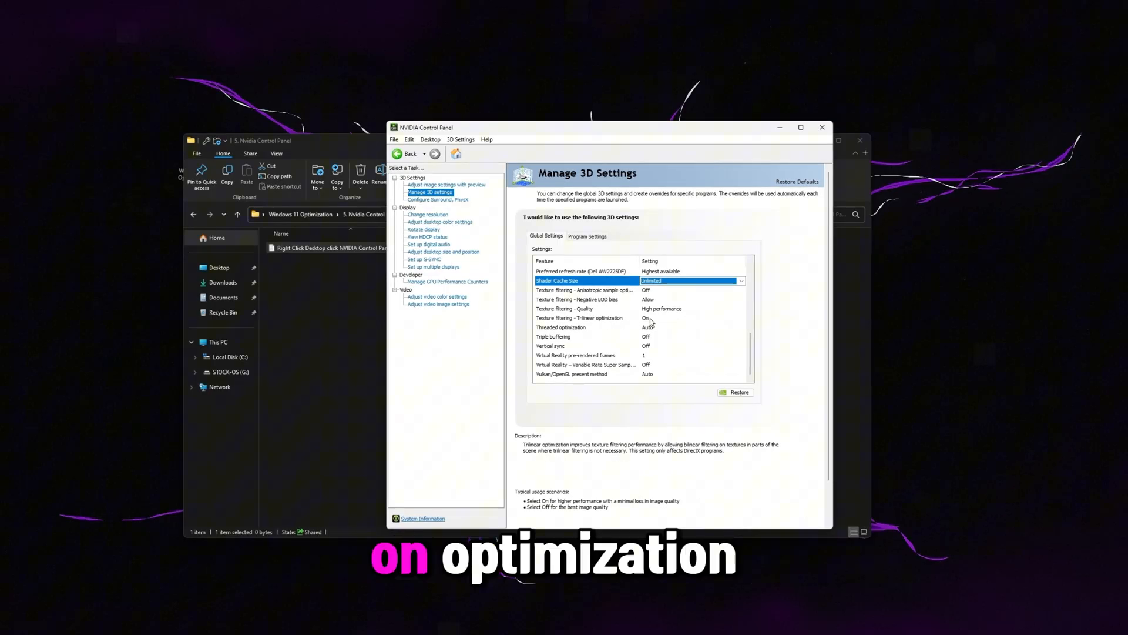
left_click(580, 328)
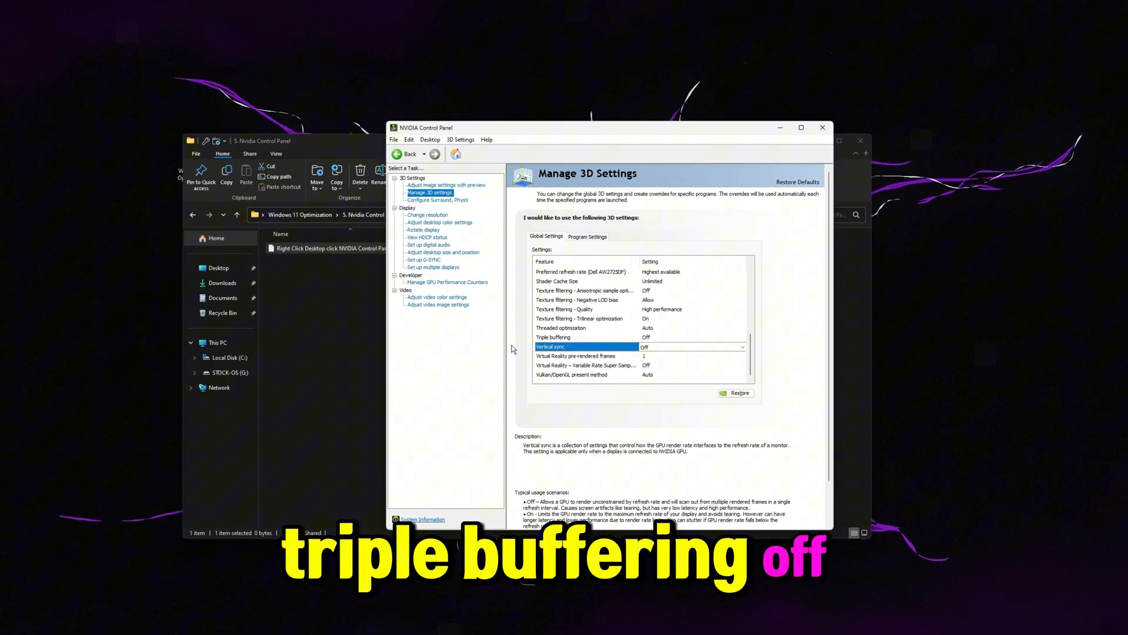
left_click(576, 356)
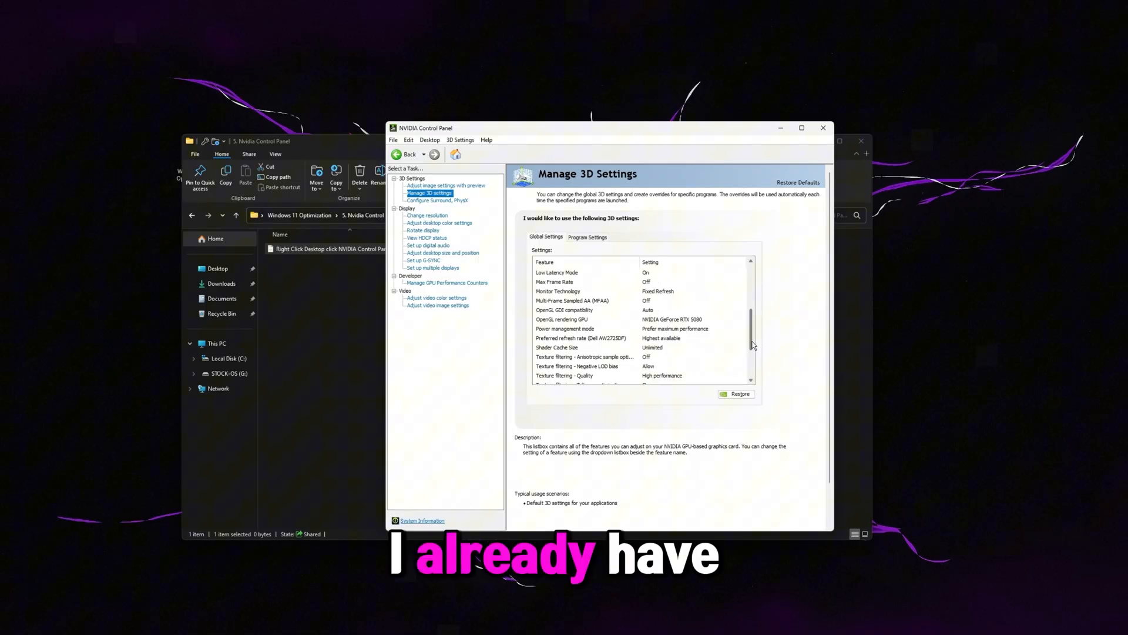
left_click(436, 200)
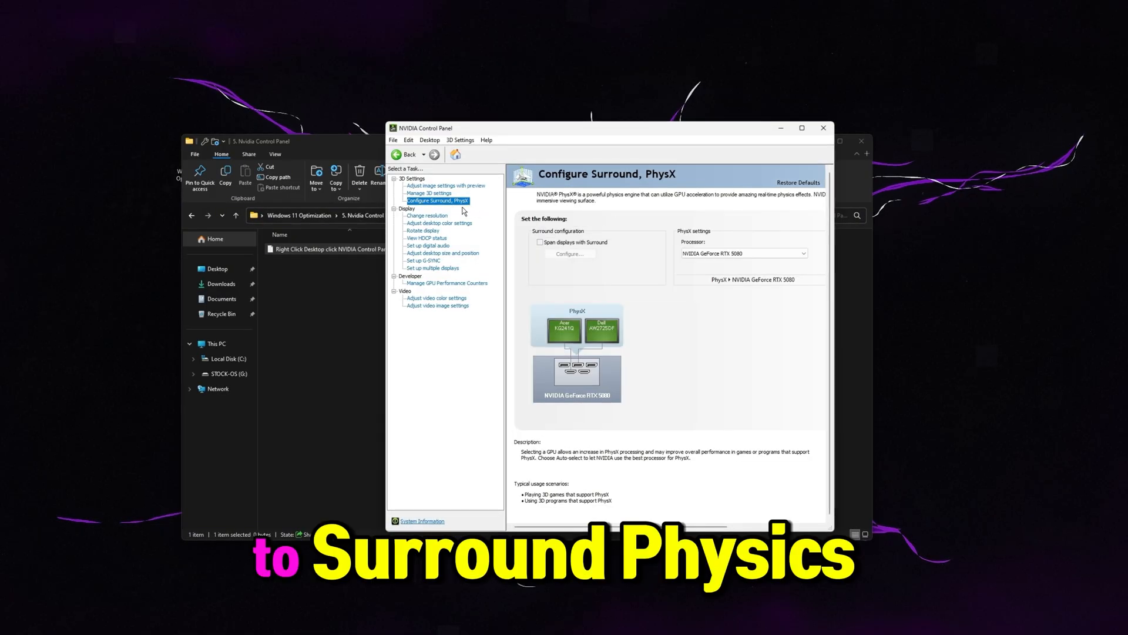
Step: Select NVIDIA GeForce RTX 5080 as the PhysX processor
left_click(742, 253)
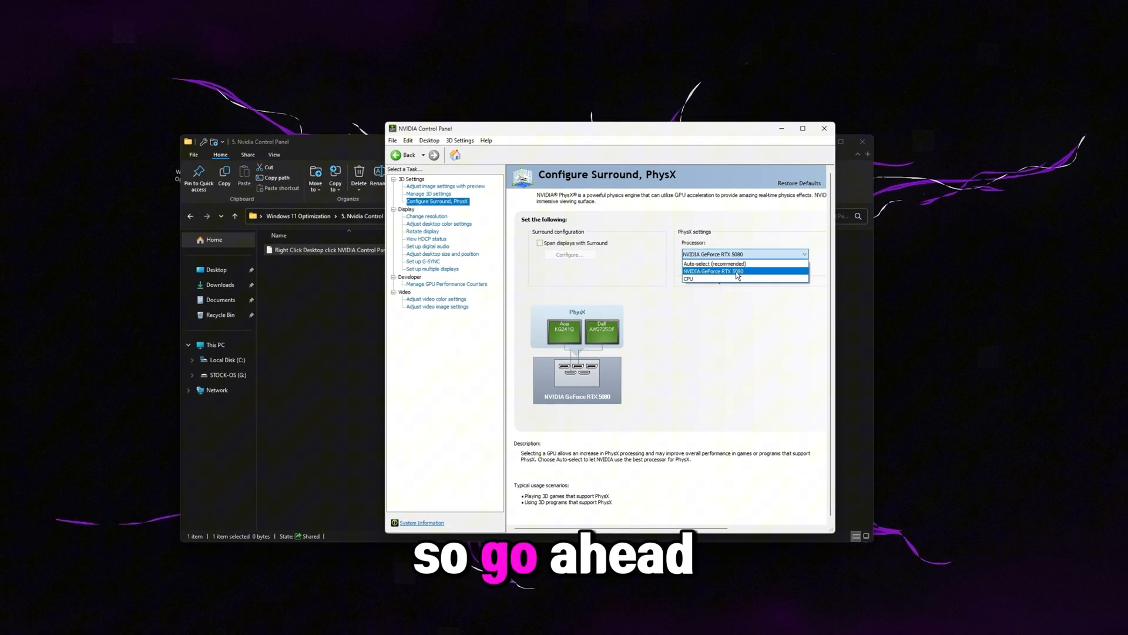
left_click(439, 224)
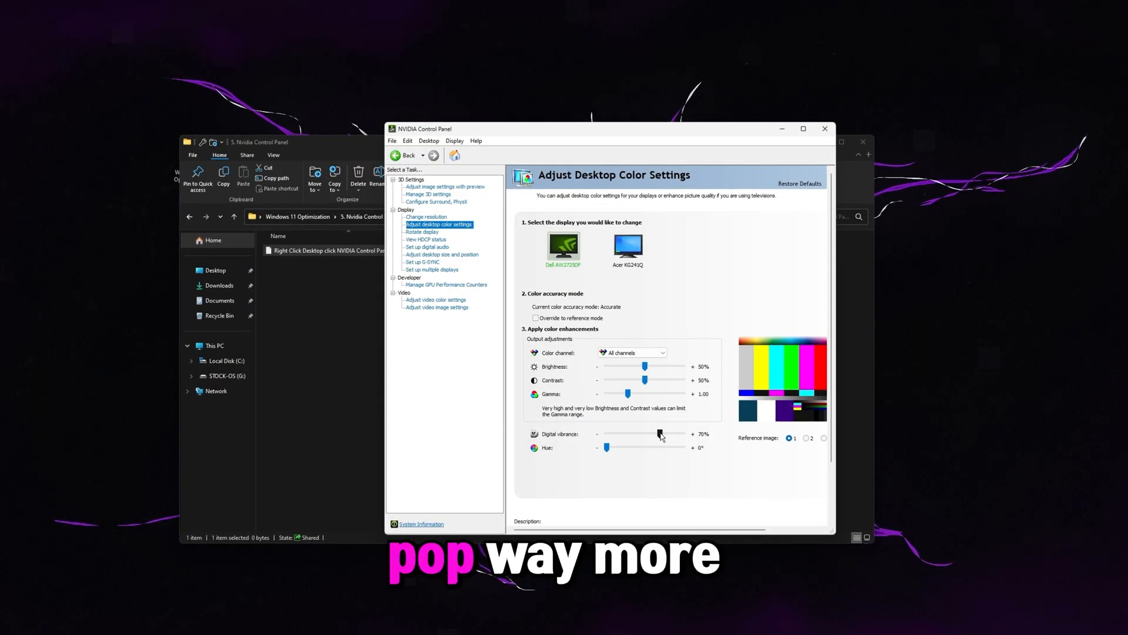
Step: Use NVIDIA settings for video color with Full (0-255) dynamic range, then close the panel
left_click(443, 255)
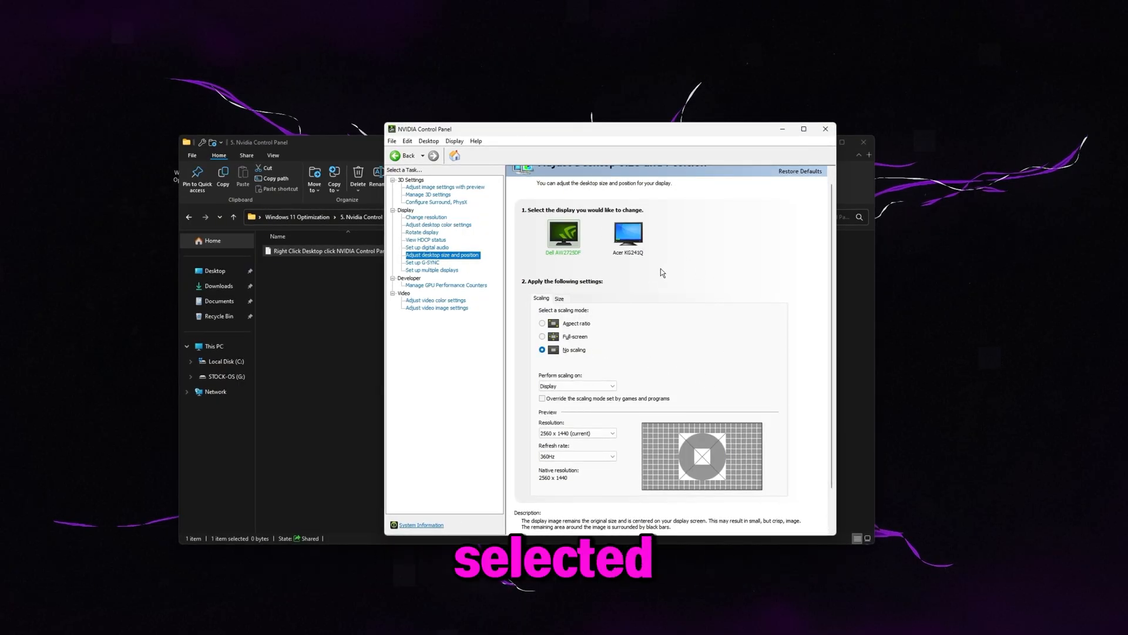
left_click(436, 301)
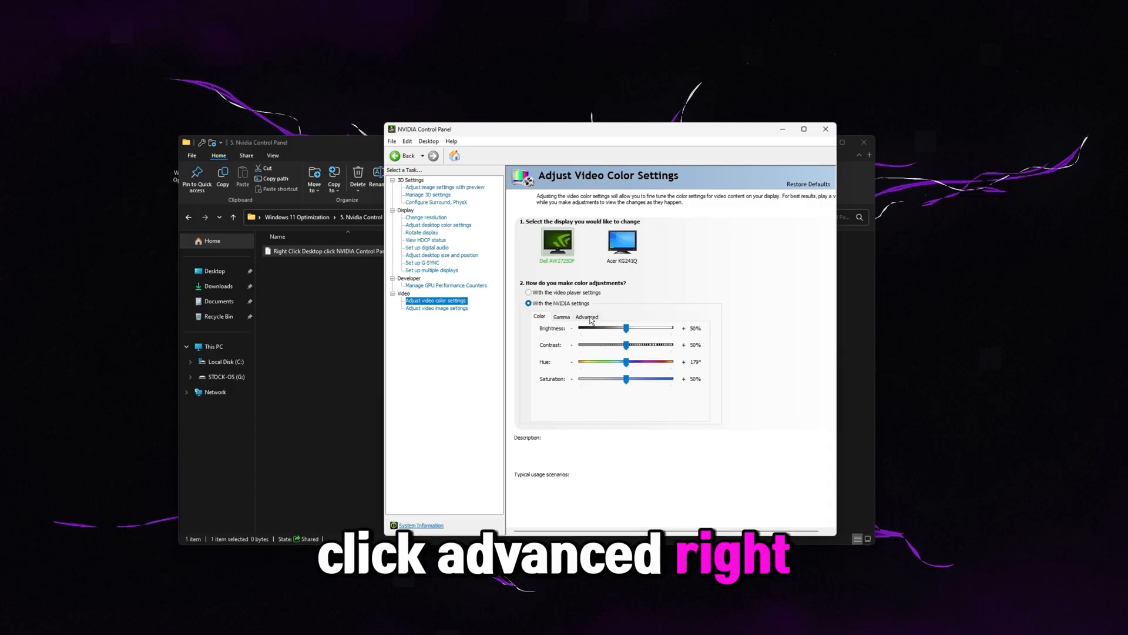
left_click(586, 316)
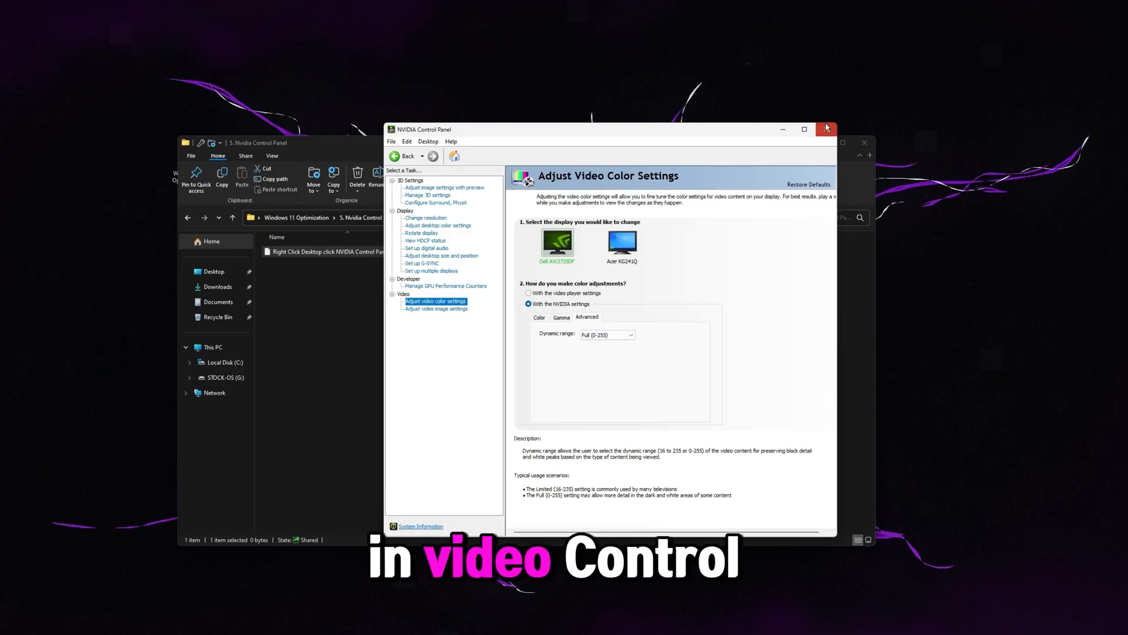
left_click(825, 128)
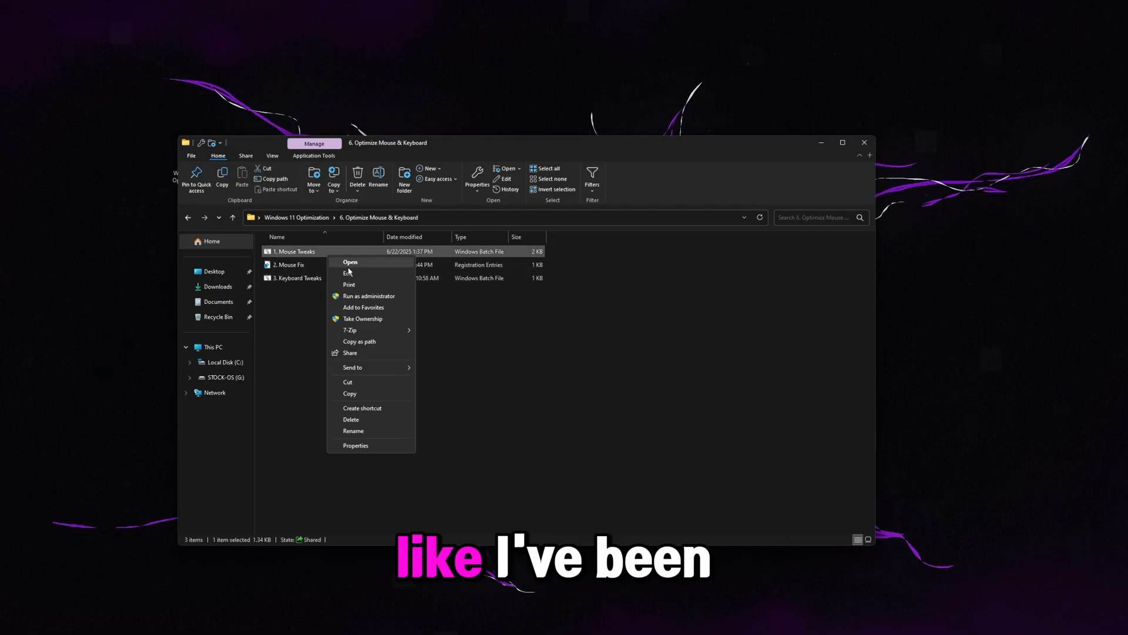
left_click(349, 273)
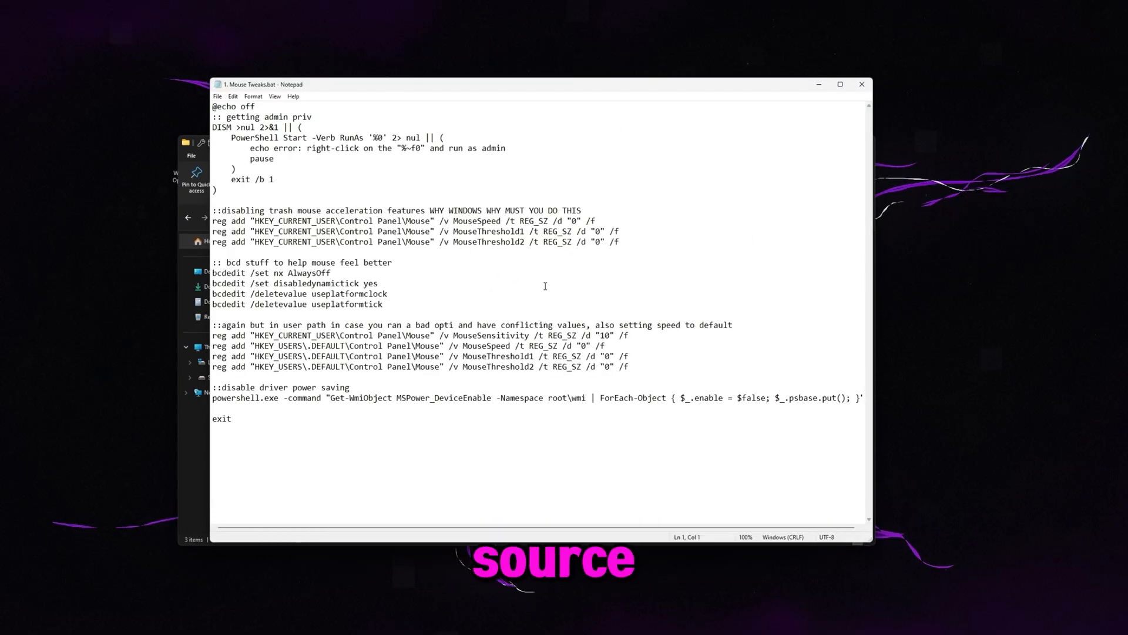
left_click_drag(213, 210, 621, 241)
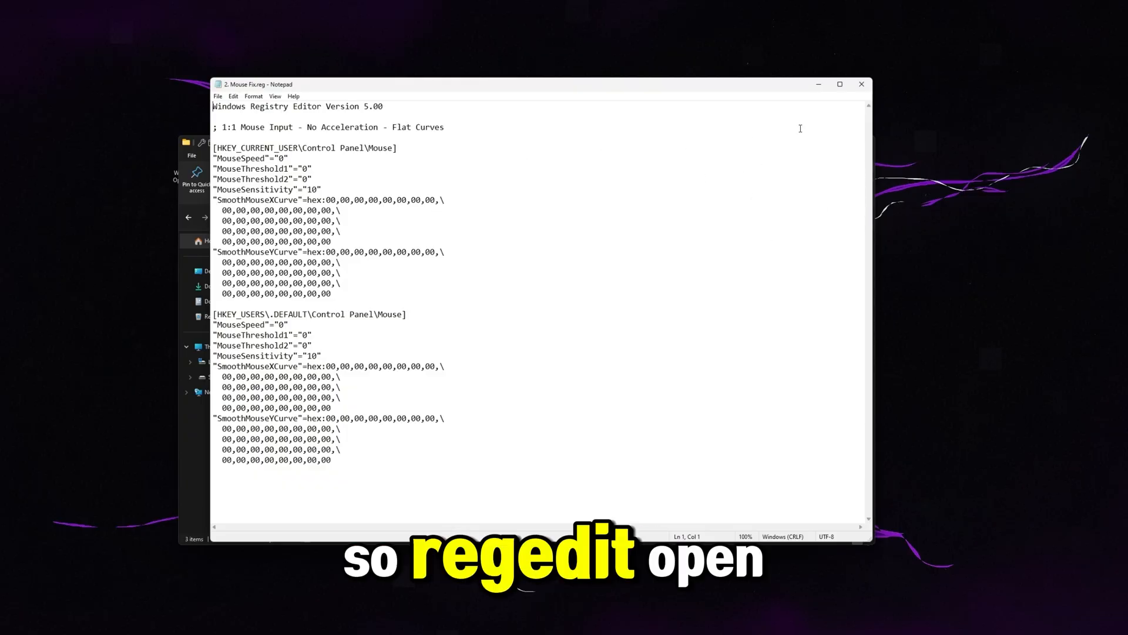
double_click(288, 263)
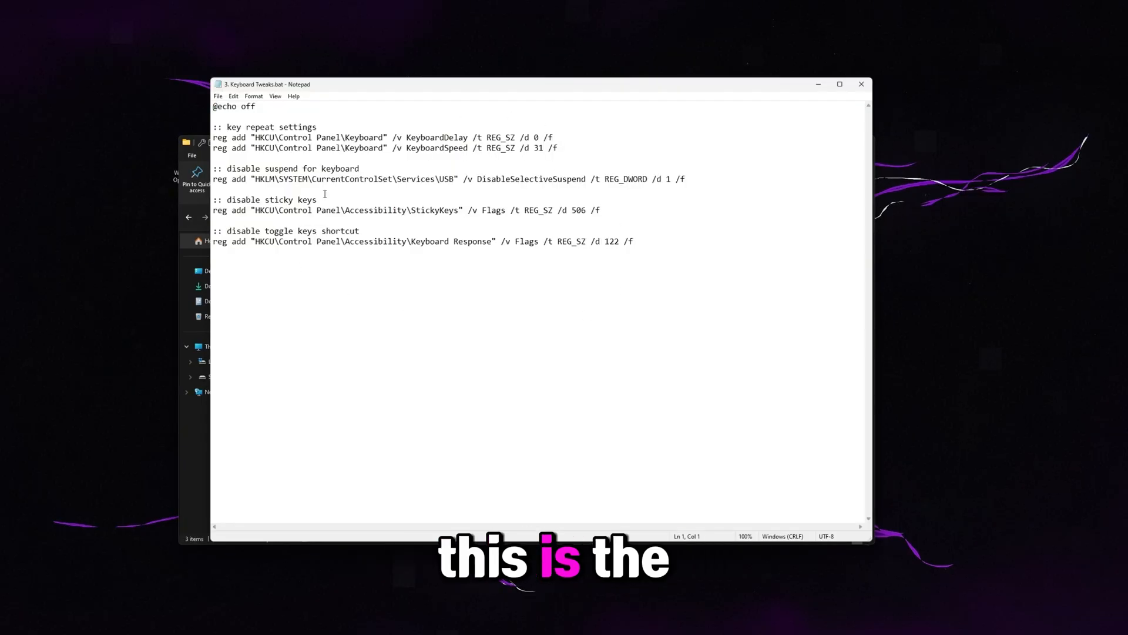
left_click(860, 84)
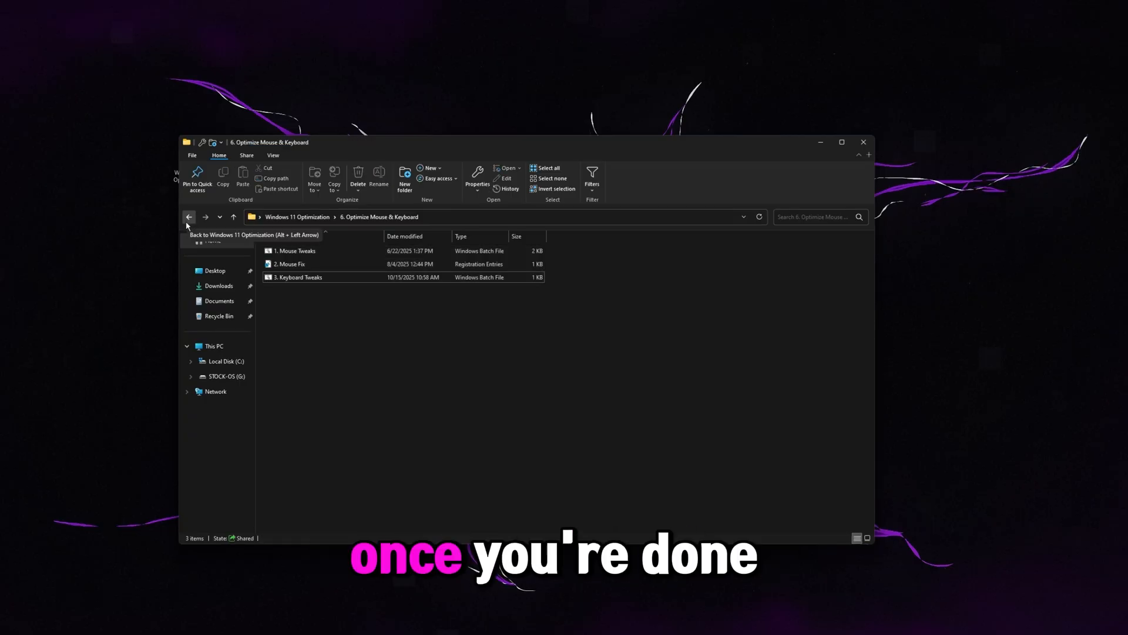
Step: Open Display Settings and check Advanced display refresh rates: 359.98 Hz and 60 Hz
left_click(189, 216)
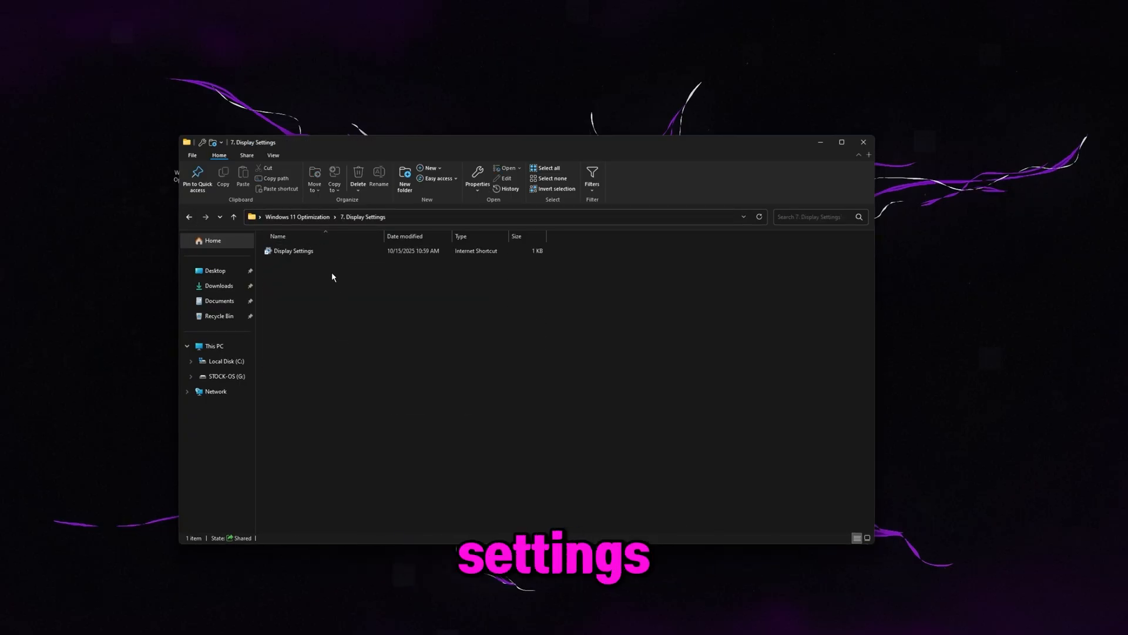
double_click(293, 251)
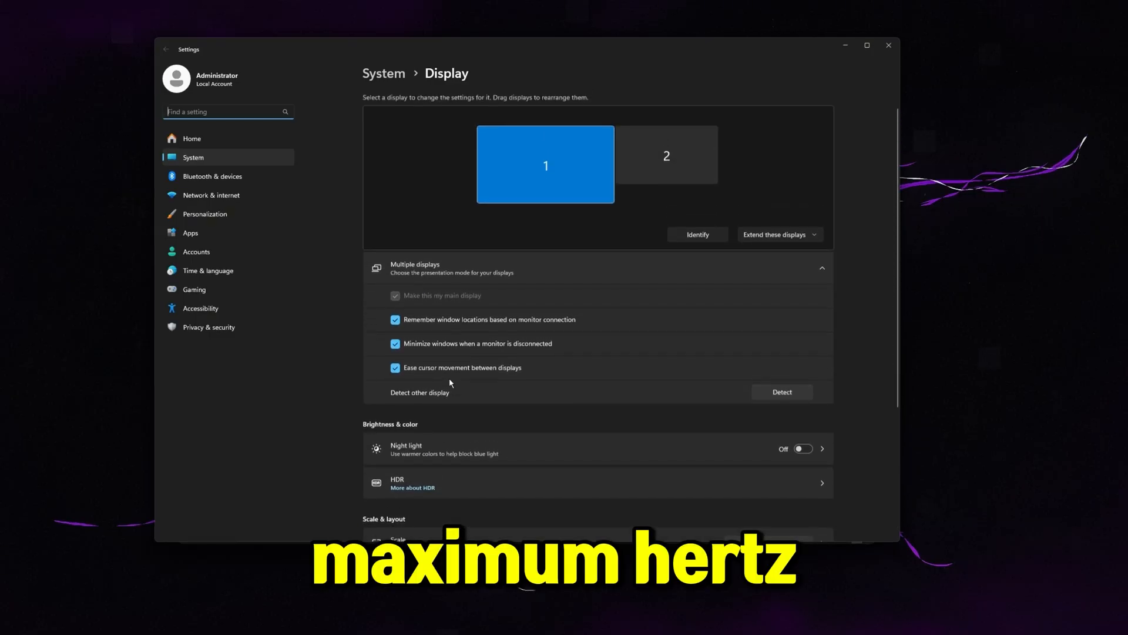
scroll("down", 3)
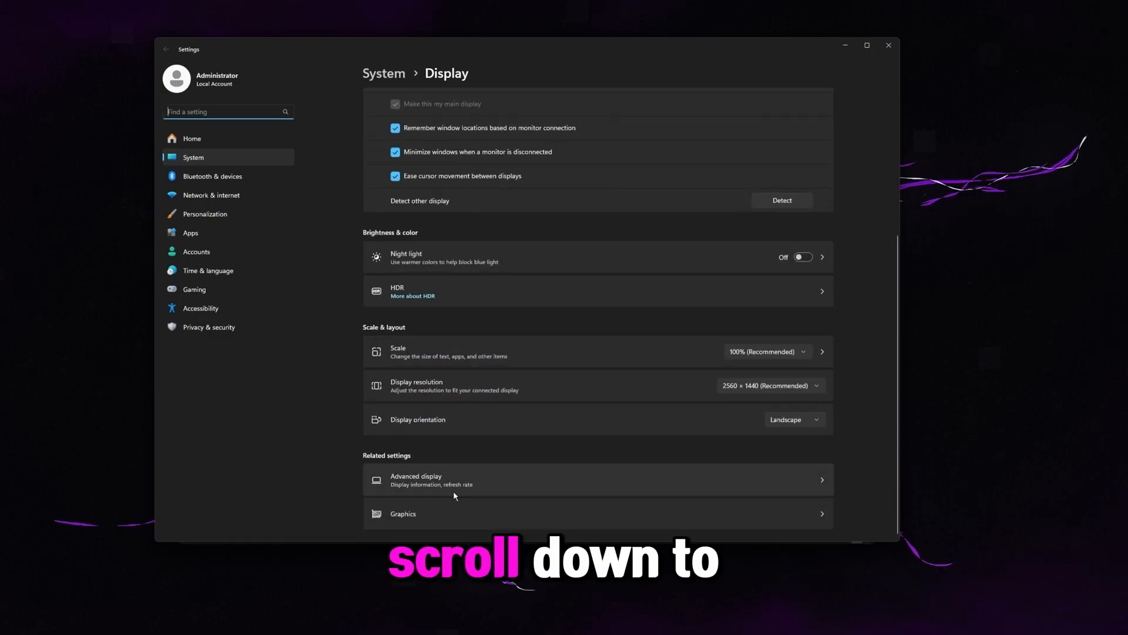
left_click(416, 479)
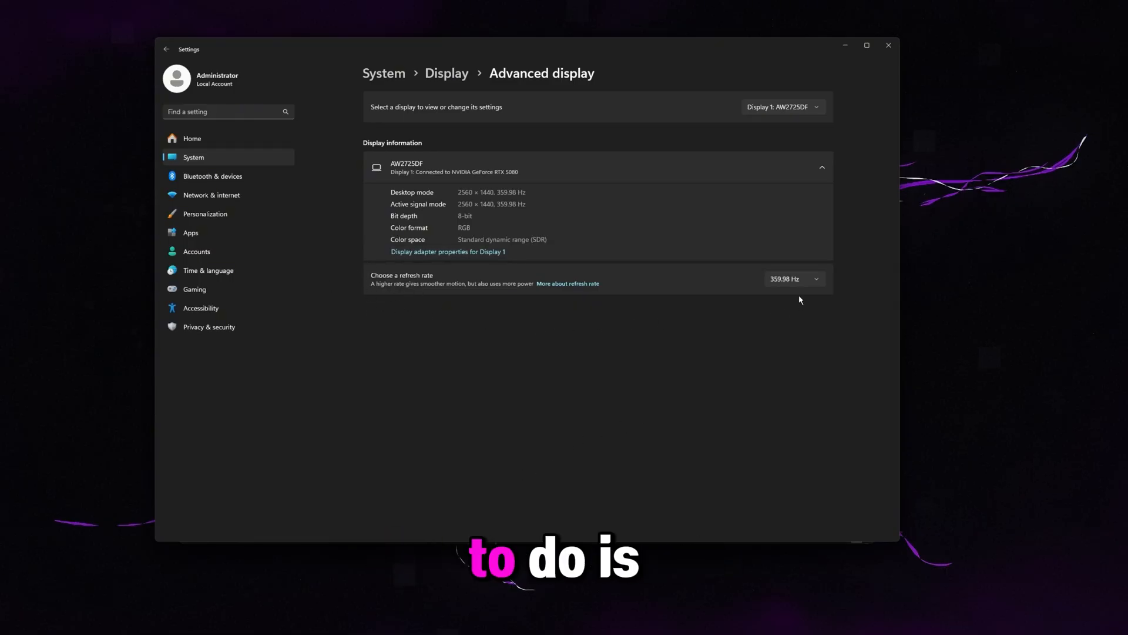
mouse_move(784, 122)
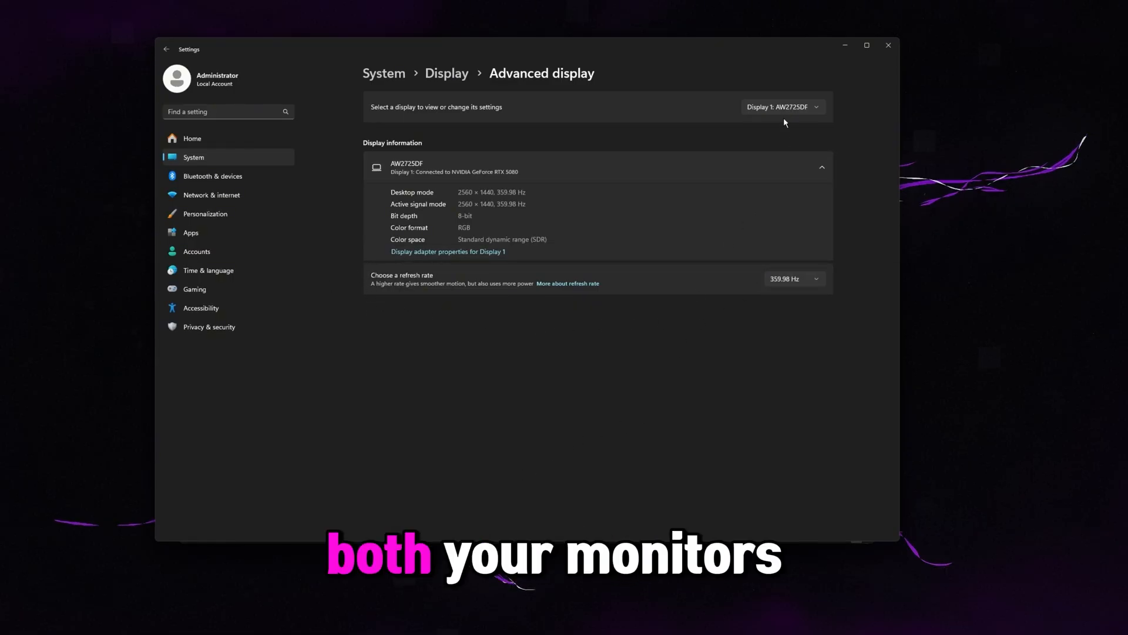
mouse_move(688, 356)
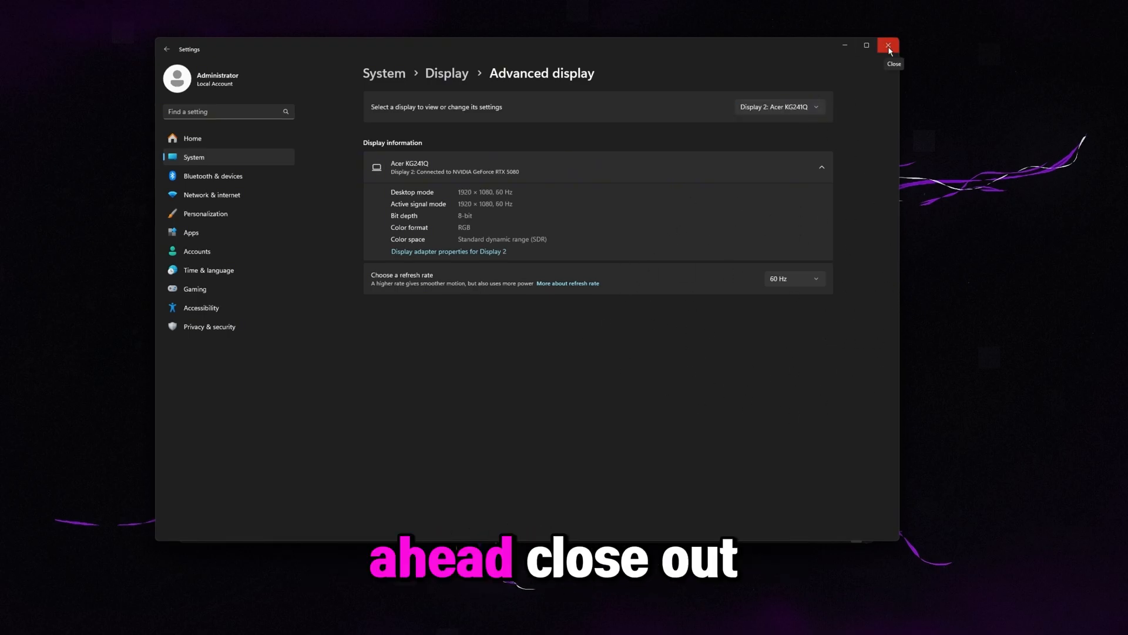
Step: Launch Visual Performance Tweaks and keep only shadows, thumbnails, window contents and smooth fonts
left_click(888, 45)
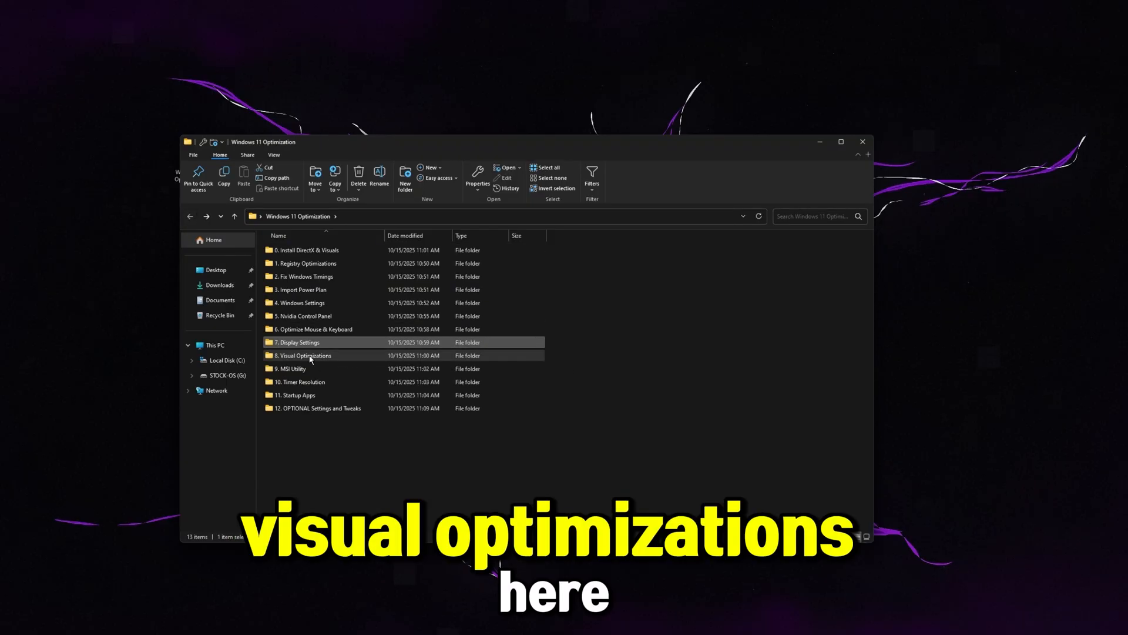
double_click(300, 355)
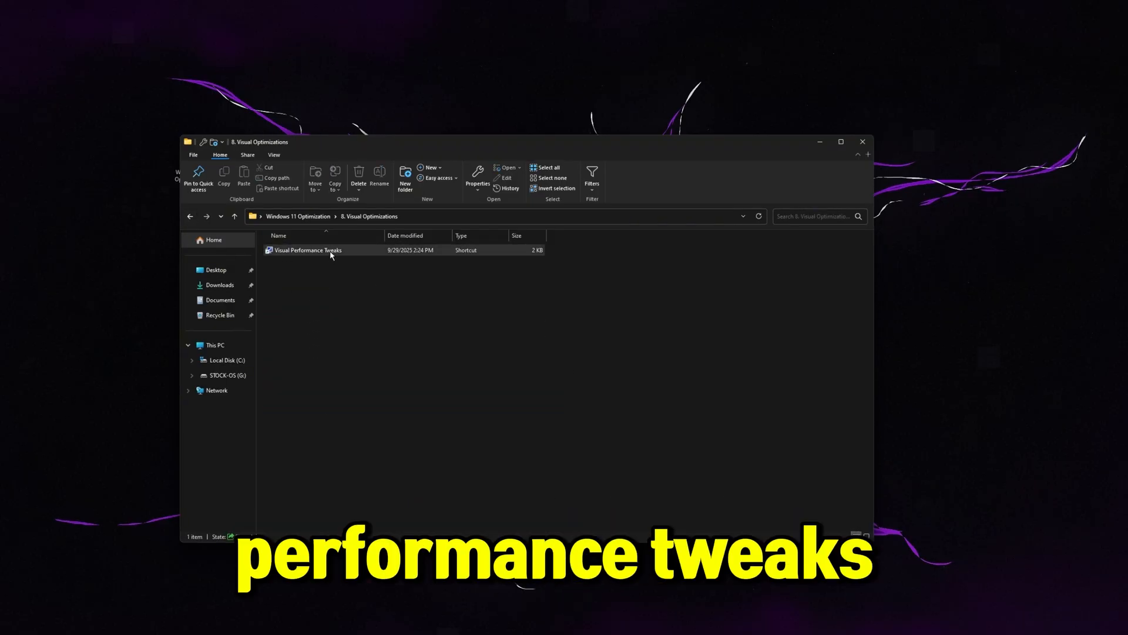
double_click(307, 250)
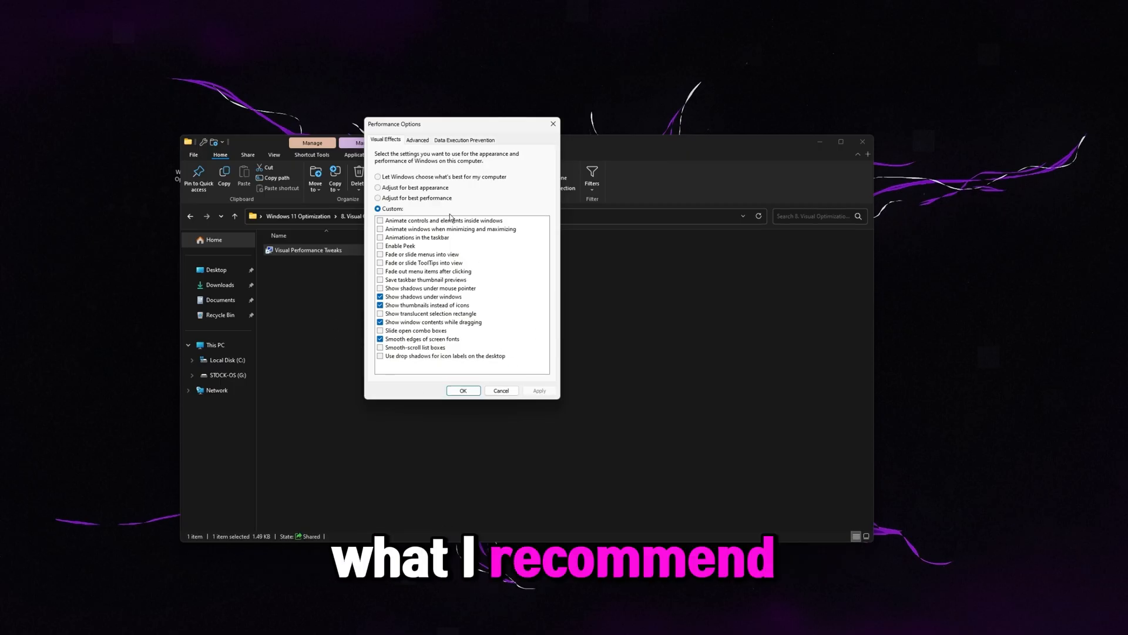
left_click(377, 198)
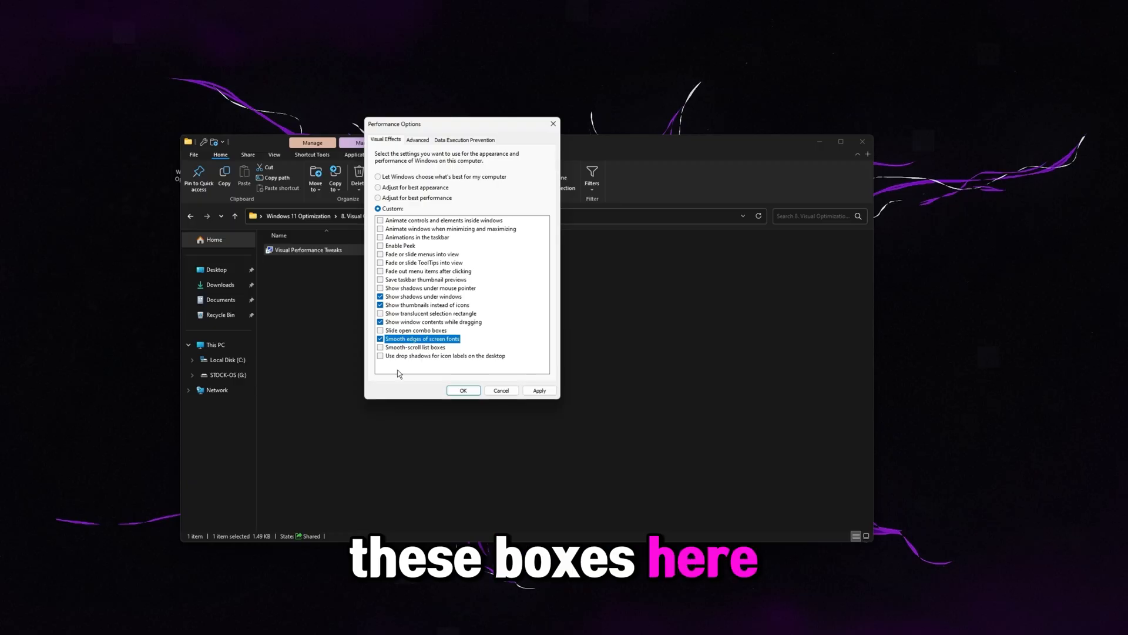
mouse_move(450, 371)
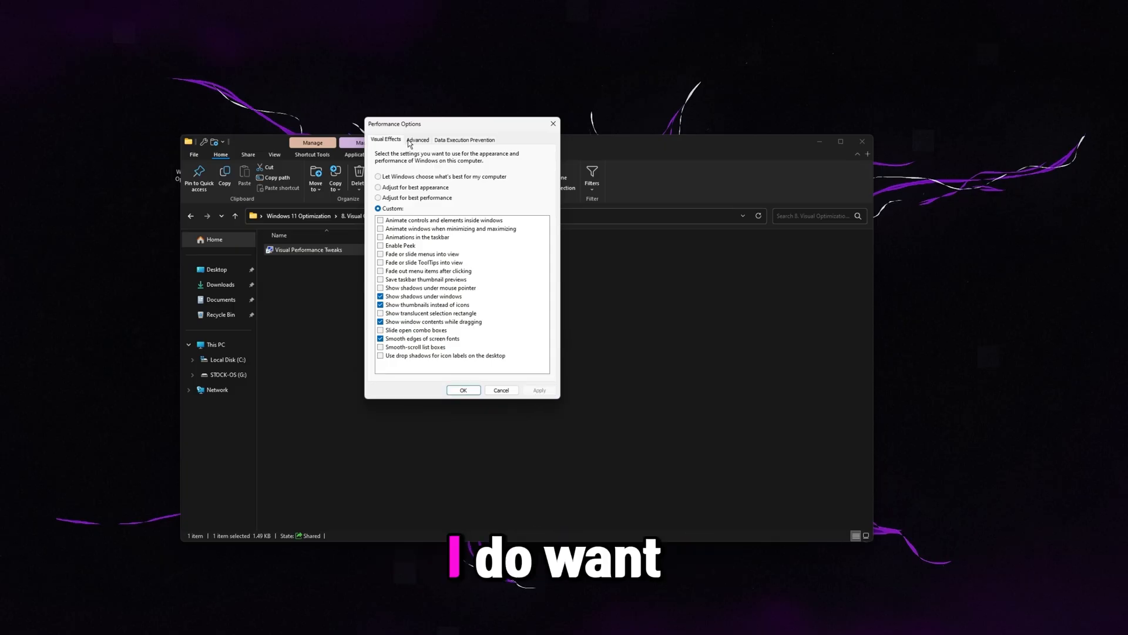
Step: Set processor scheduling to favour Programs on the Advanced tab
left_click(417, 140)
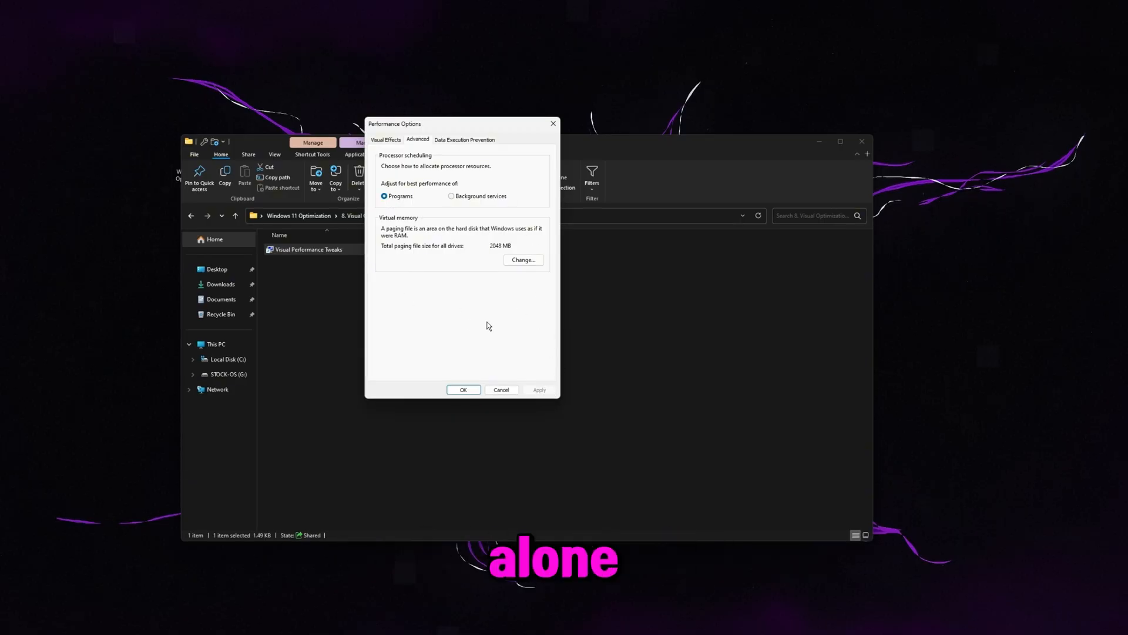
mouse_move(408, 210)
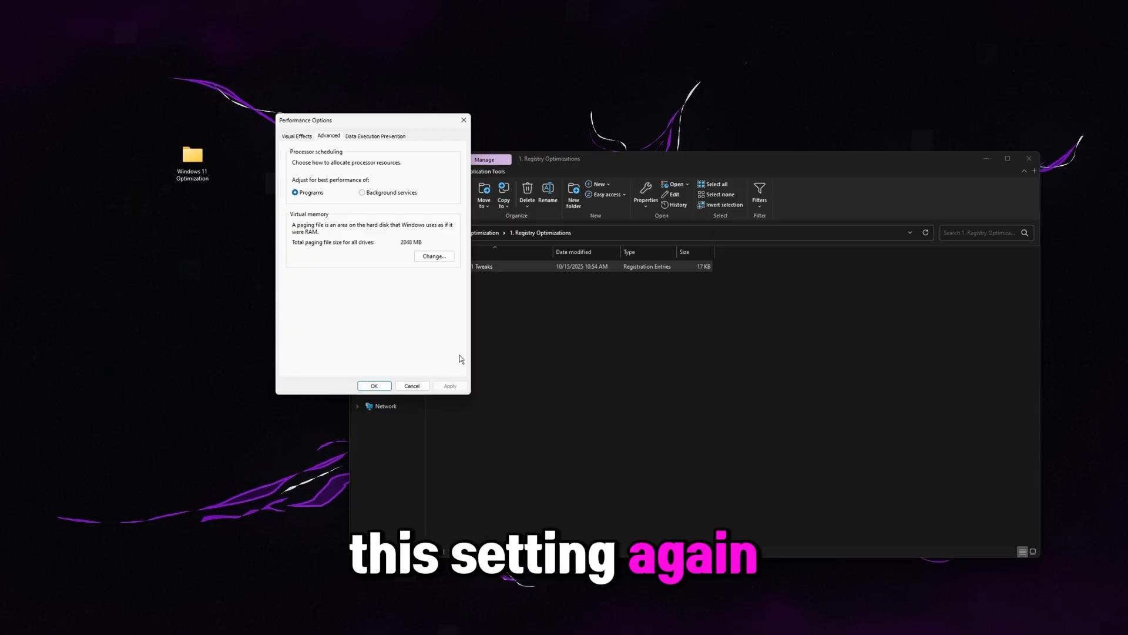
mouse_move(338, 217)
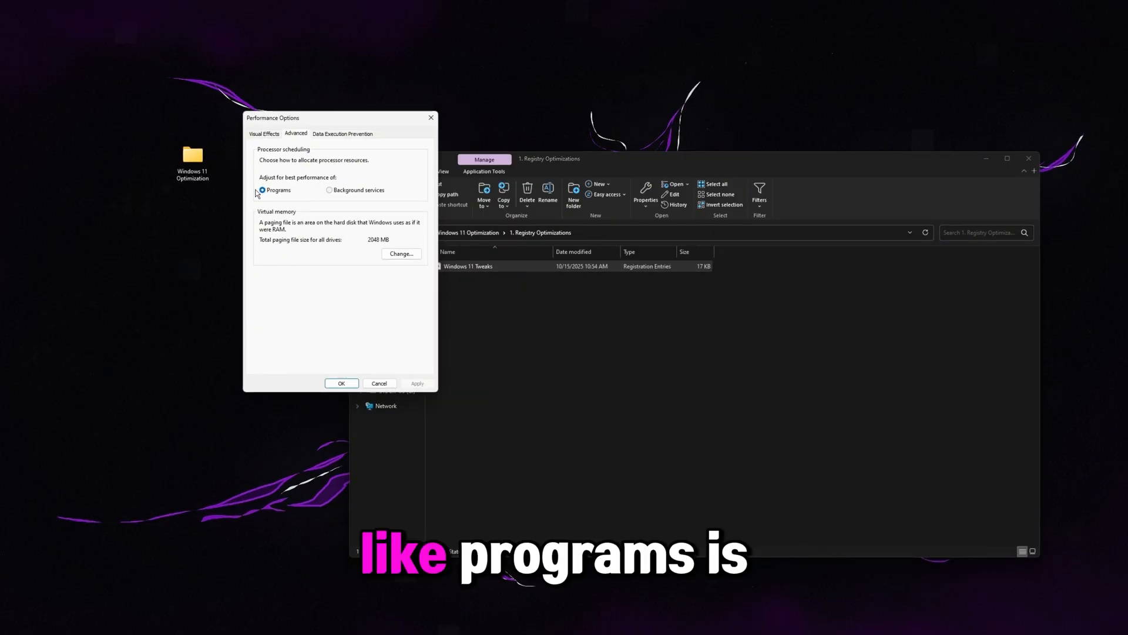
left_click(239, 132)
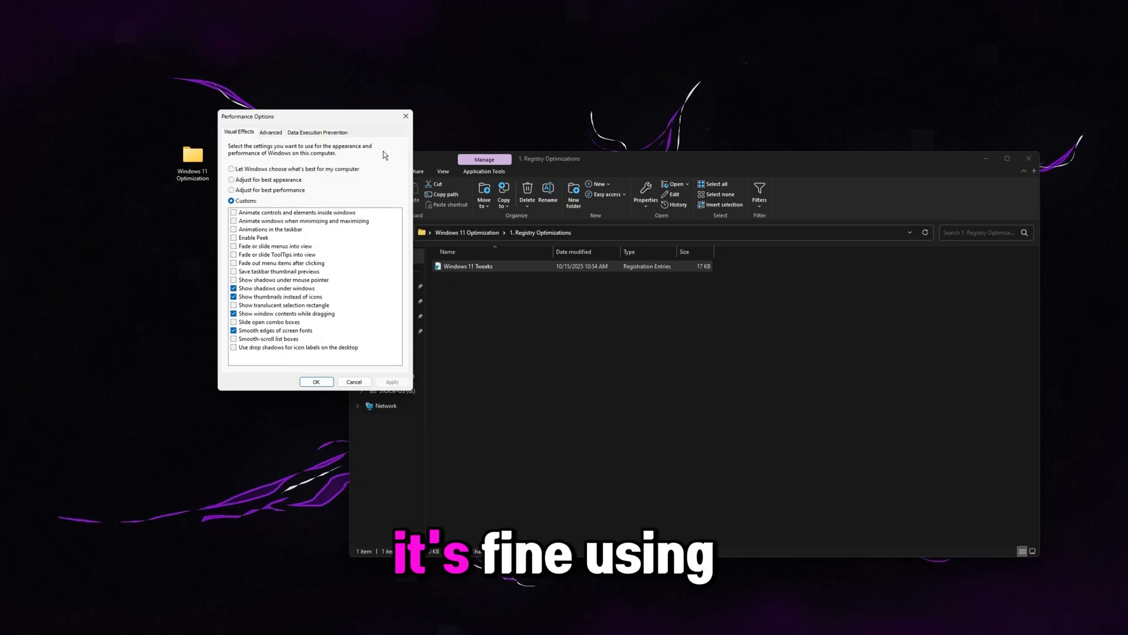
left_click(316, 381)
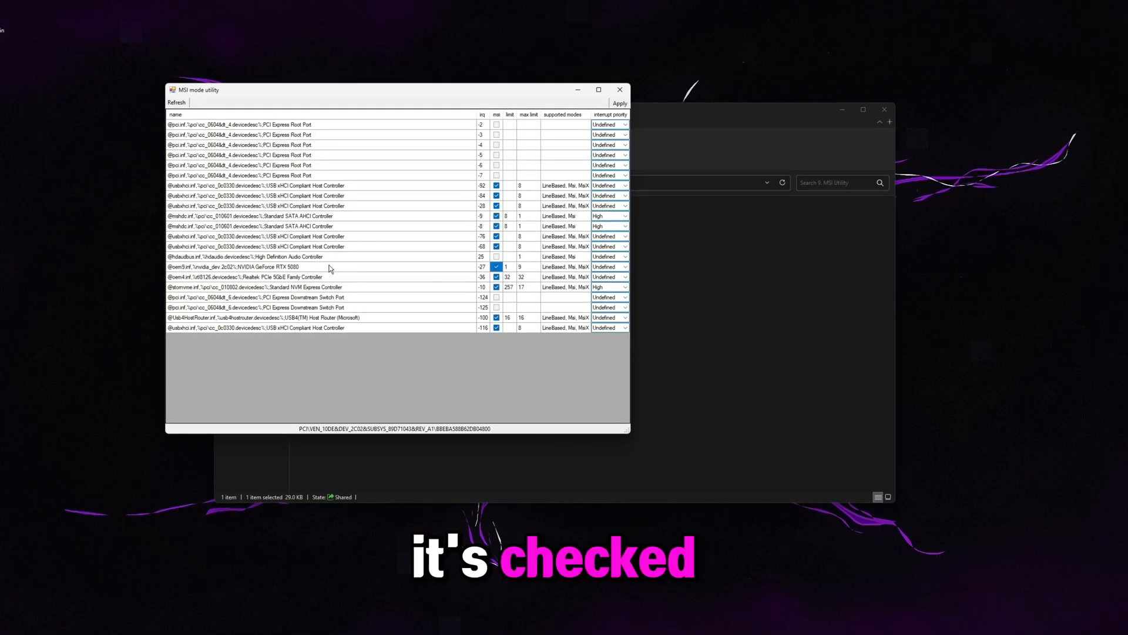
Step: Tick MSI mode for the NVIDIA GeForce RTX 5080, apply, and confirm it persists after refresh
left_click(244, 267)
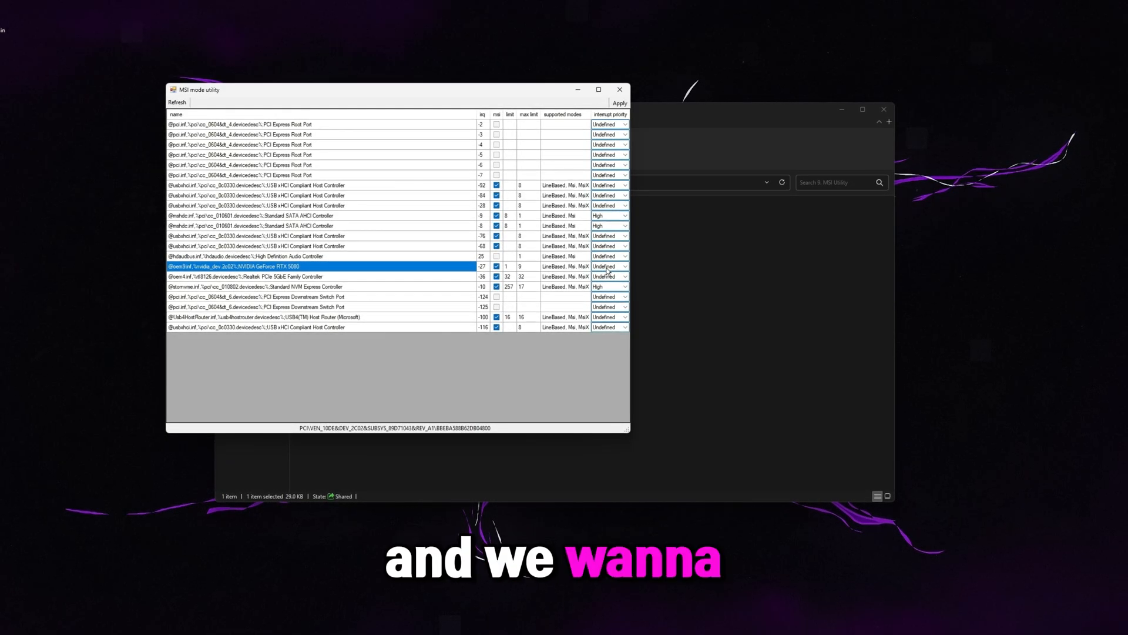
left_click(610, 266)
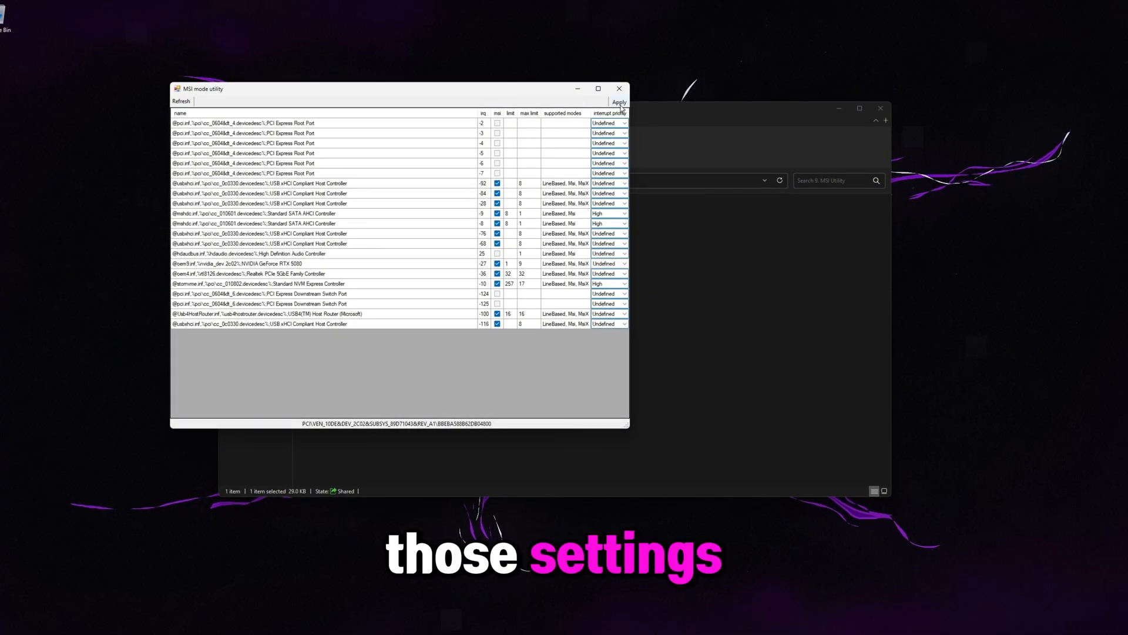
left_click(180, 100)
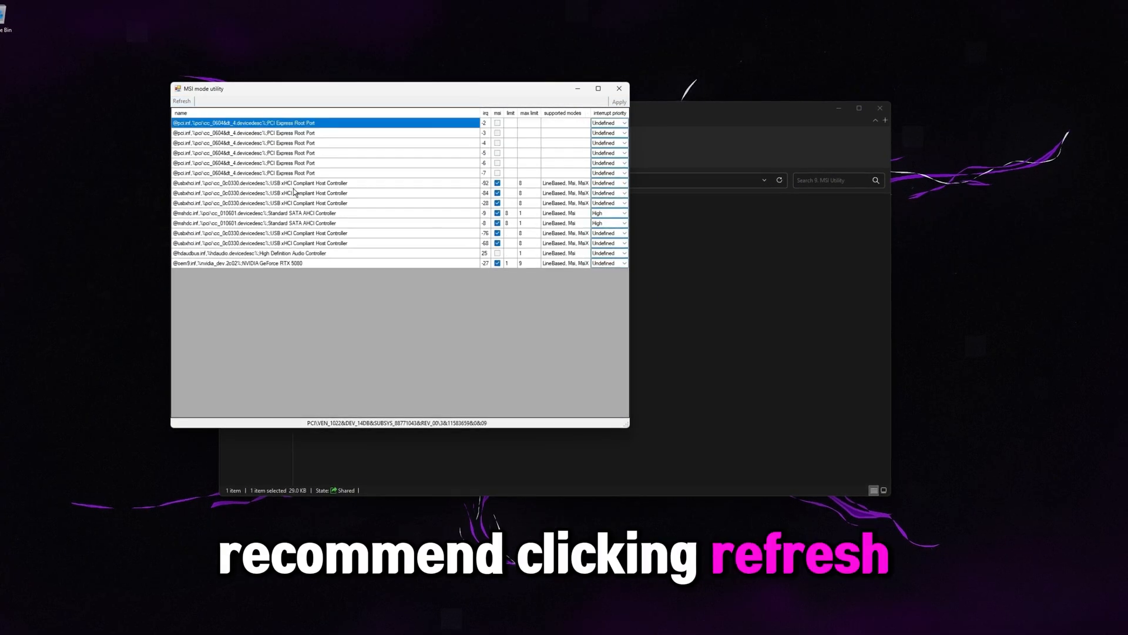
left_click(182, 100)
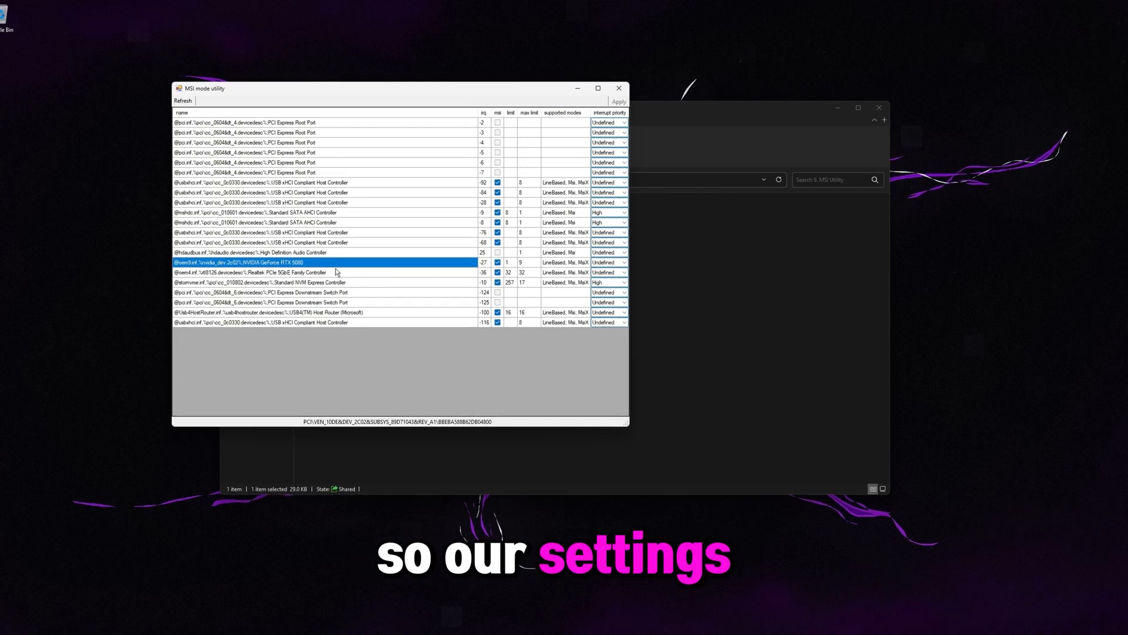
left_click(618, 88)
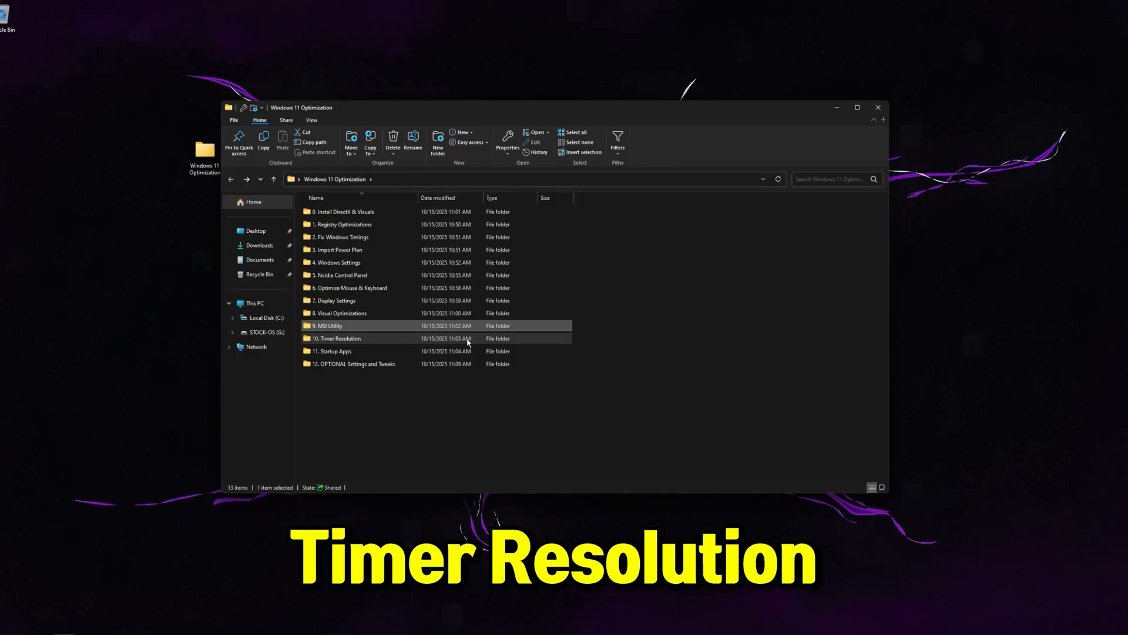
Step: Open 10. Timer Resolution and confirm the SetTimerResolution shortcut is in the Startup folder
left_click(338, 237)
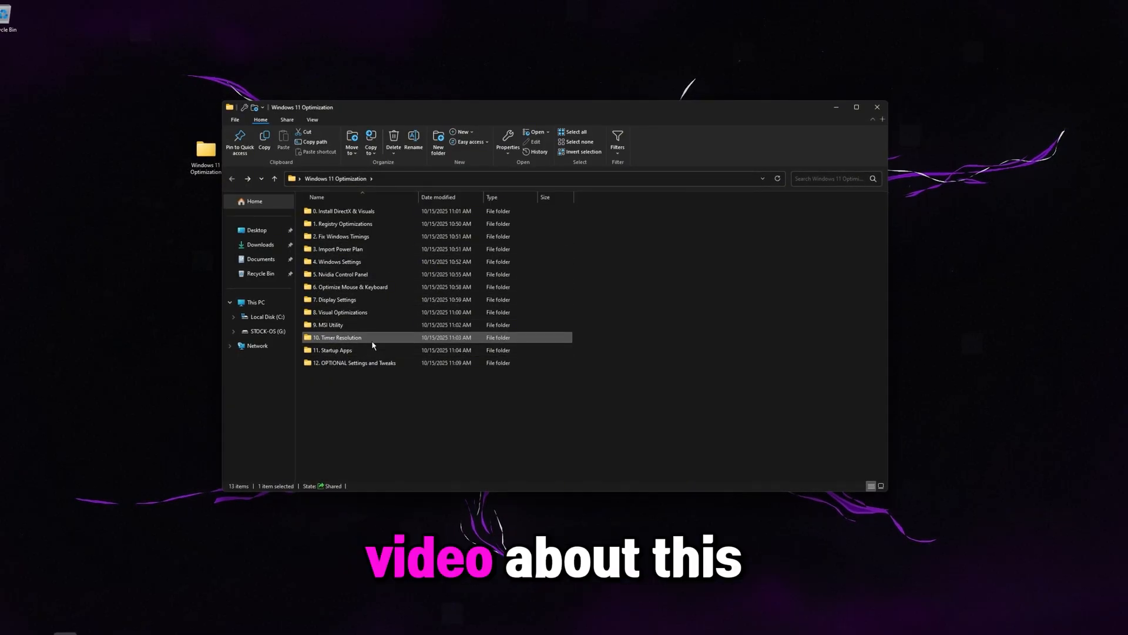
mouse_move(372, 341)
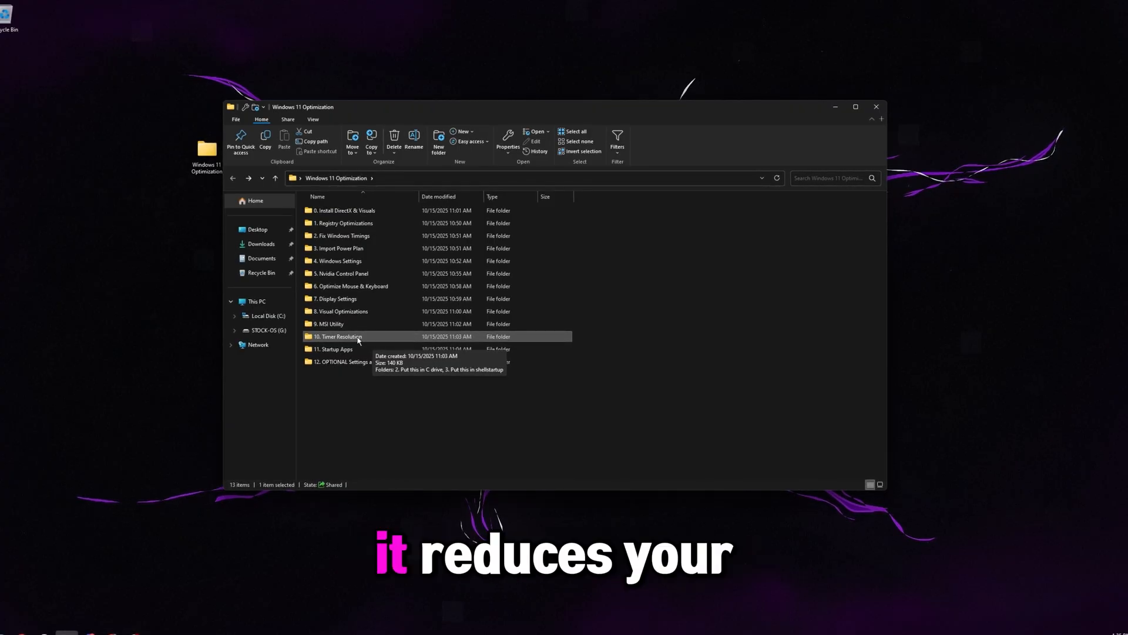
double_click(336, 337)
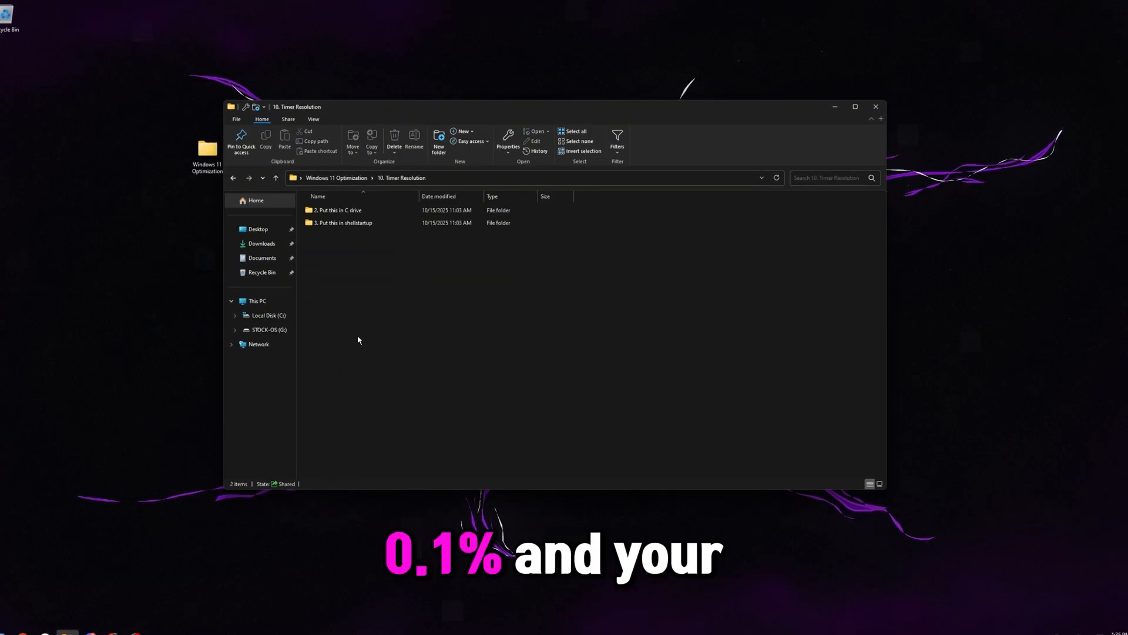
left_click(339, 209)
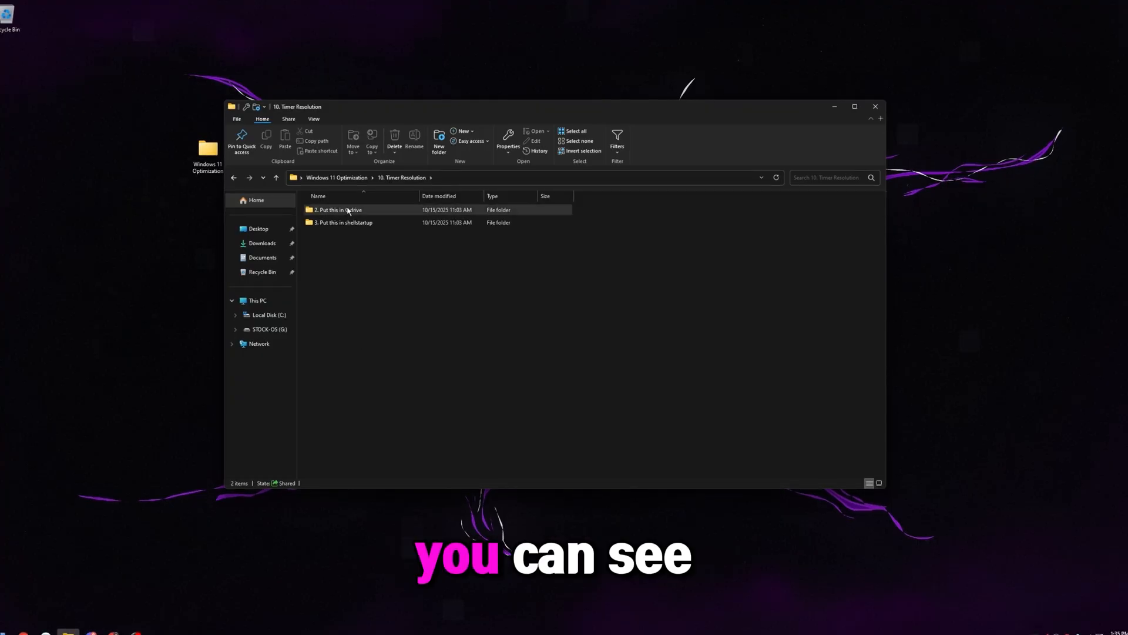
mouse_move(348, 209)
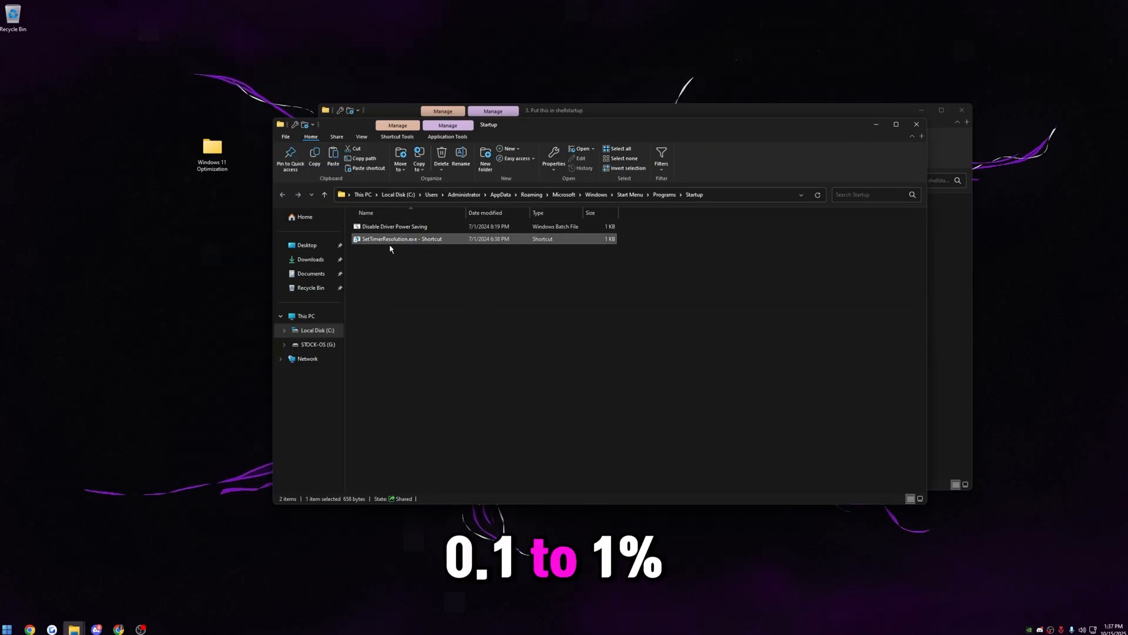
left_click(394, 226)
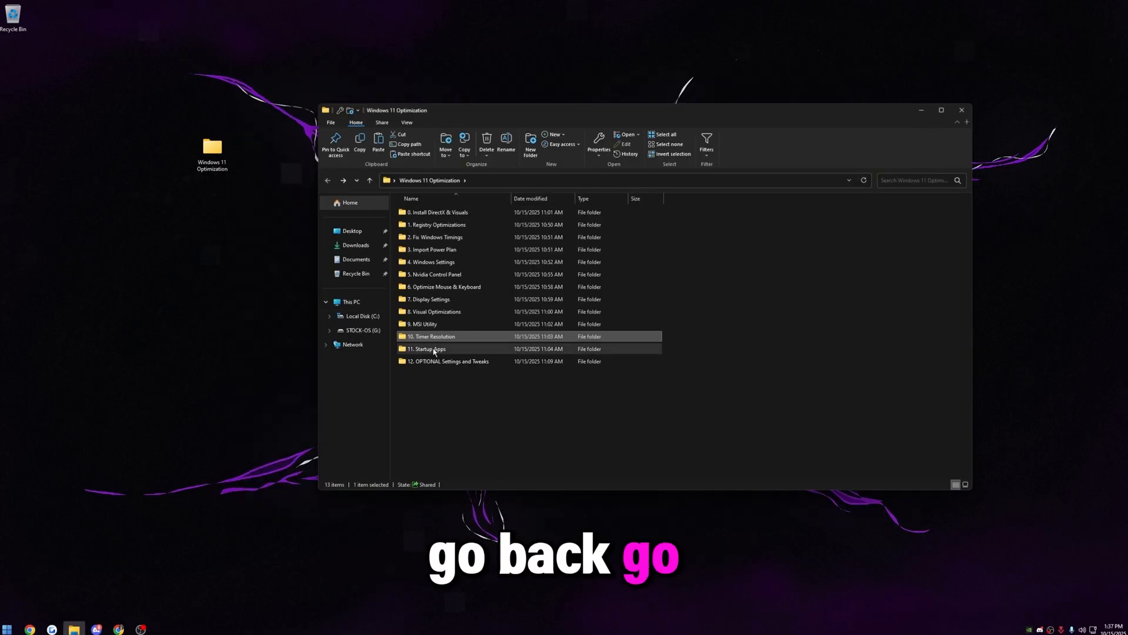
Step: Open the 11. Startup Apps folder to review apps launching at sign-in
double_click(427, 348)
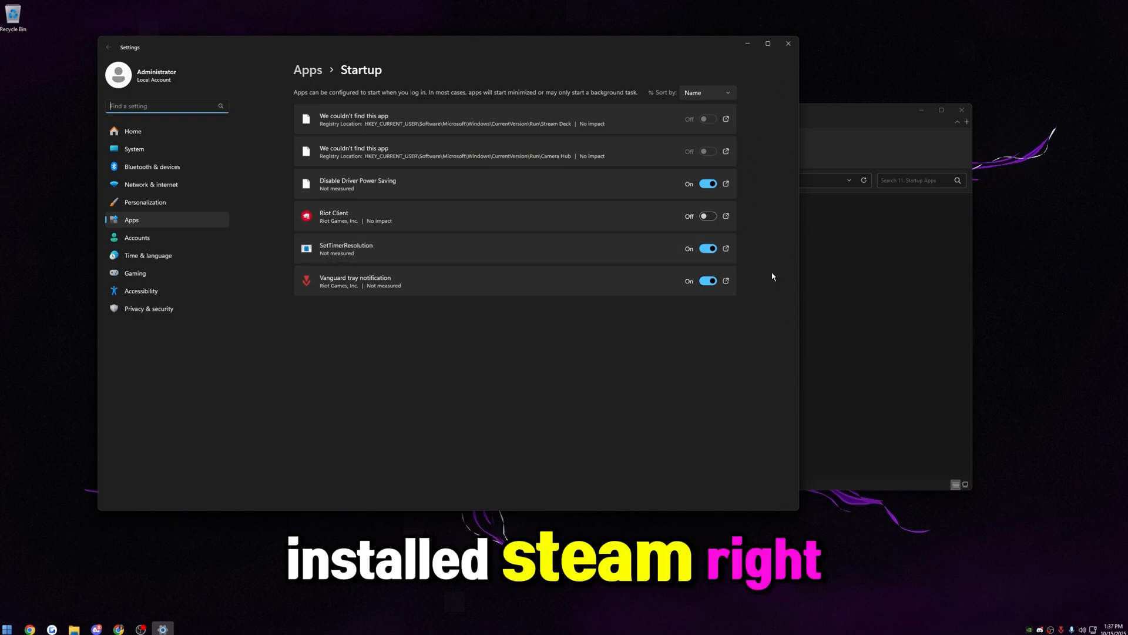
mouse_move(763, 280)
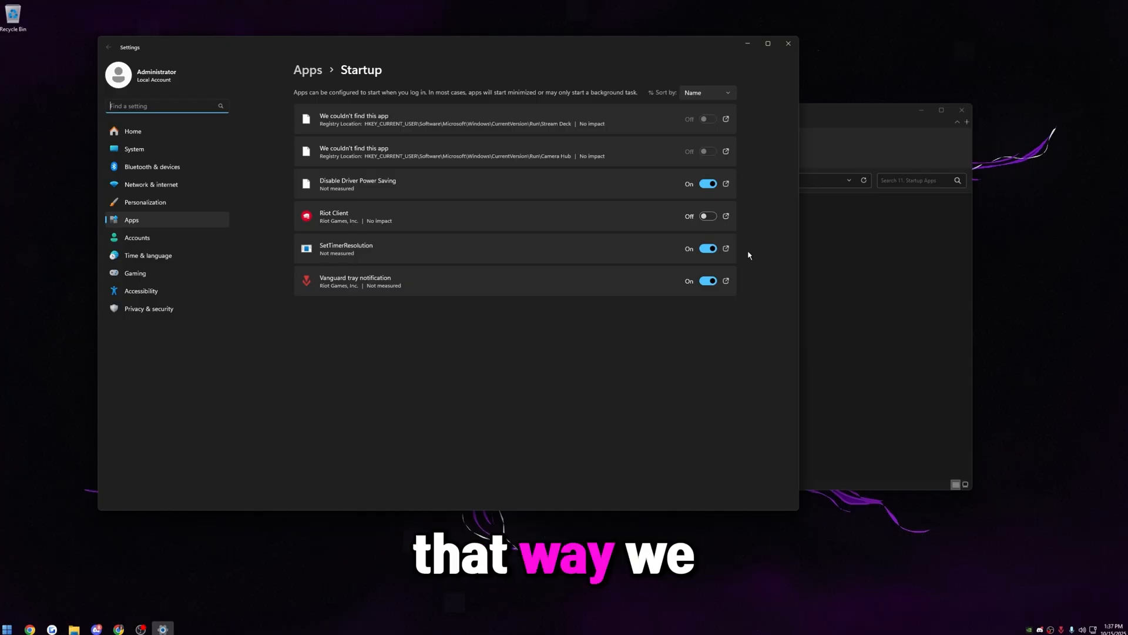
mouse_move(499, 437)
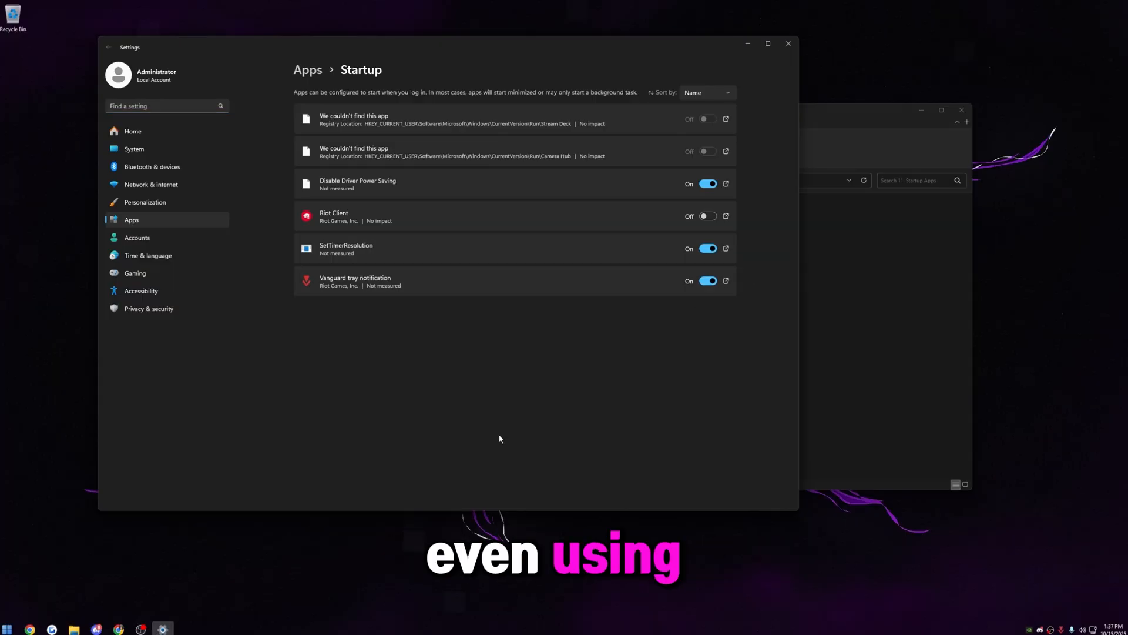
mouse_move(308, 320)
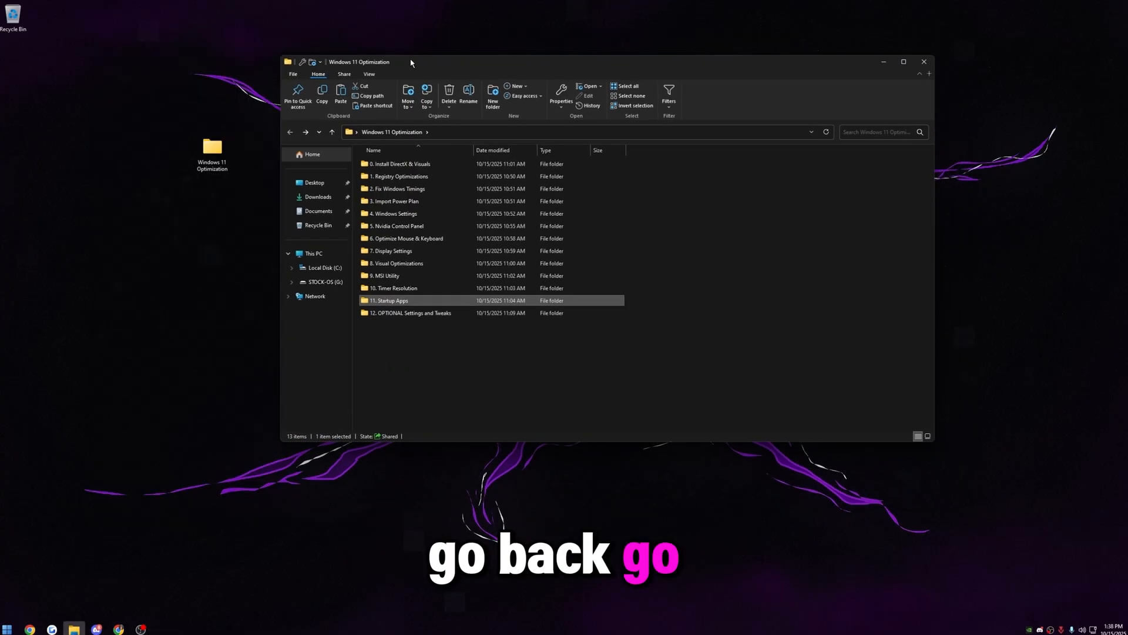
mouse_move(398, 318)
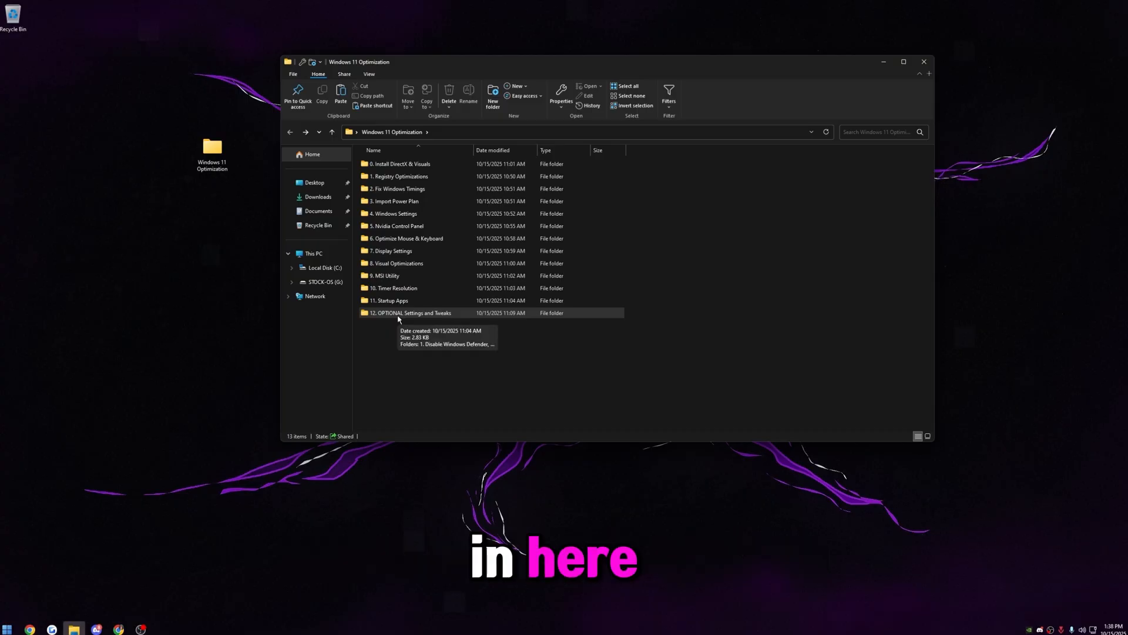
Step: Browse the Disable Windows Updates, Disable Windows Firewall and Uninstall GameBar tweak folders
double_click(411, 312)
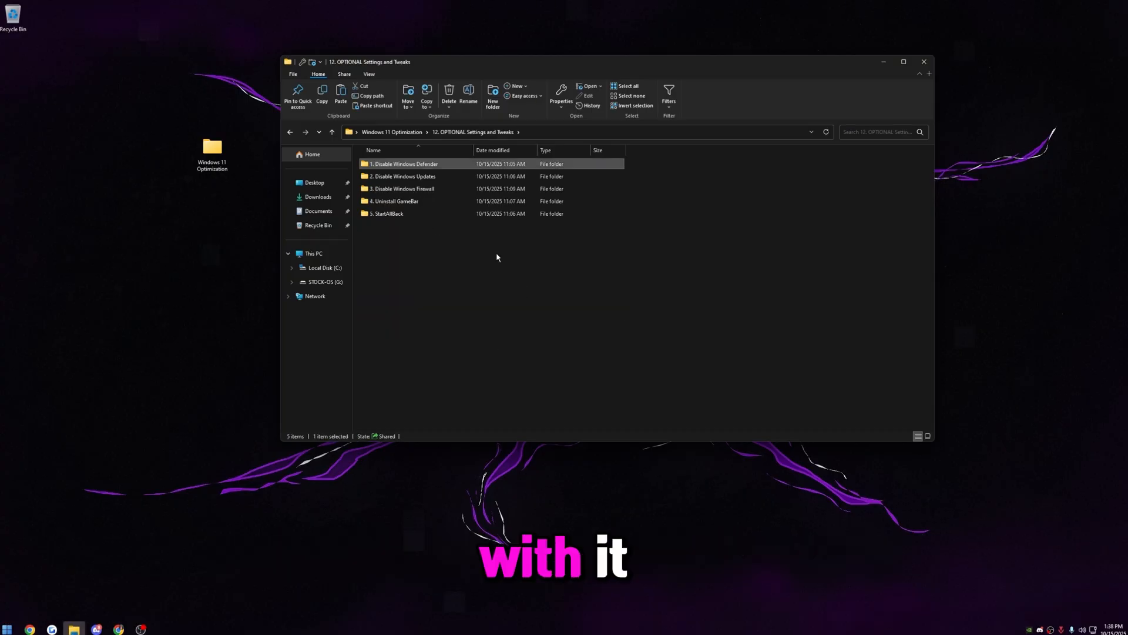
double_click(404, 163)
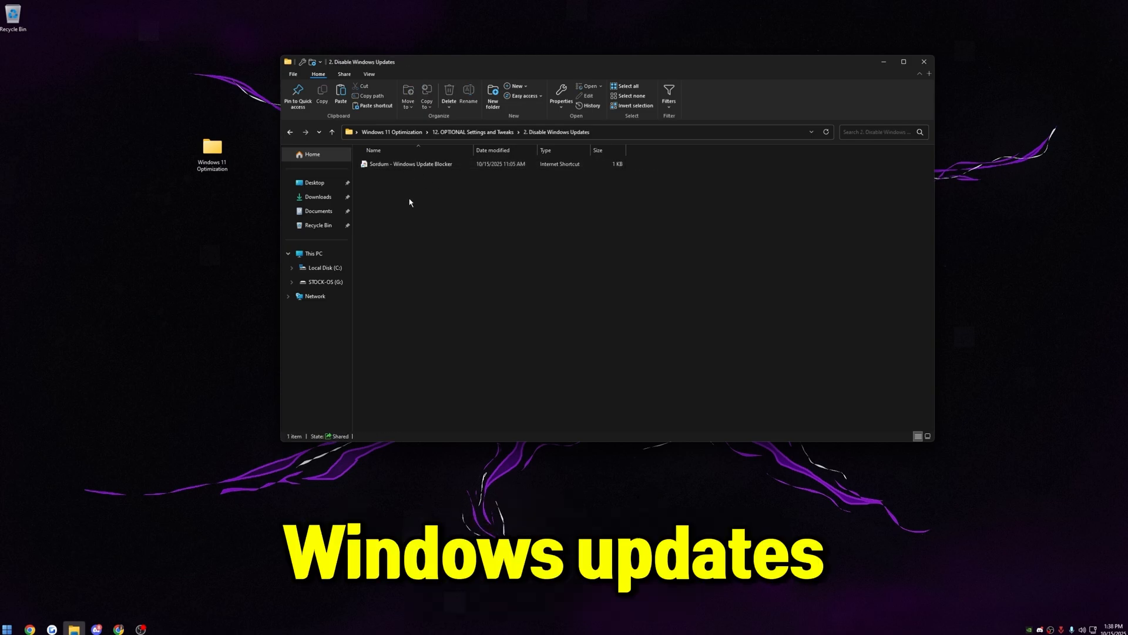
mouse_move(416, 204)
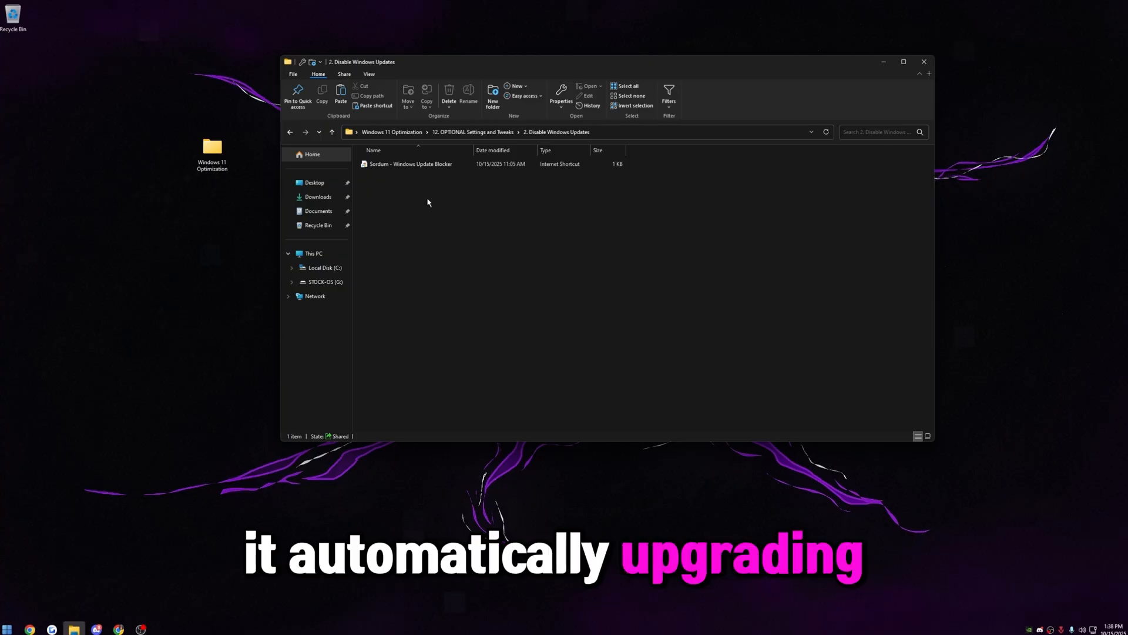
left_click(410, 163)
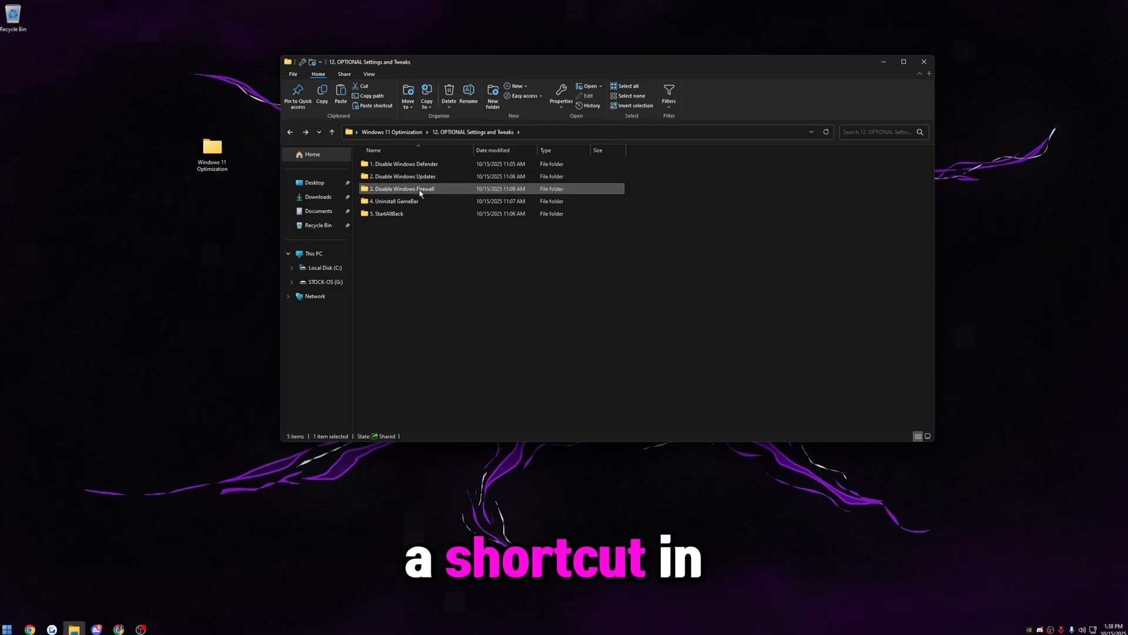
left_click(394, 201)
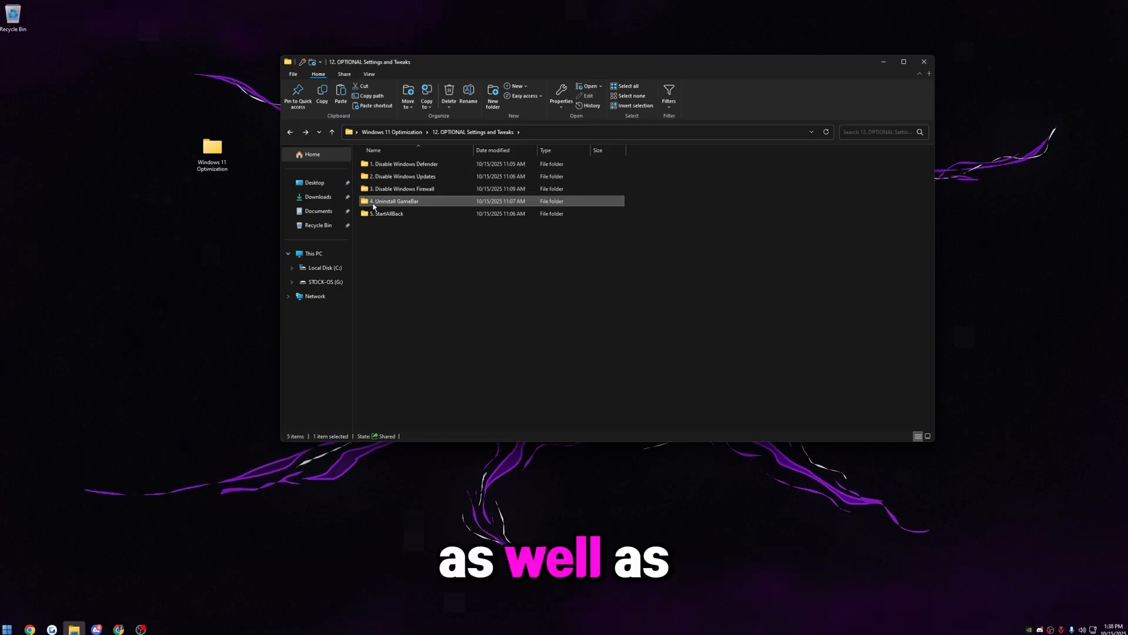
left_click(641, 209)
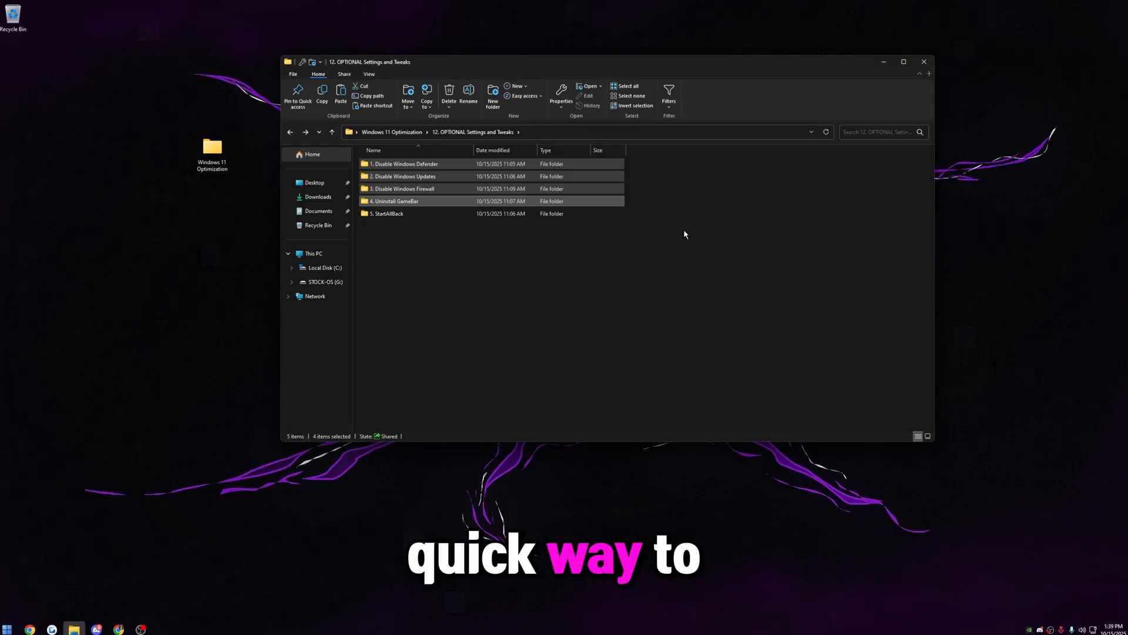
Step: Open the 5. StartAllBack folder and view its StartAllBack internet shortcut
double_click(387, 213)
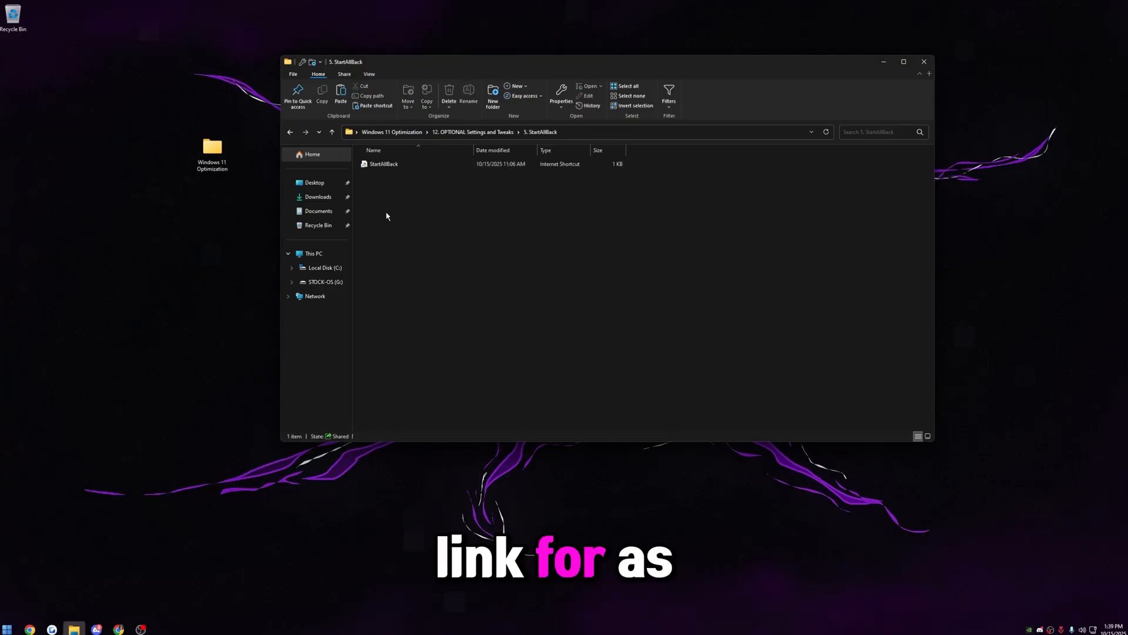
left_click(384, 163)
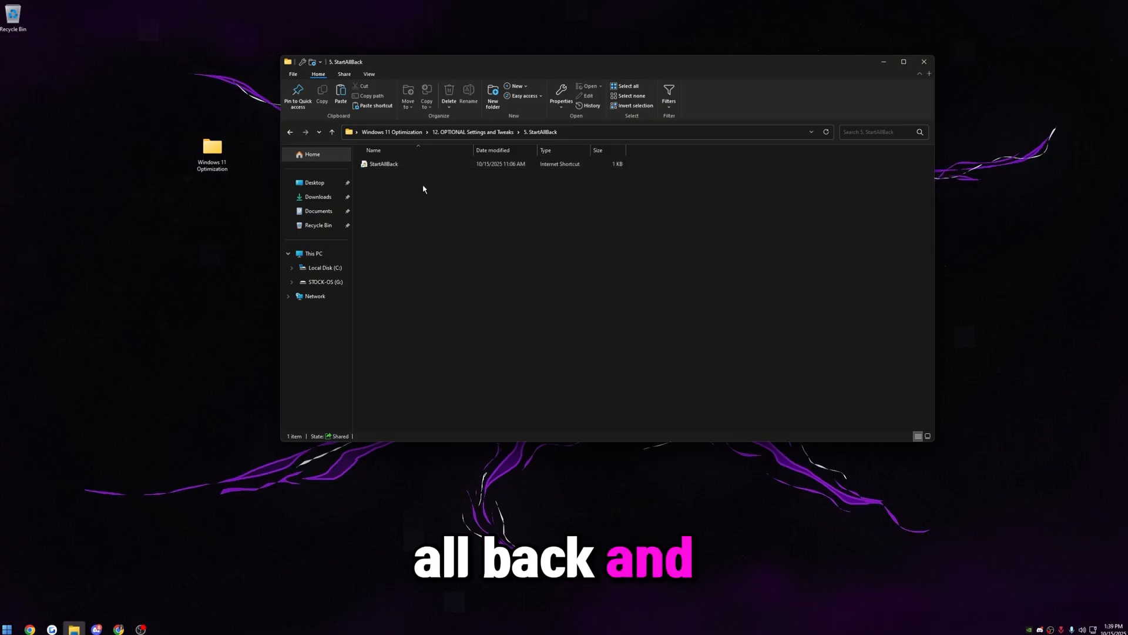
left_click(8, 632)
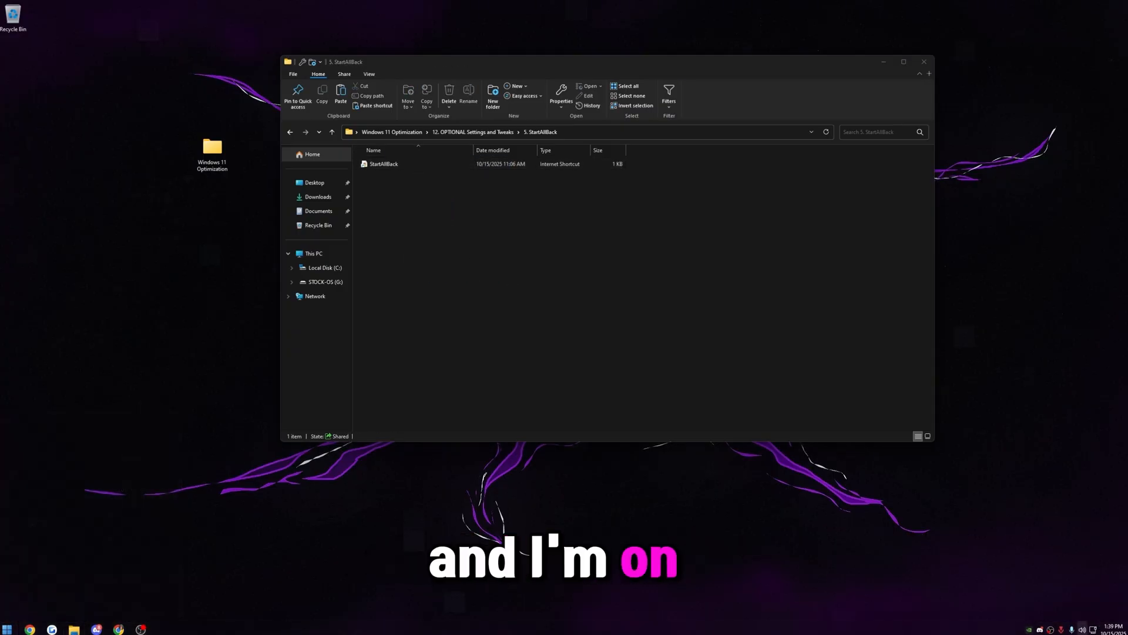
left_click(1105, 629)
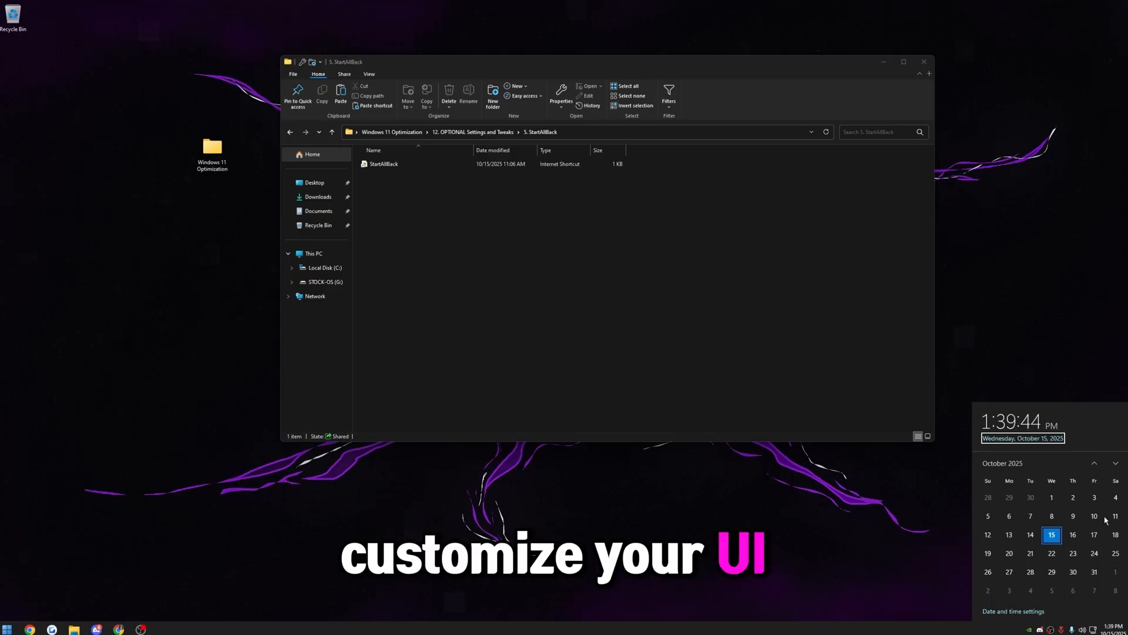
left_click(383, 164)
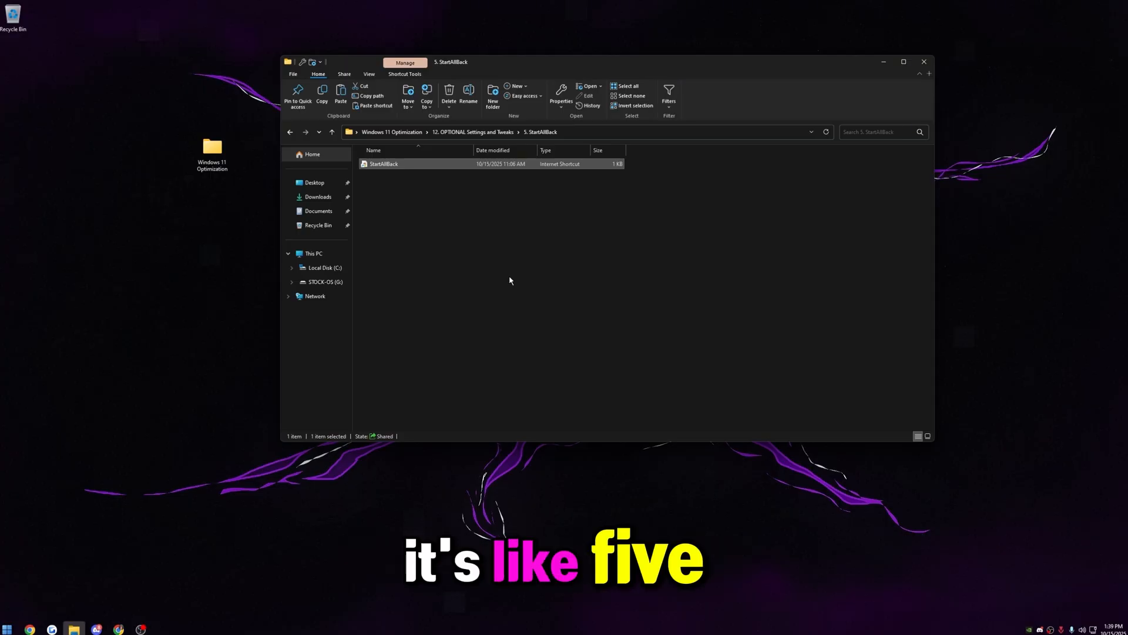
left_click(392, 132)
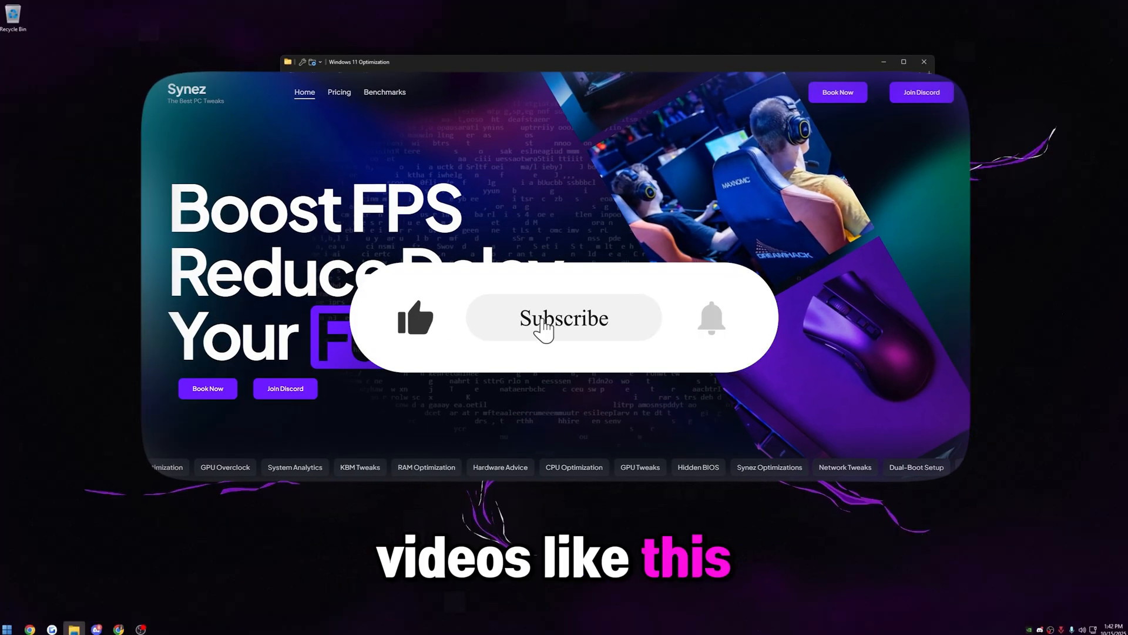
left_click(563, 317)
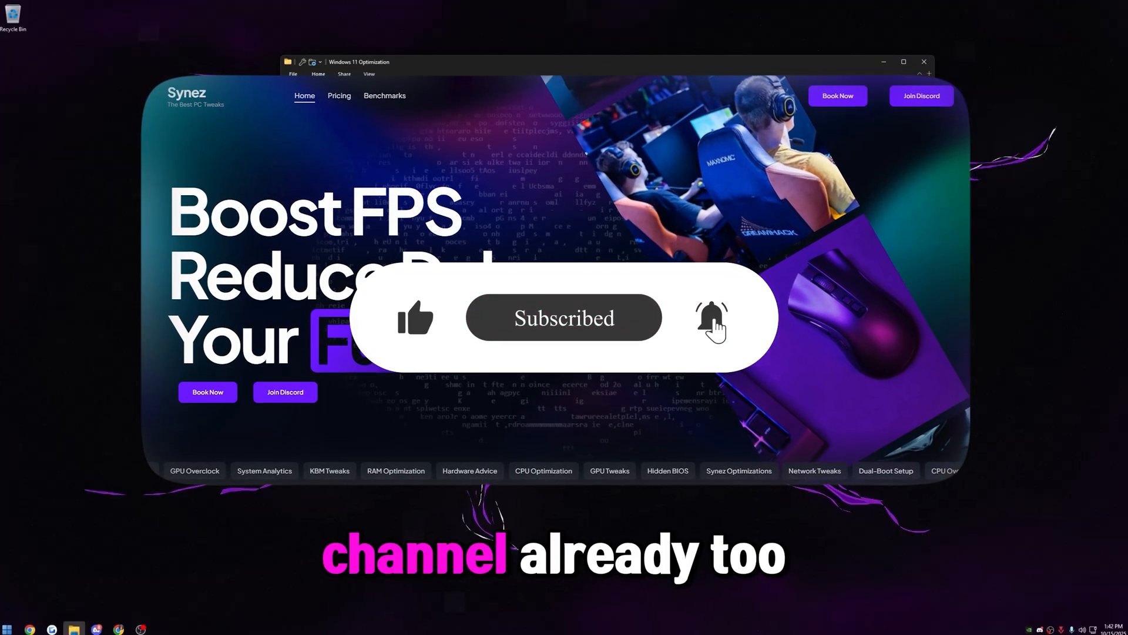